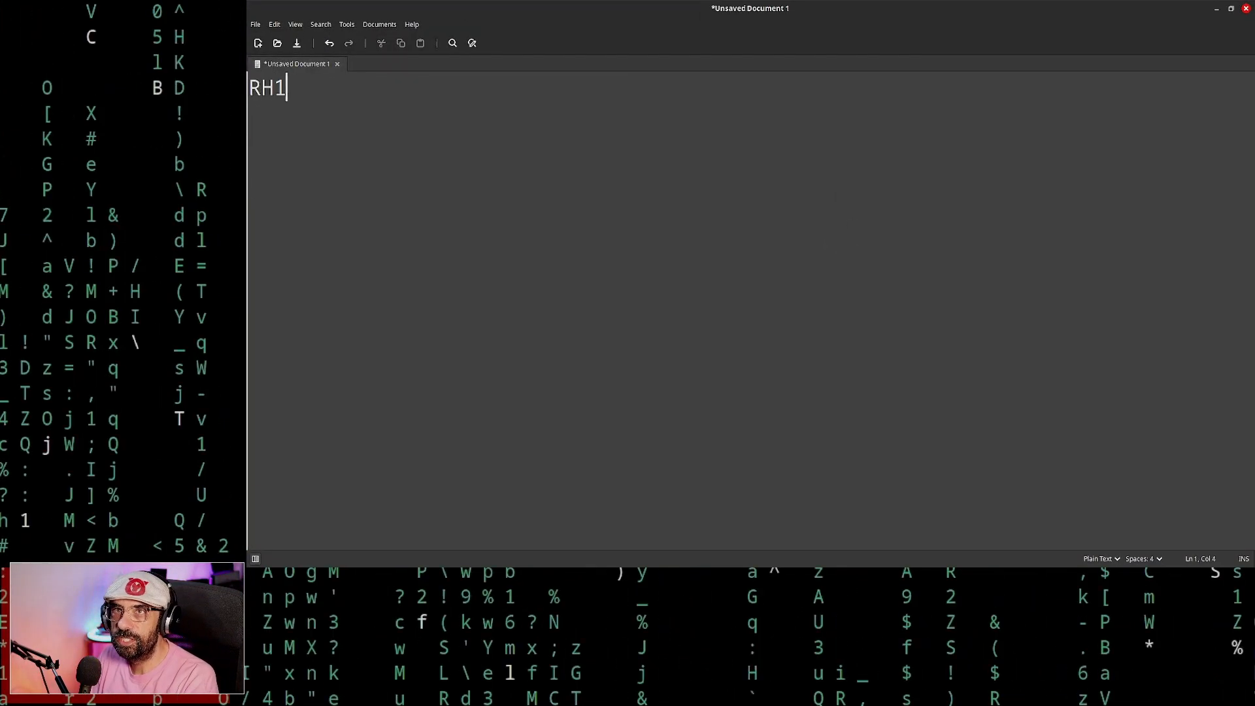
# Write the line 'RH124 Flat pack.' in the Pluma note and begin the next entry.
pyautogui.write('24')
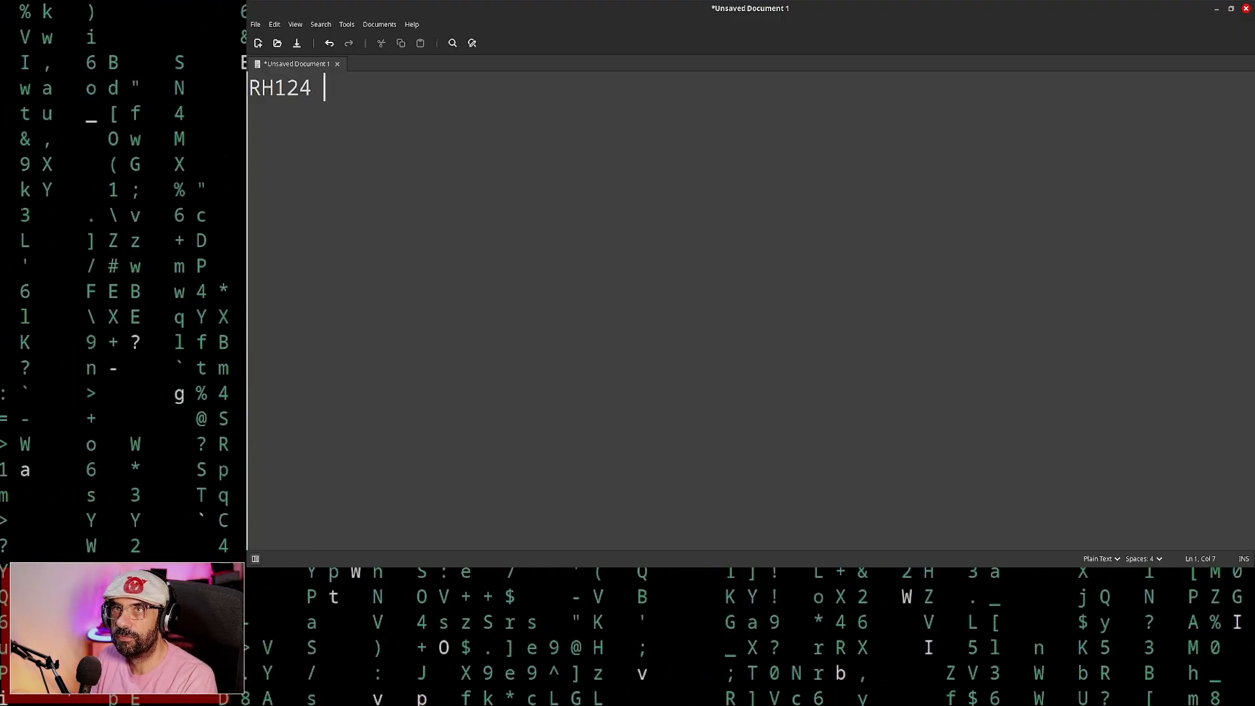
pyautogui.write('Flat')
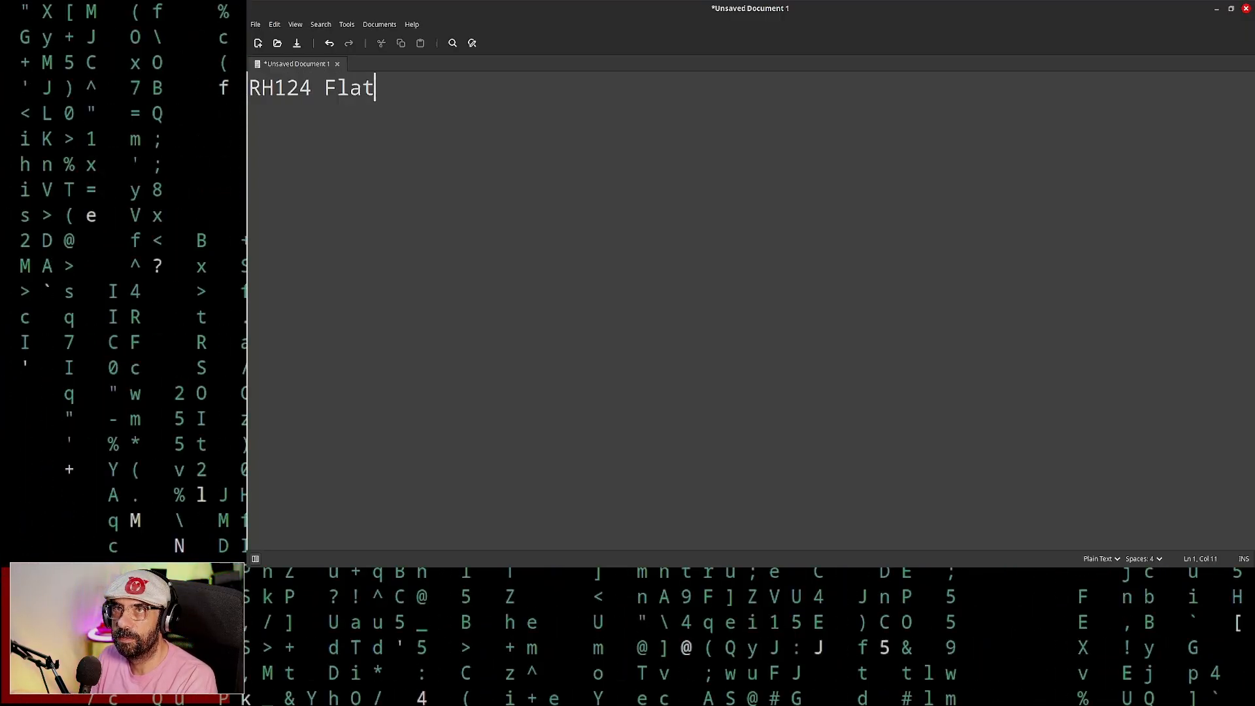
pyautogui.write('pack.')
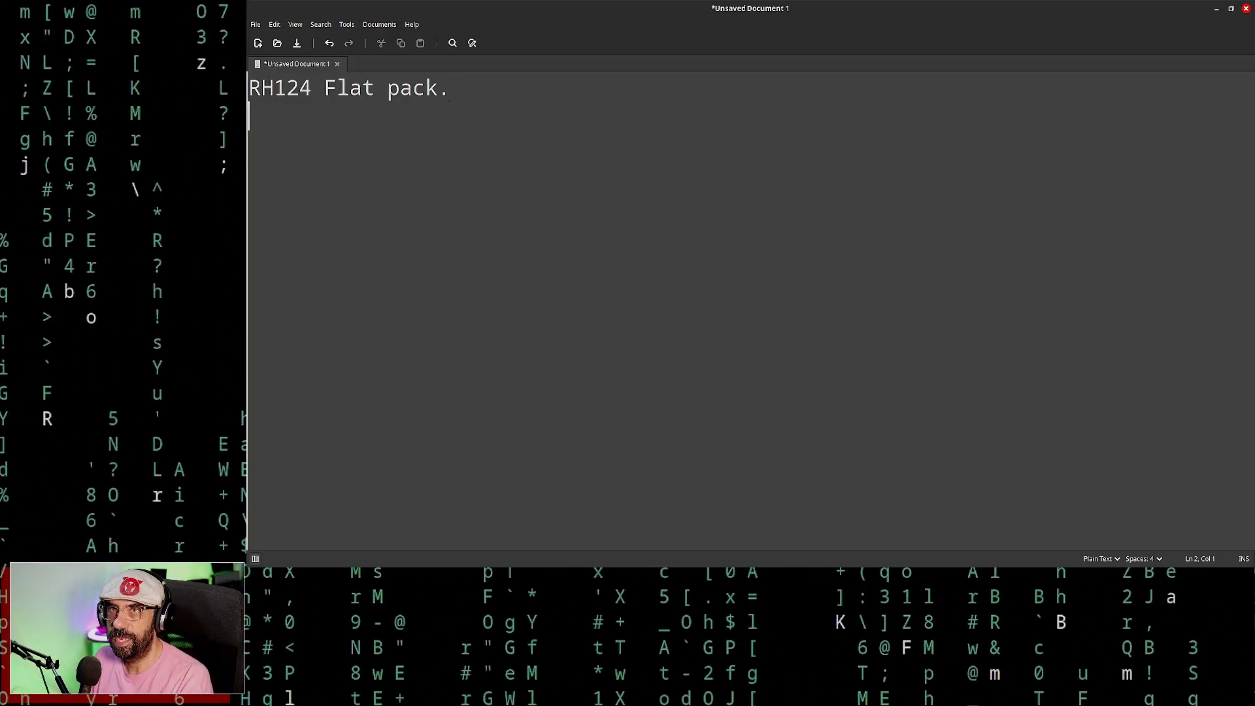
pyautogui.write('Ex2909')
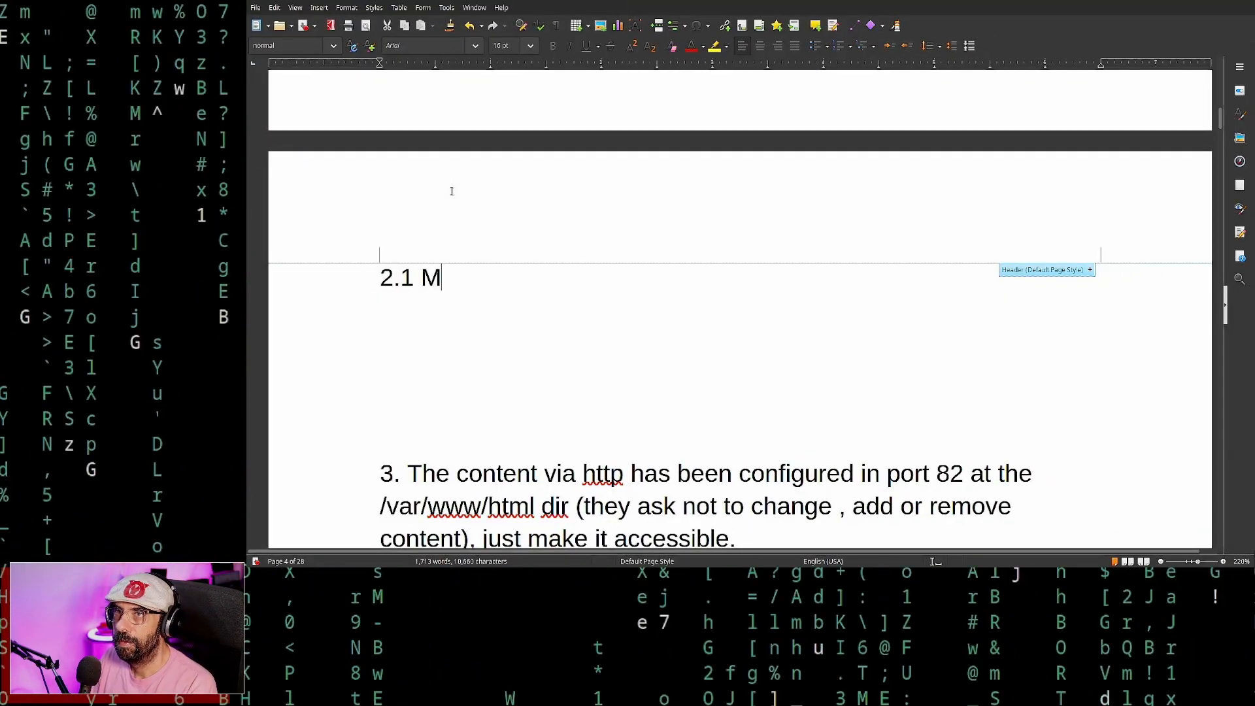
# Write the heading '2.1 Make Flat Pack Work' above item 3 in the Writer notes.
pyautogui.write('ake Flat')
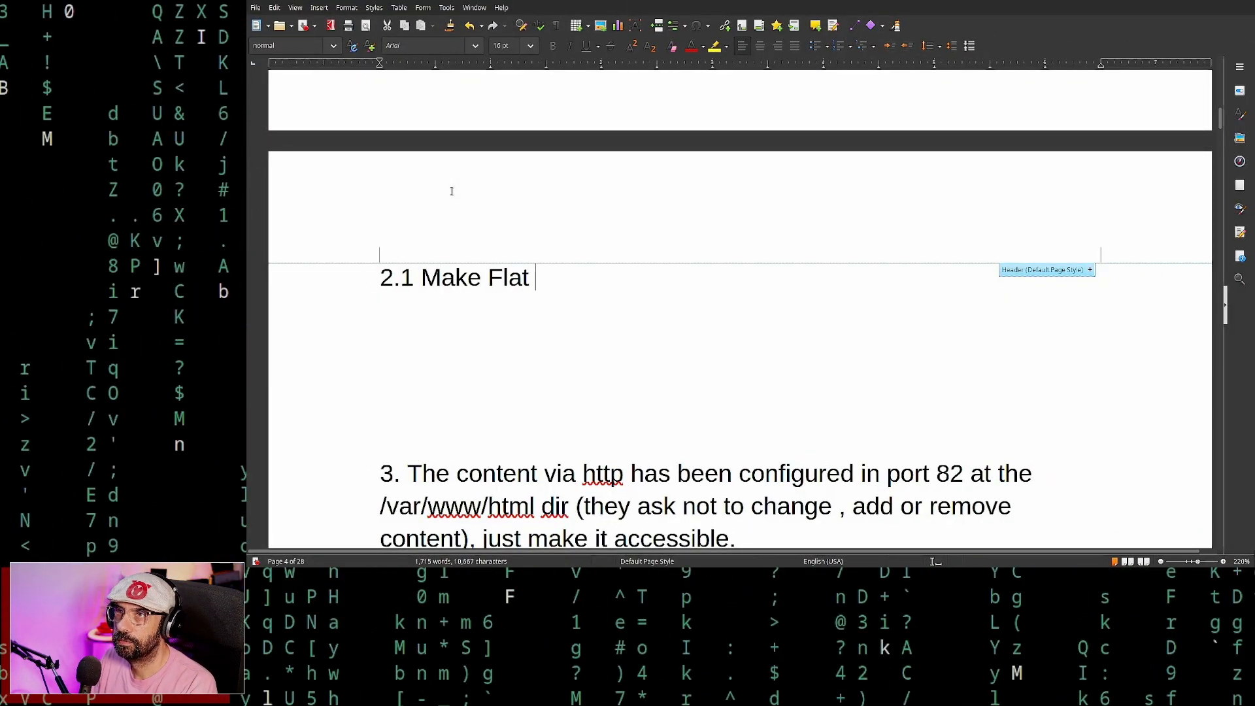
pyautogui.write('p')
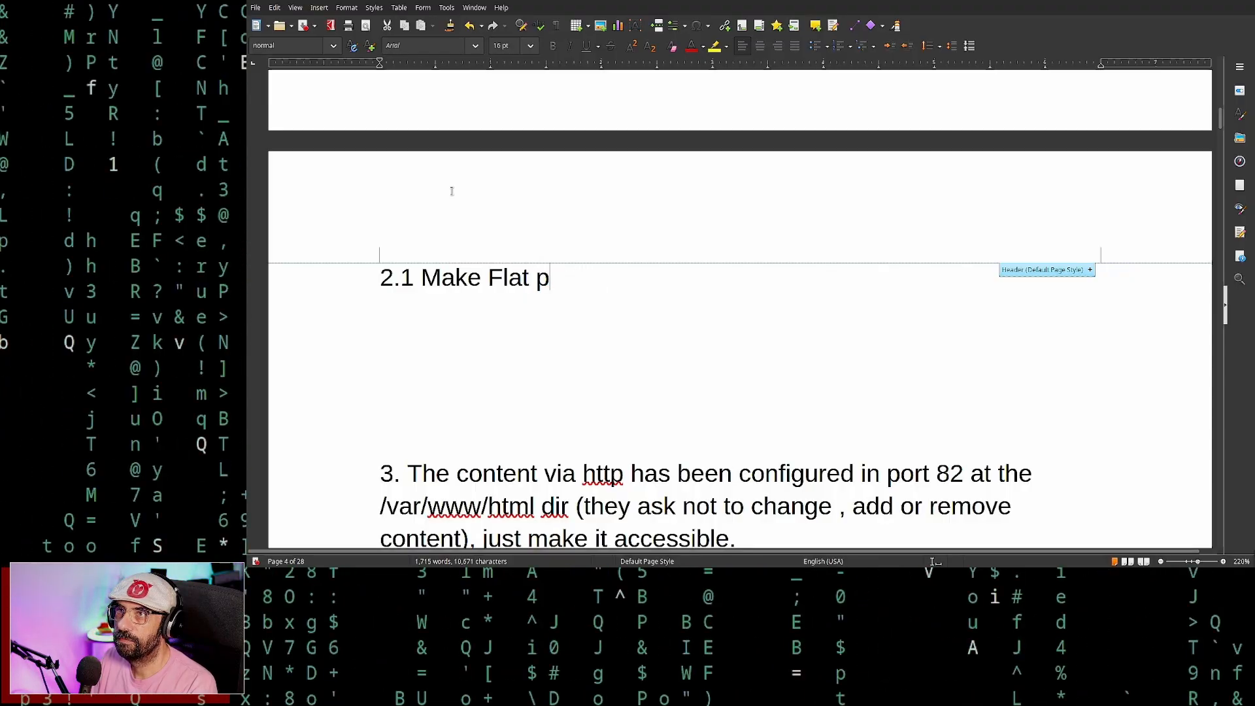
pyautogui.write('a')
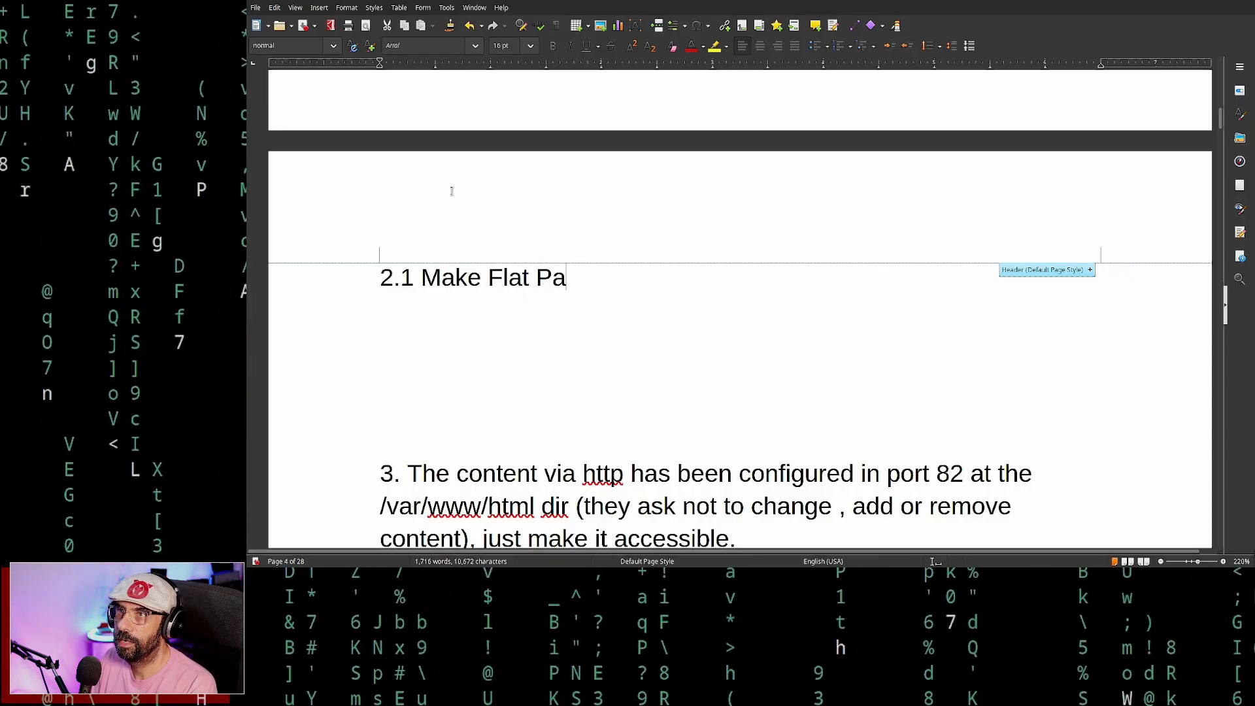
pyautogui.write('ck Work')
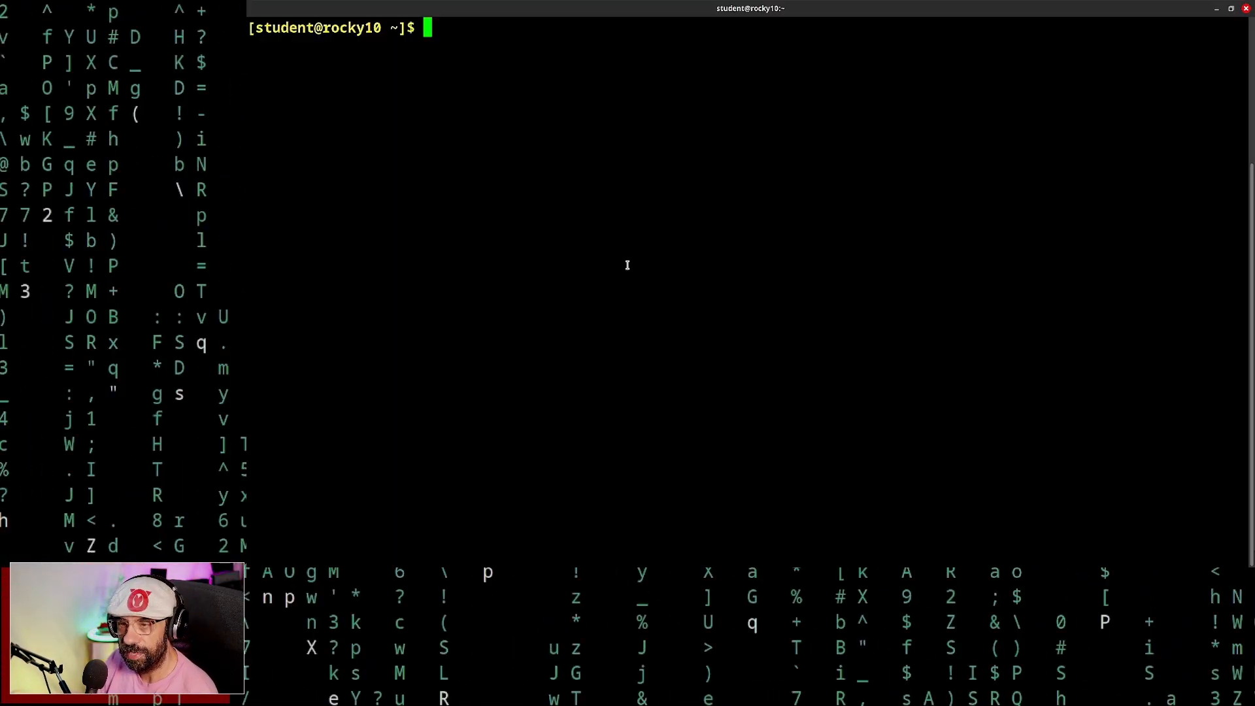
# Run a first rpm query piped to grep for flatpak and clear the screen.
pyautogui.write('rpm /q')
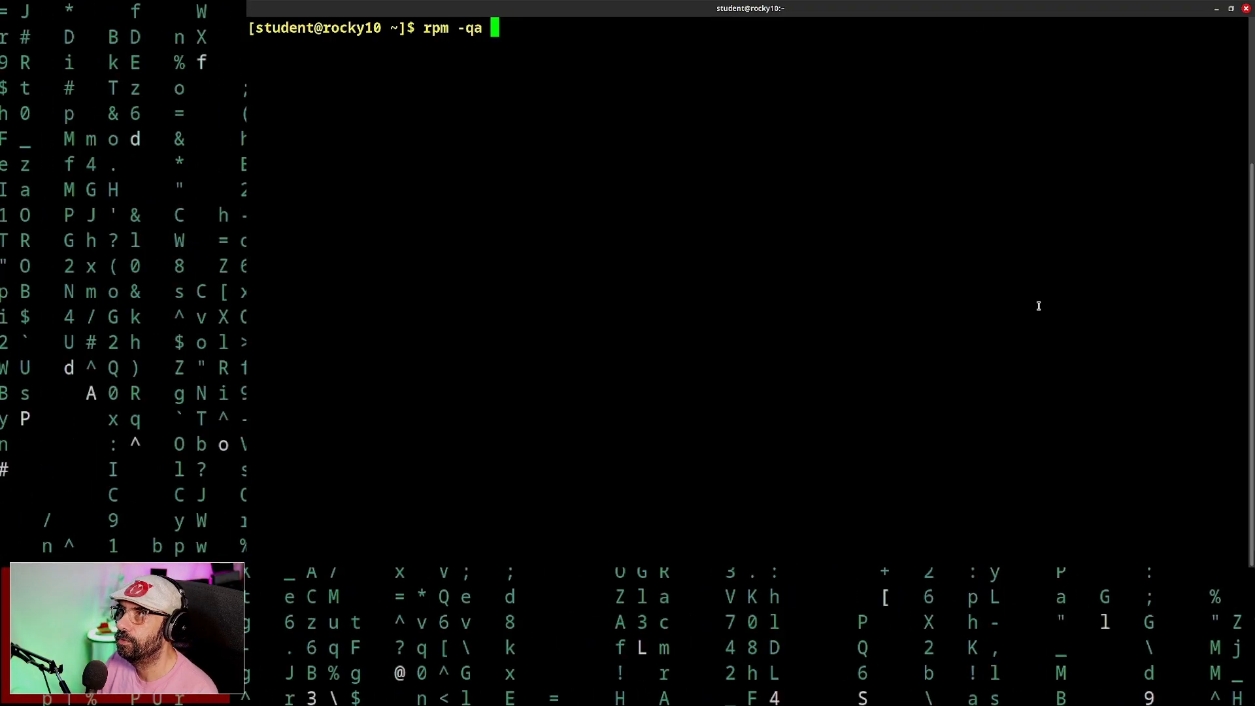
pyautogui.write('|')
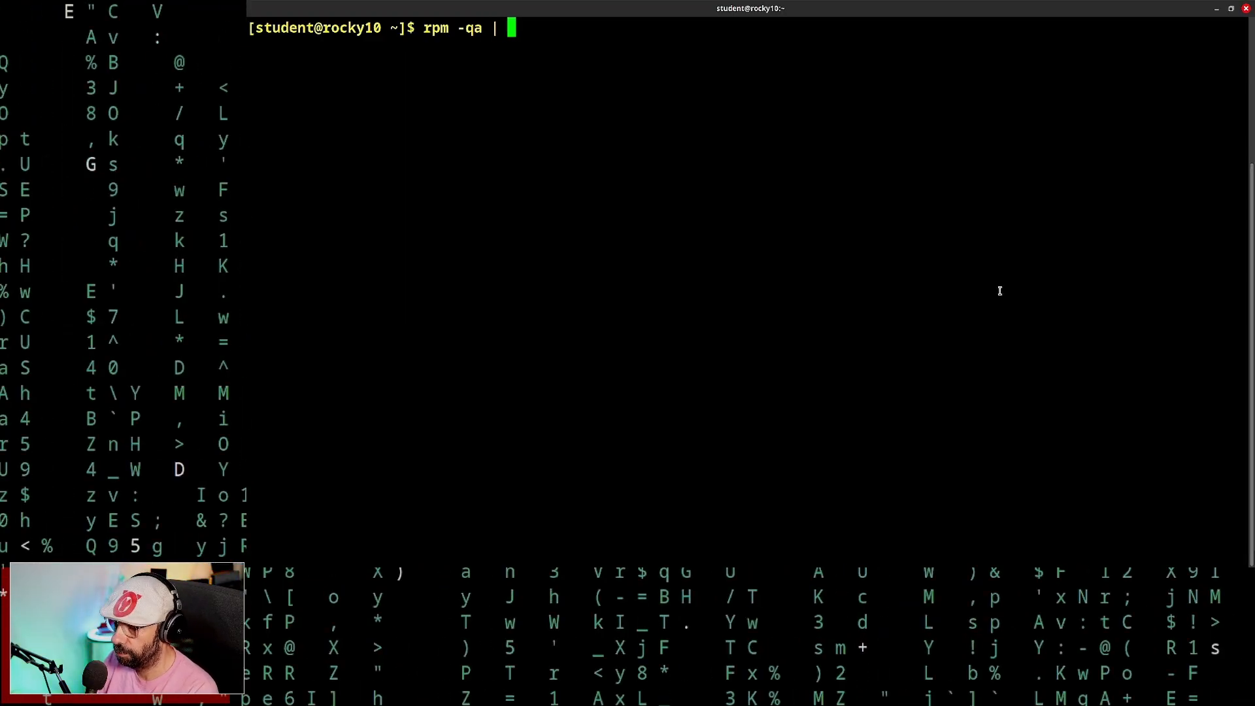
pyautogui.write('gre')
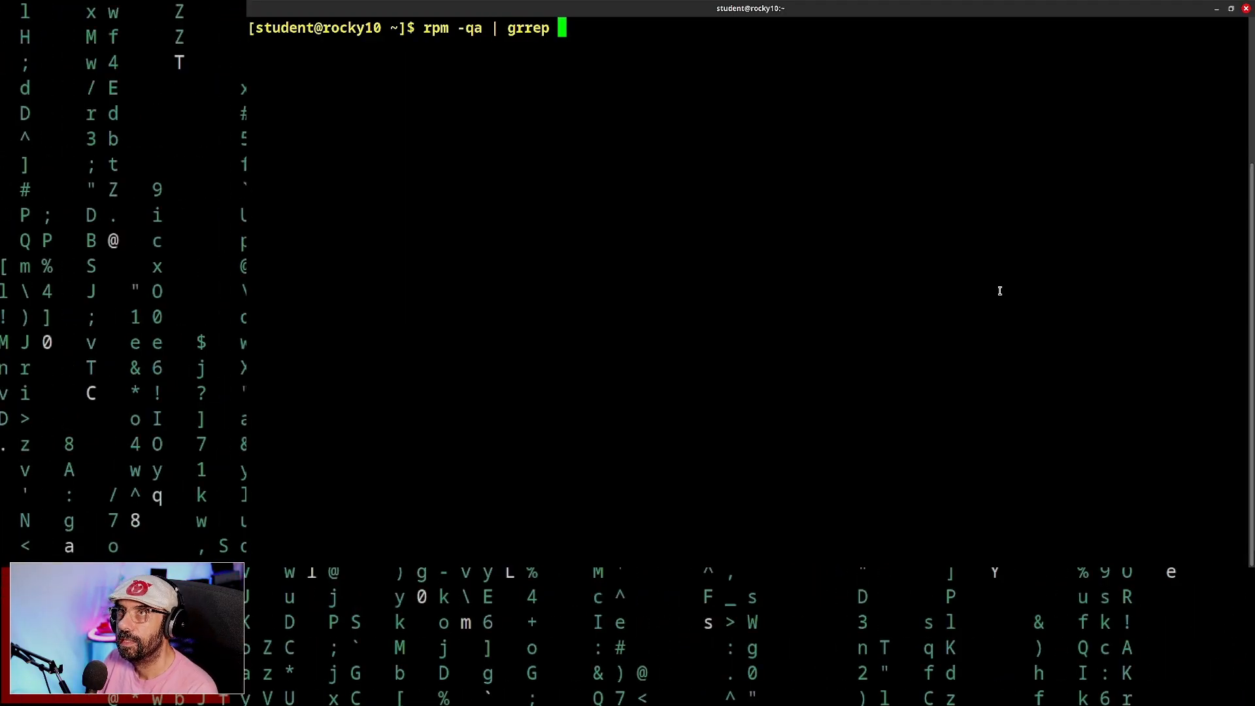
pyautogui.write('lg')
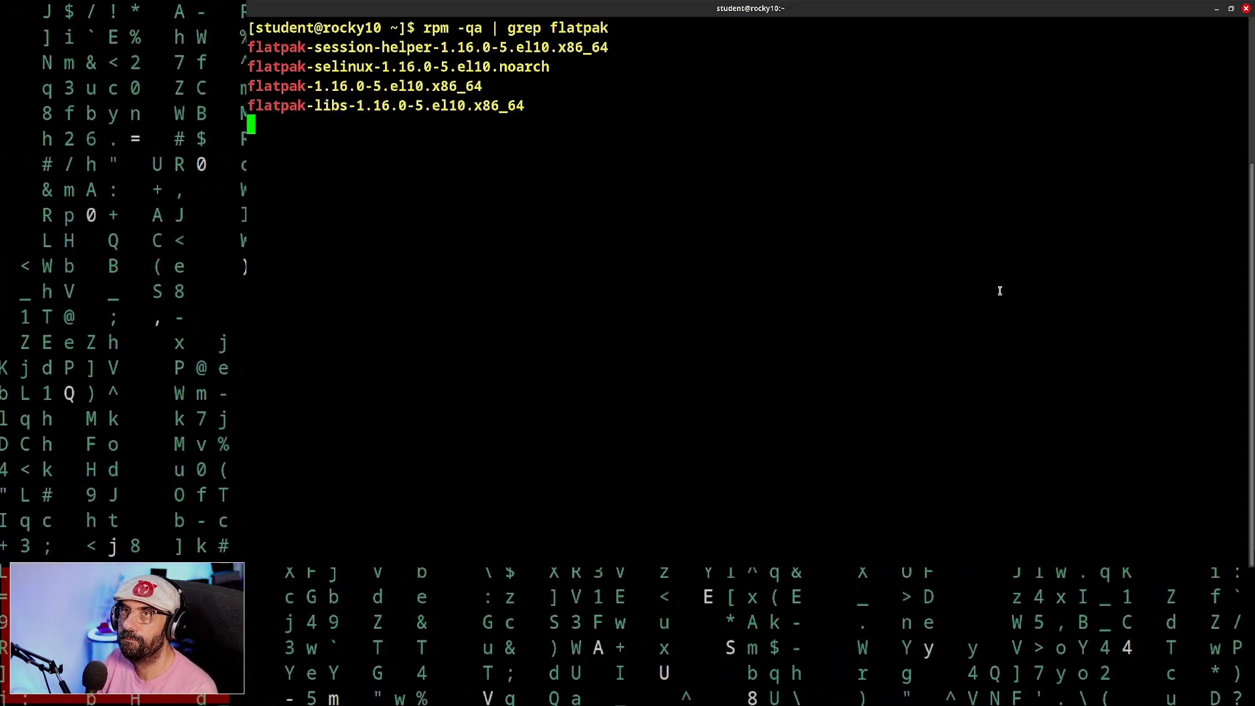
pyautogui.press('Return')
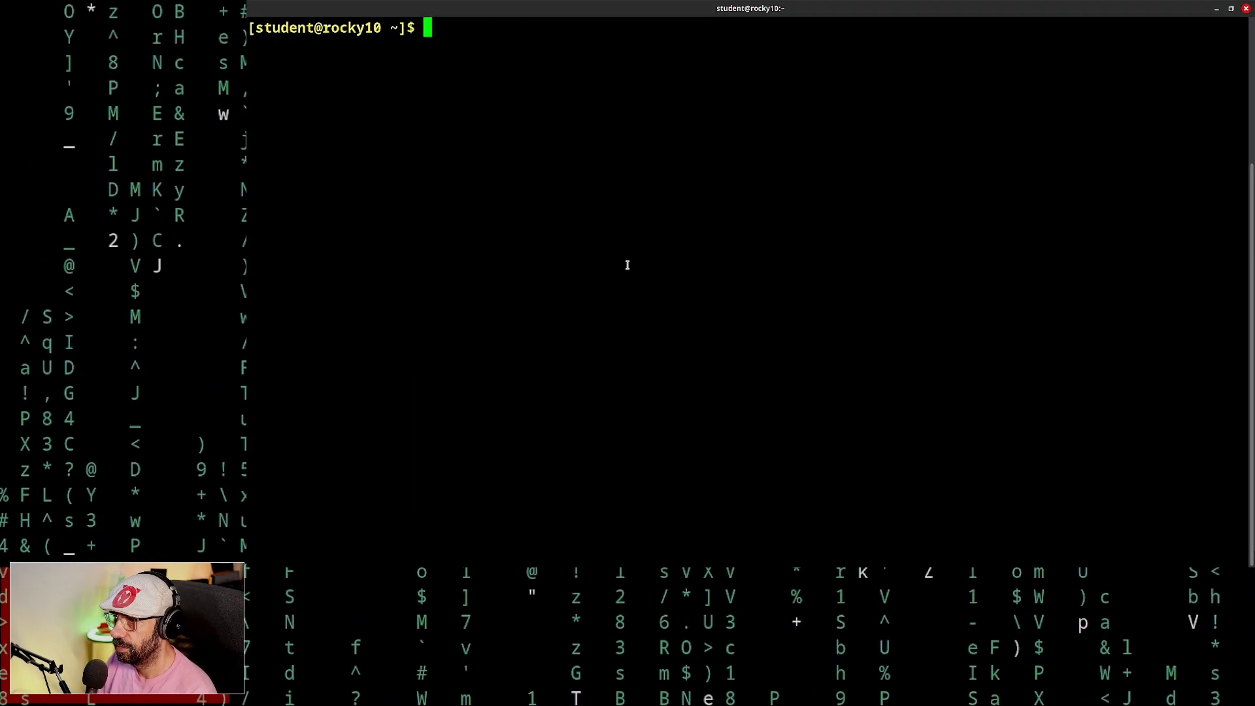
# Run rpm -qa | grep flatpak, listing the four flatpak 1.16.0-5.el10 packages.
pyautogui.write('rp')
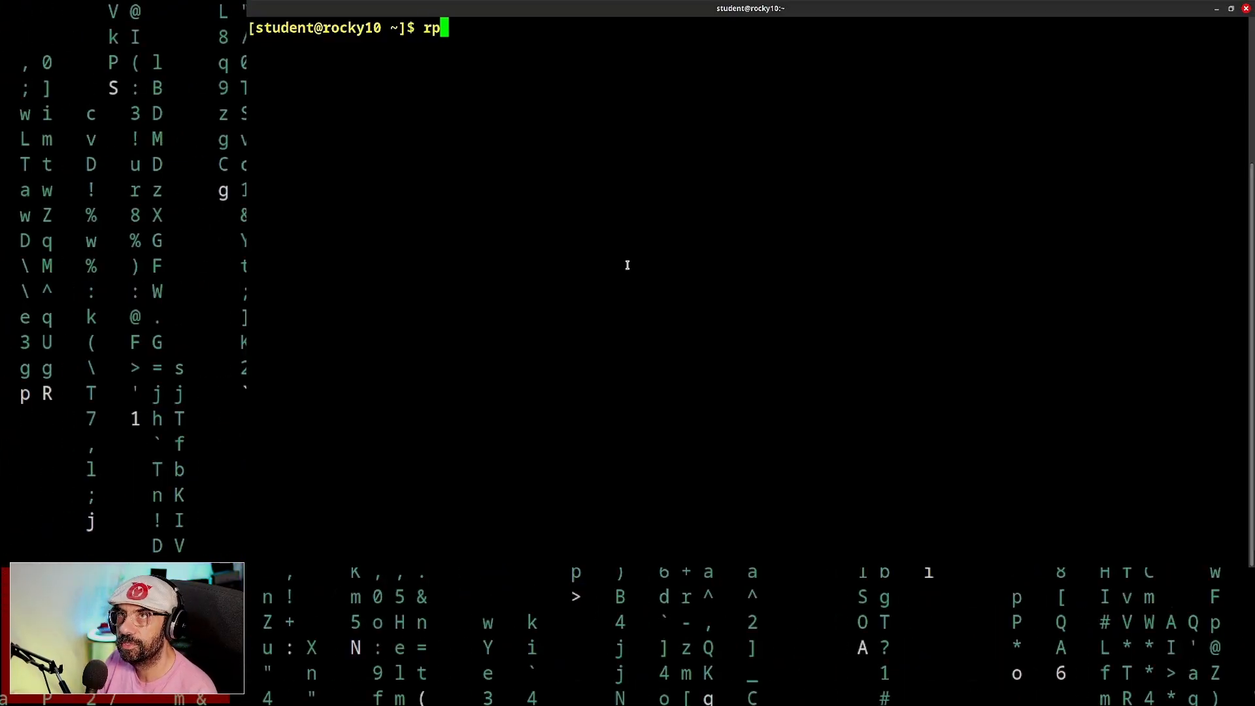
pyautogui.write('m')
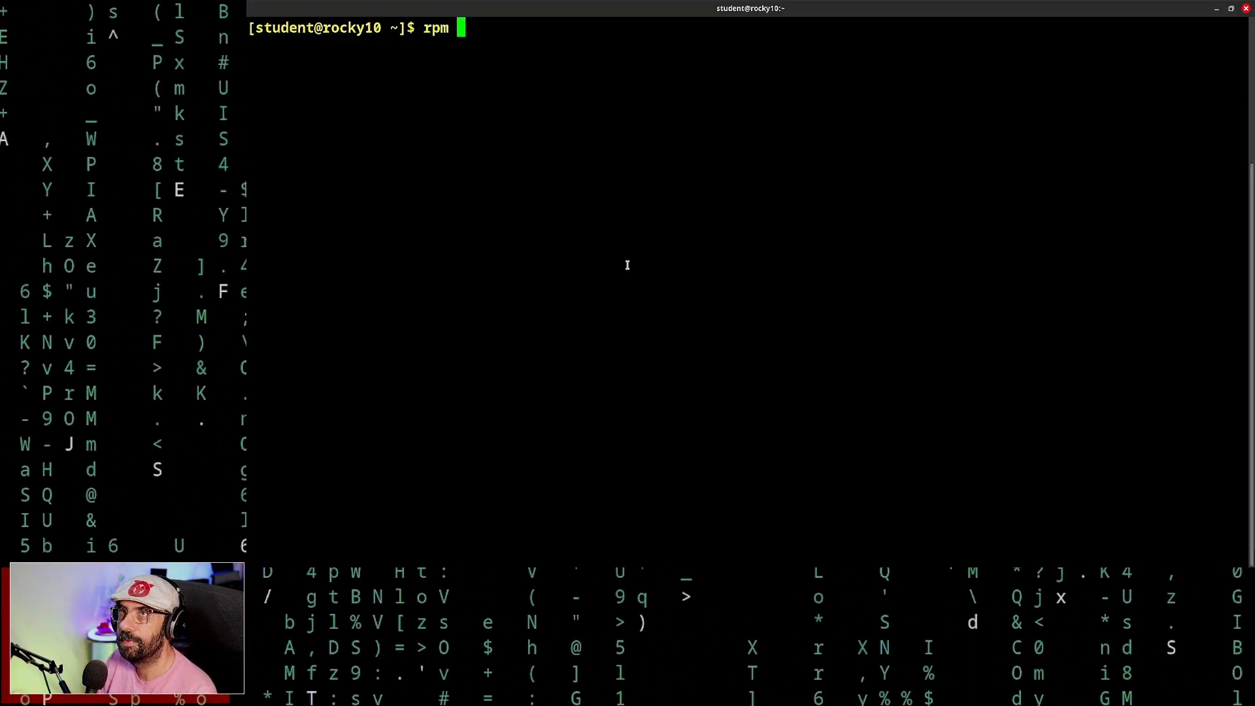
pyautogui.write('-qa')
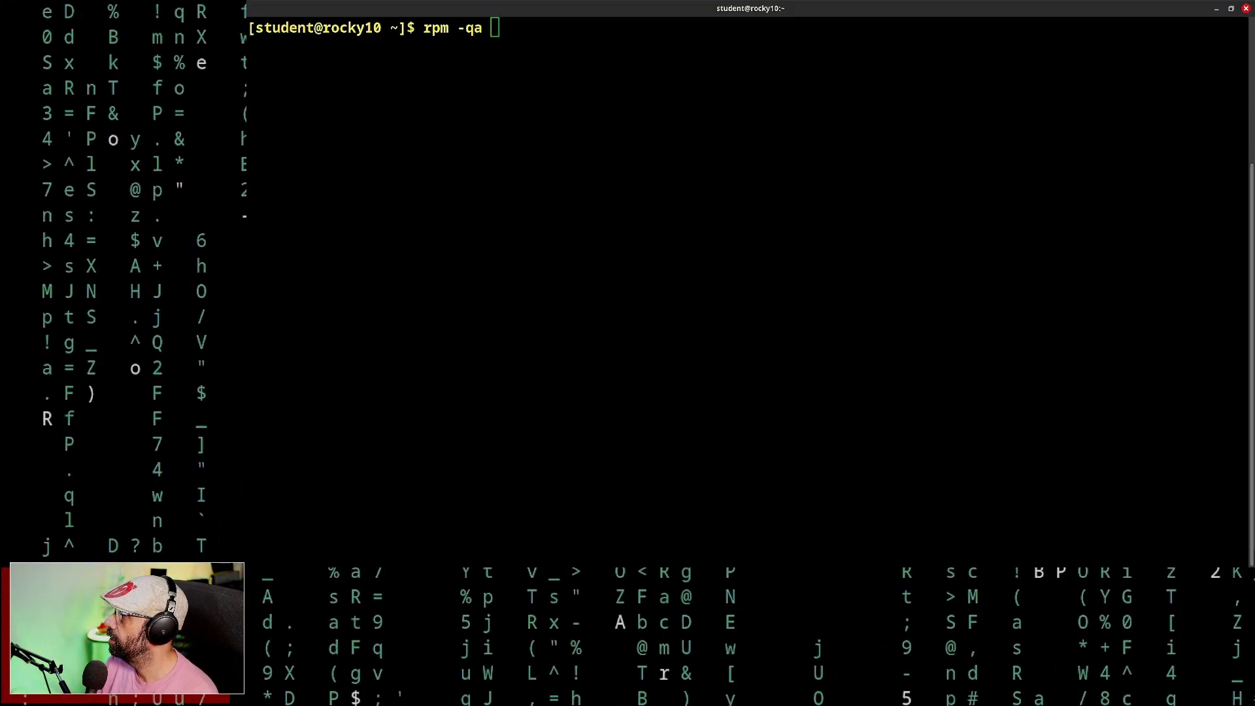
pyautogui.write('|')
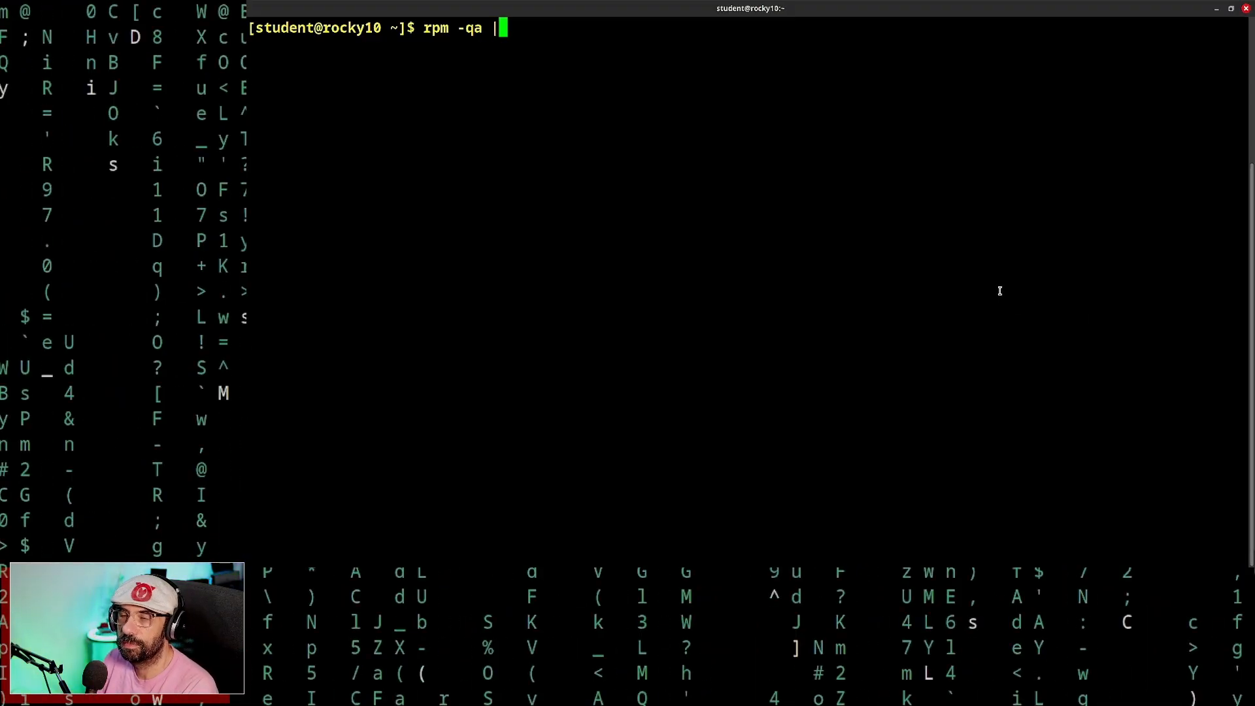
pyautogui.write('gre+')
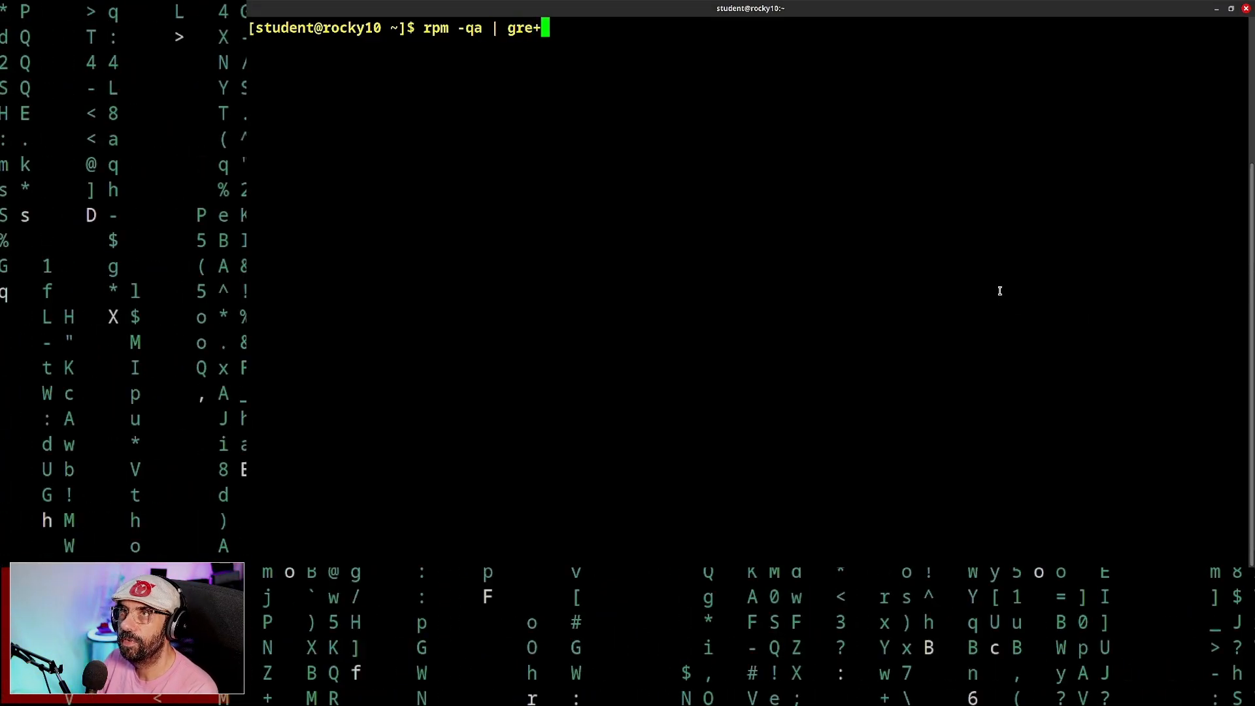
pyautogui.press('BackSpace')
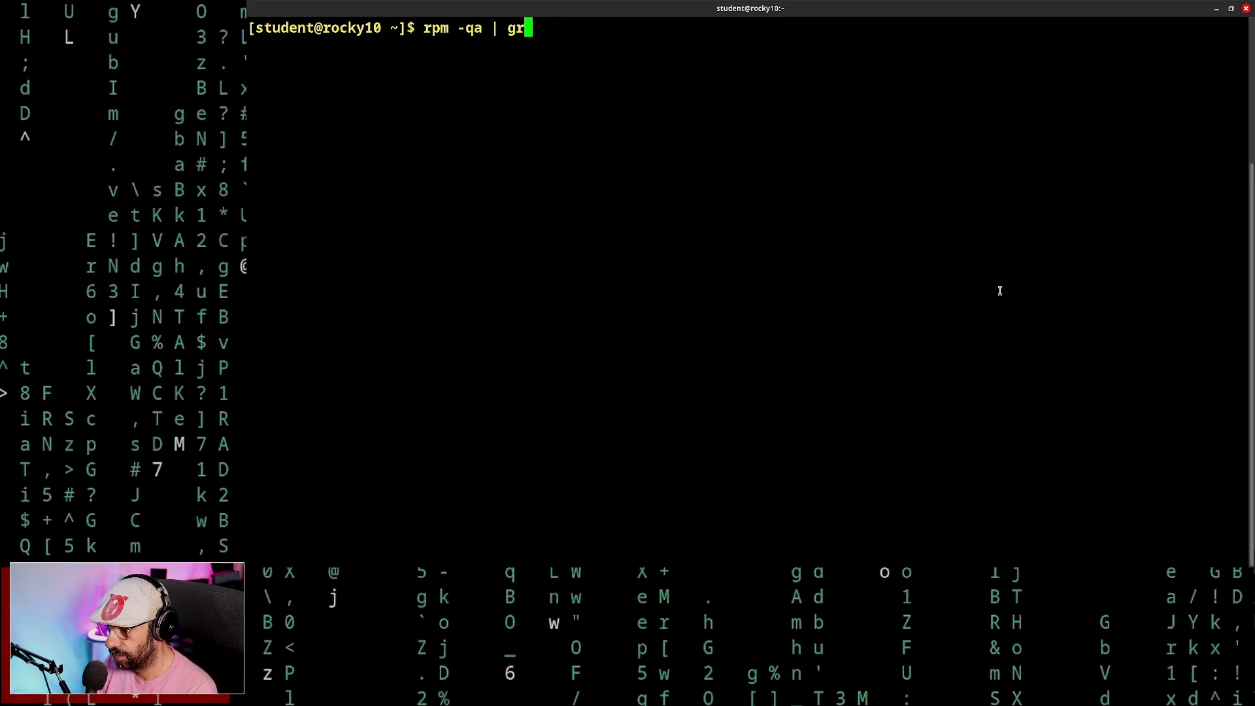
pyautogui.write('ep g')
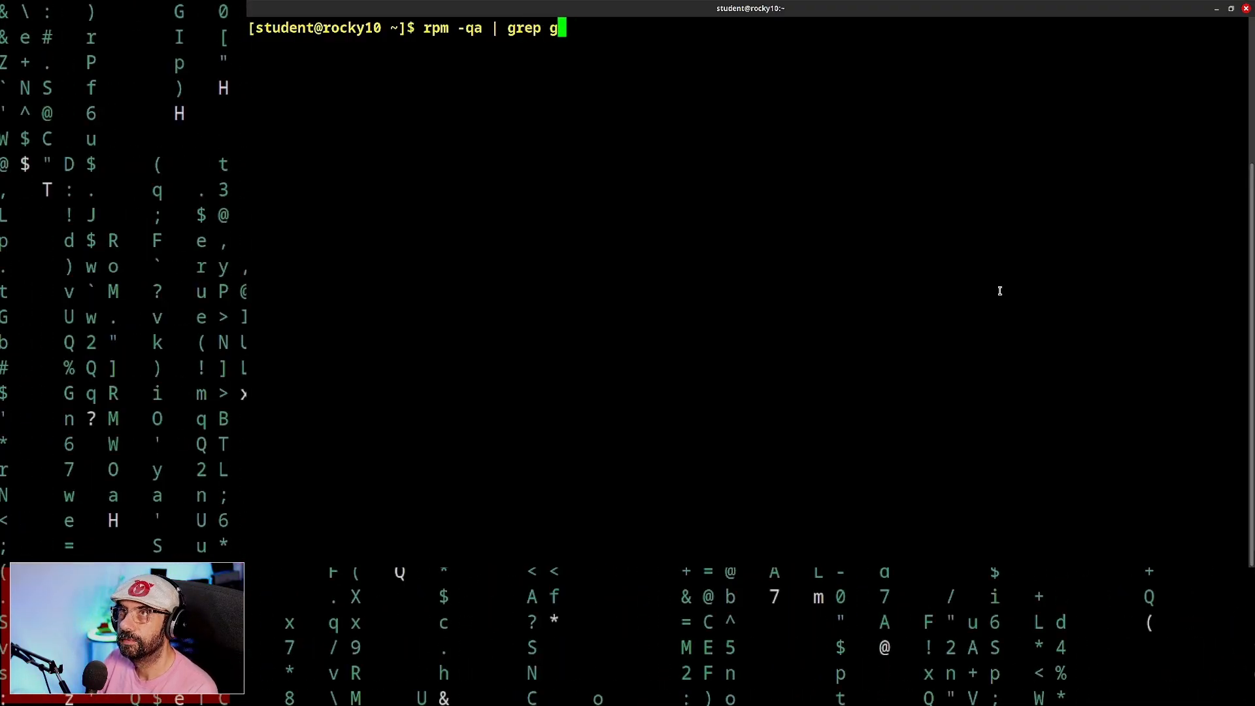
pyautogui.write('latpak')
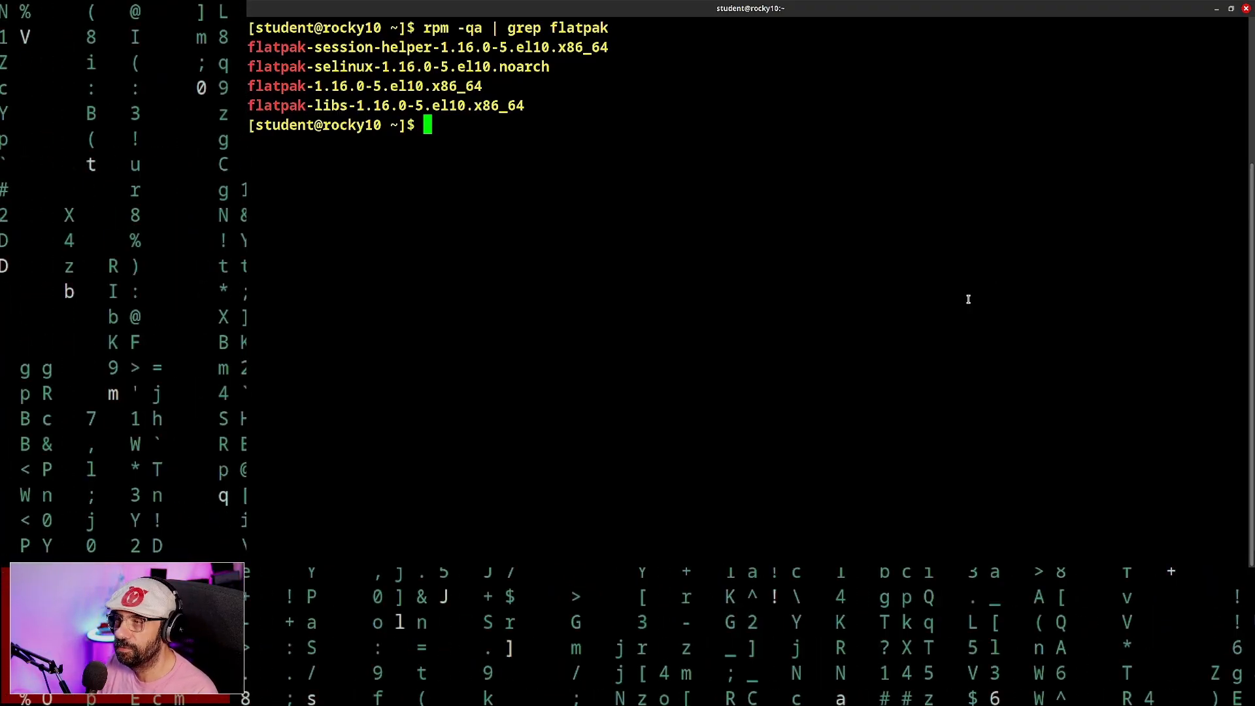
# Change into /etc/flatpak and its empty remotes.d directory.
pyautogui.write('cd')
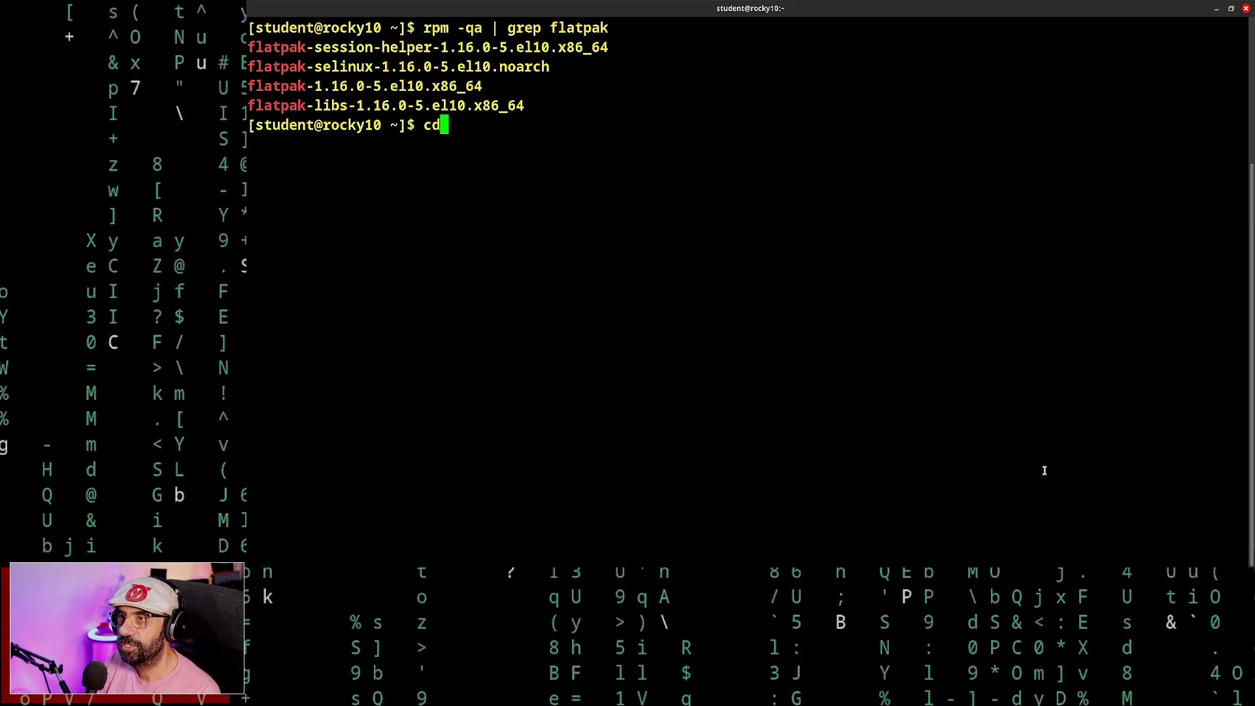
pyautogui.write('/etc/flatpak/')
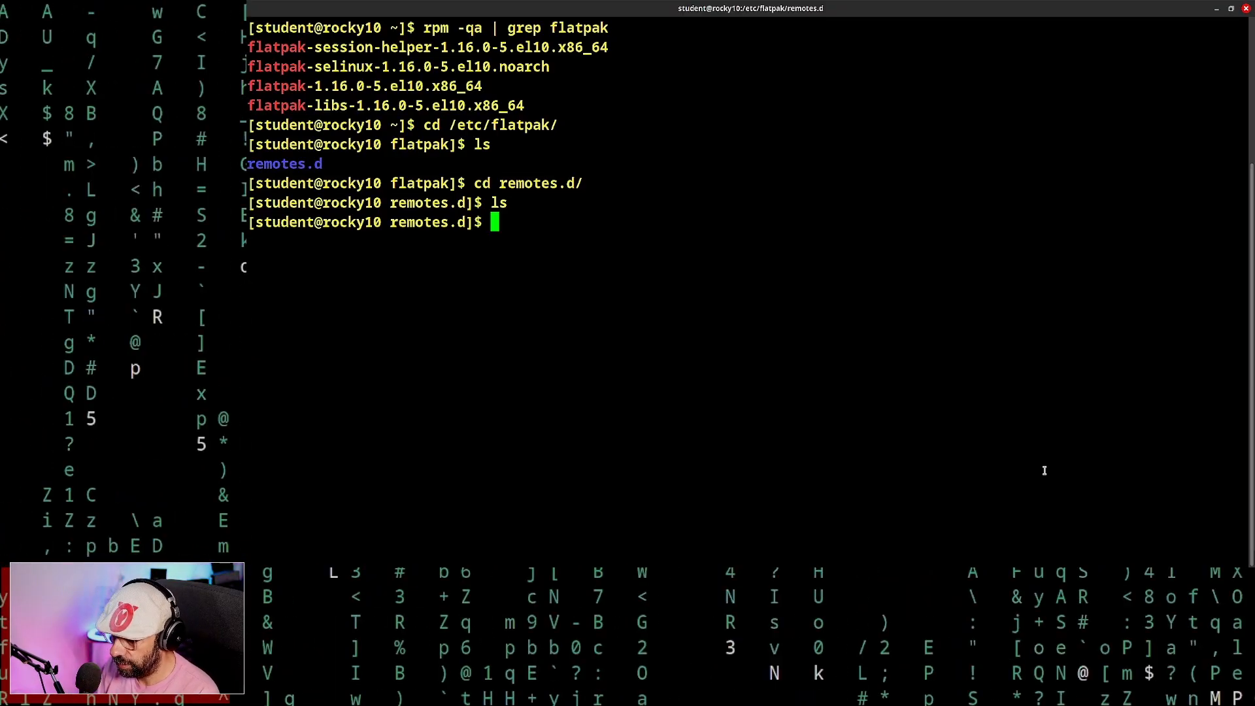
# Edit flatrepo.flatpakrepo in vim with the Red Hat repo definition; saving fails with E212.
pyautogui.write('vim')
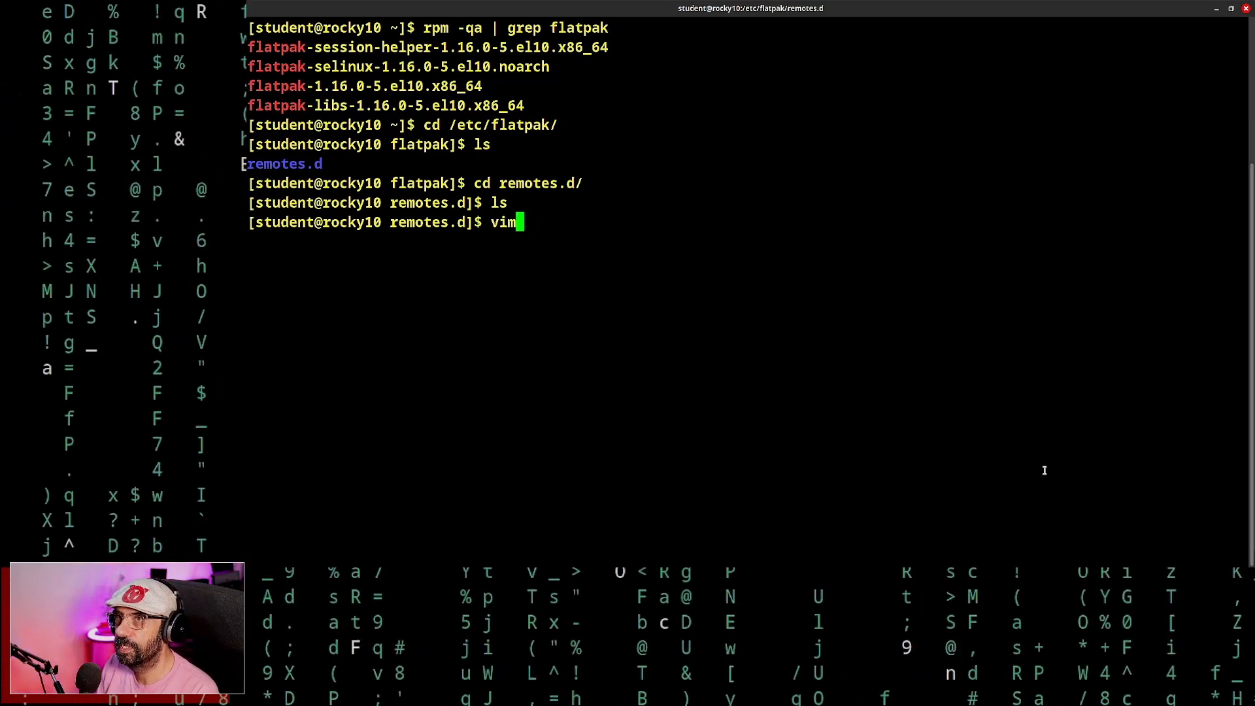
pyautogui.write('fl')
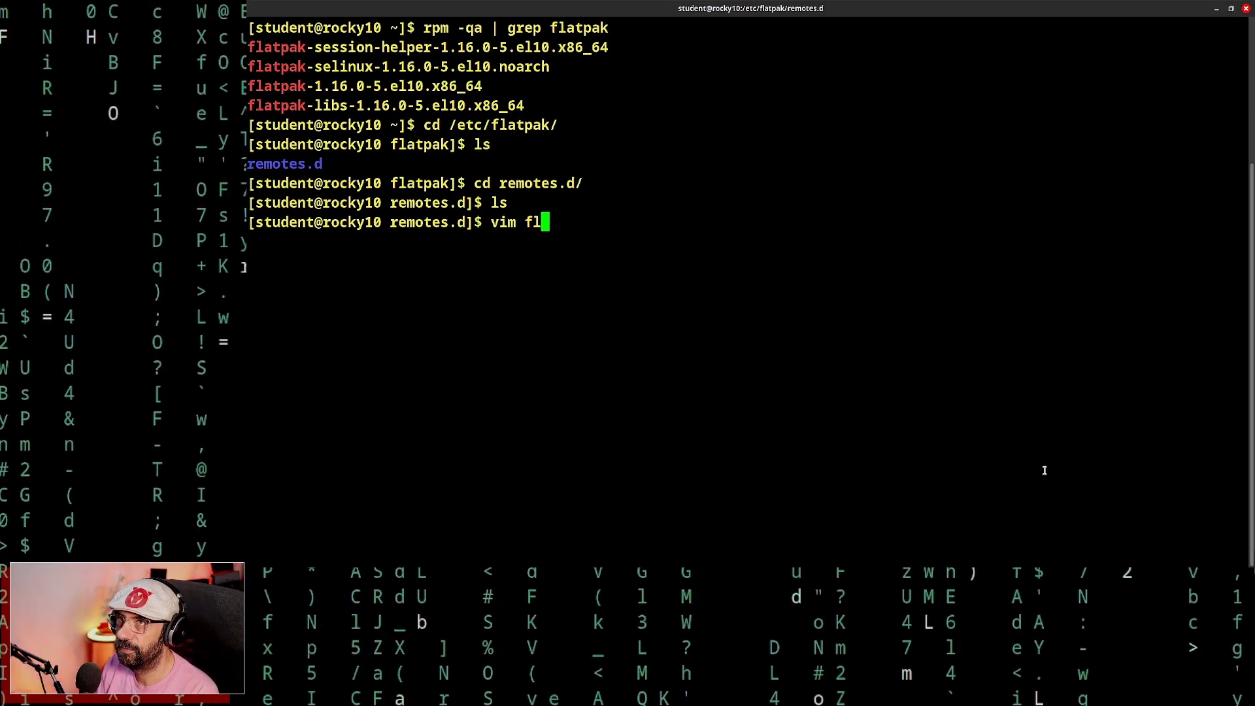
pyautogui.write('atrepo.')
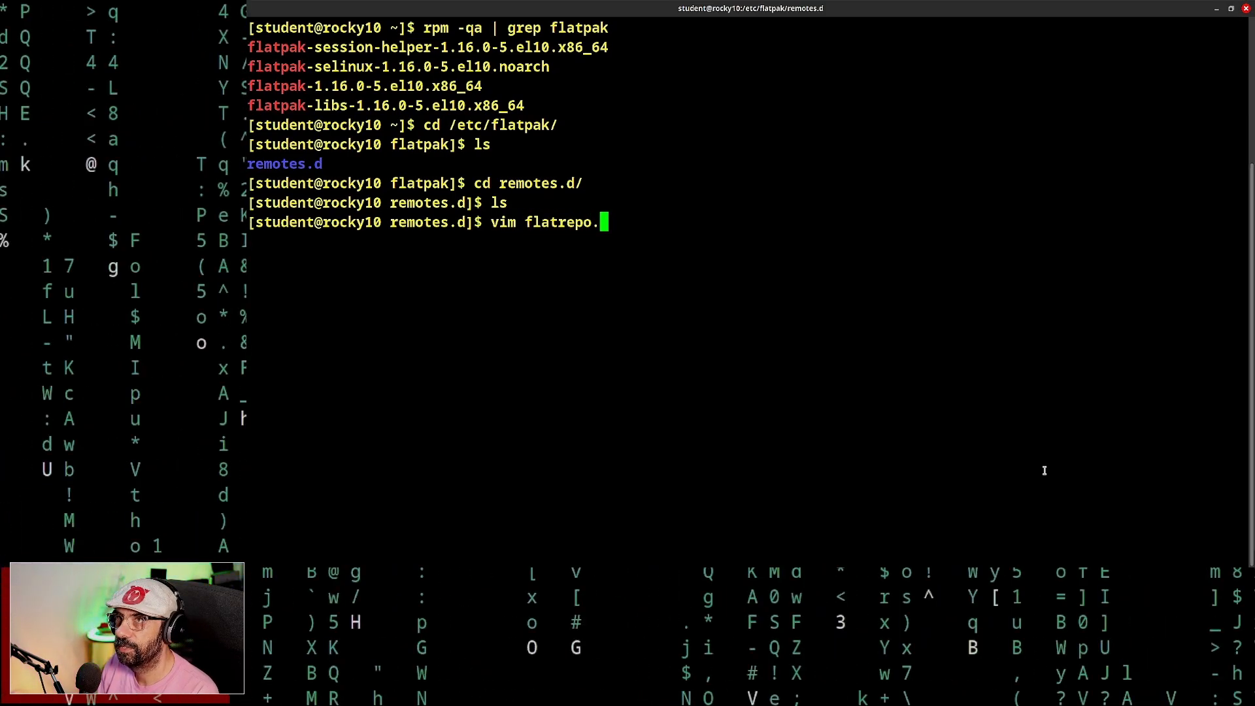
pyautogui.write('fat')
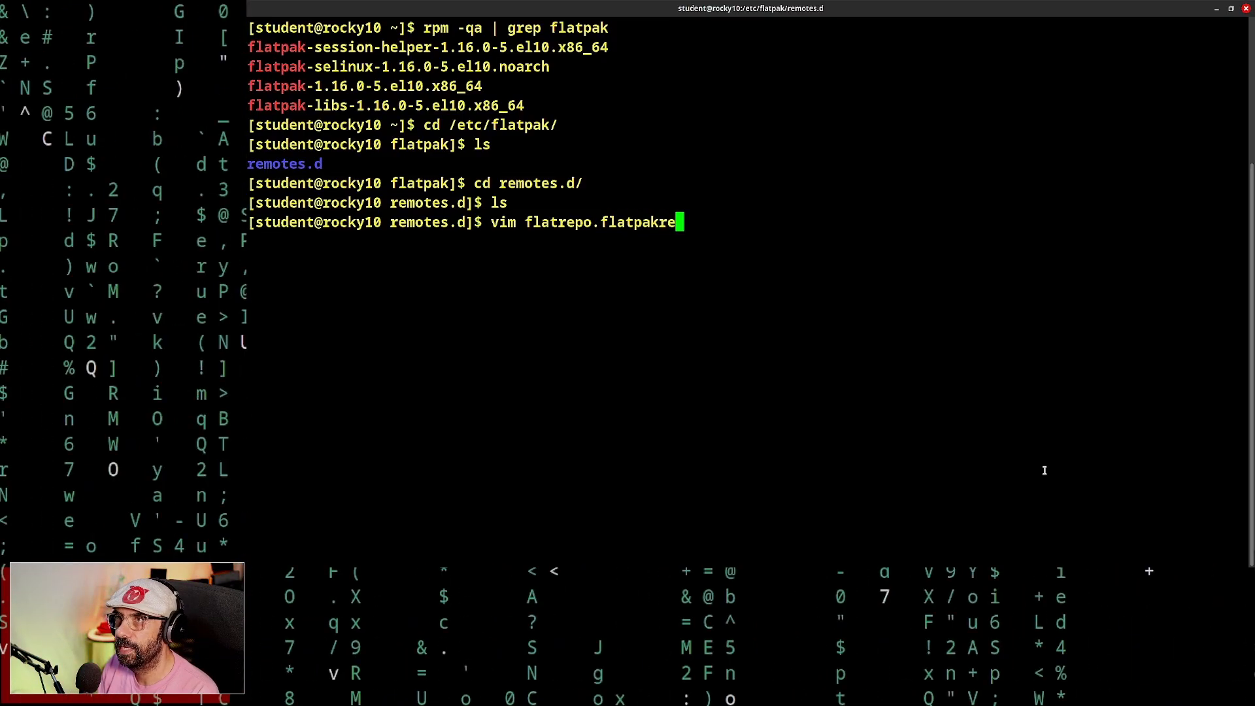
pyautogui.write('po')
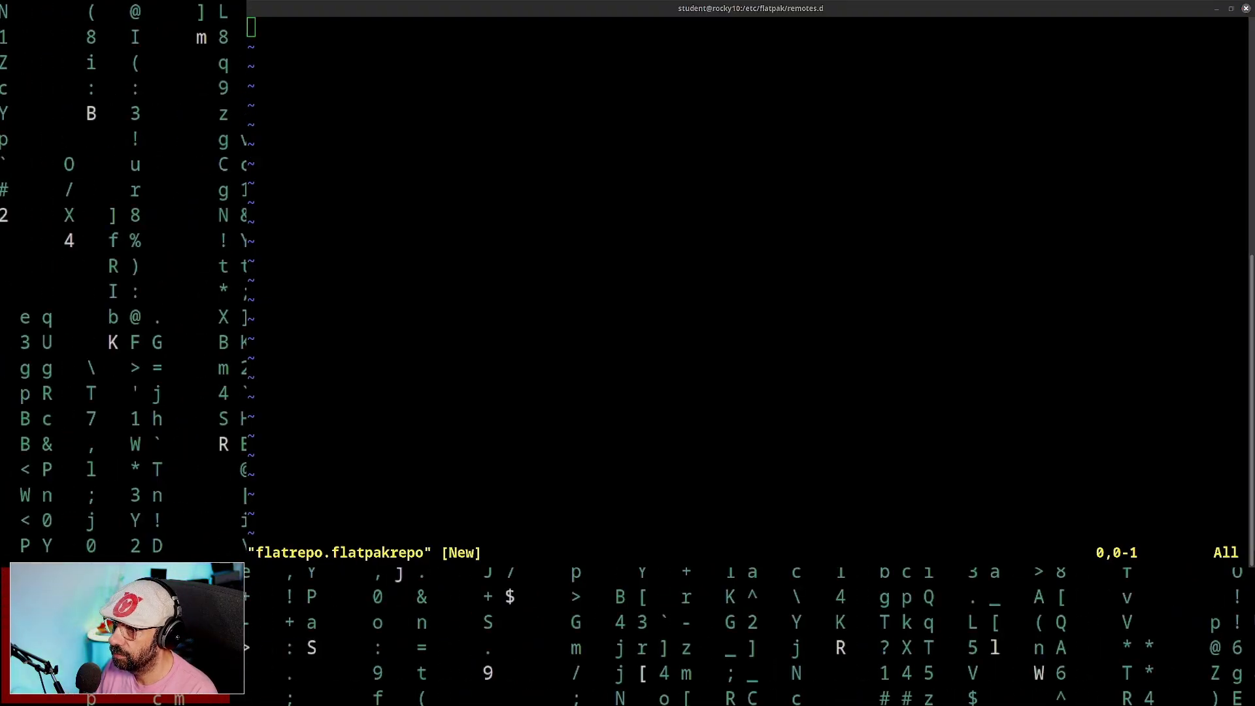
pyautogui.press('i')
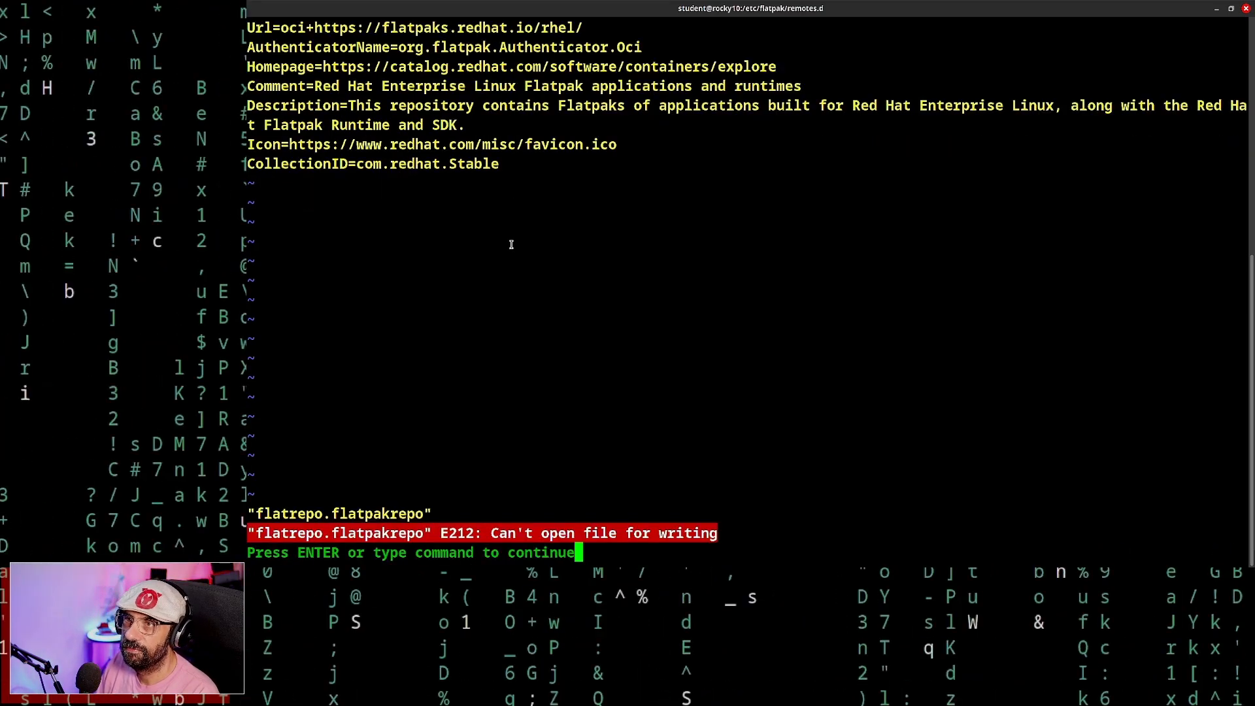
pyautogui.press('Return')
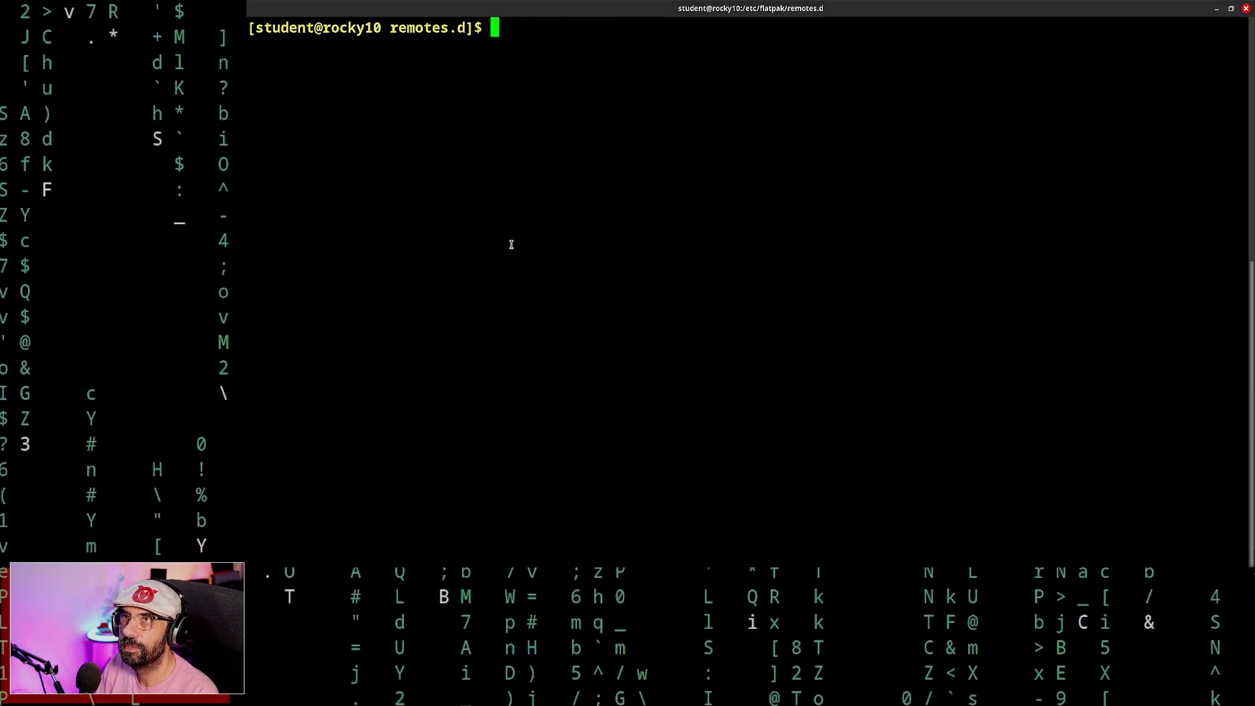
# Reopen flatrepo.flatpakrepo with sudo vim and paste the Red Hat repo definition into it.
pyautogui.write('ls')
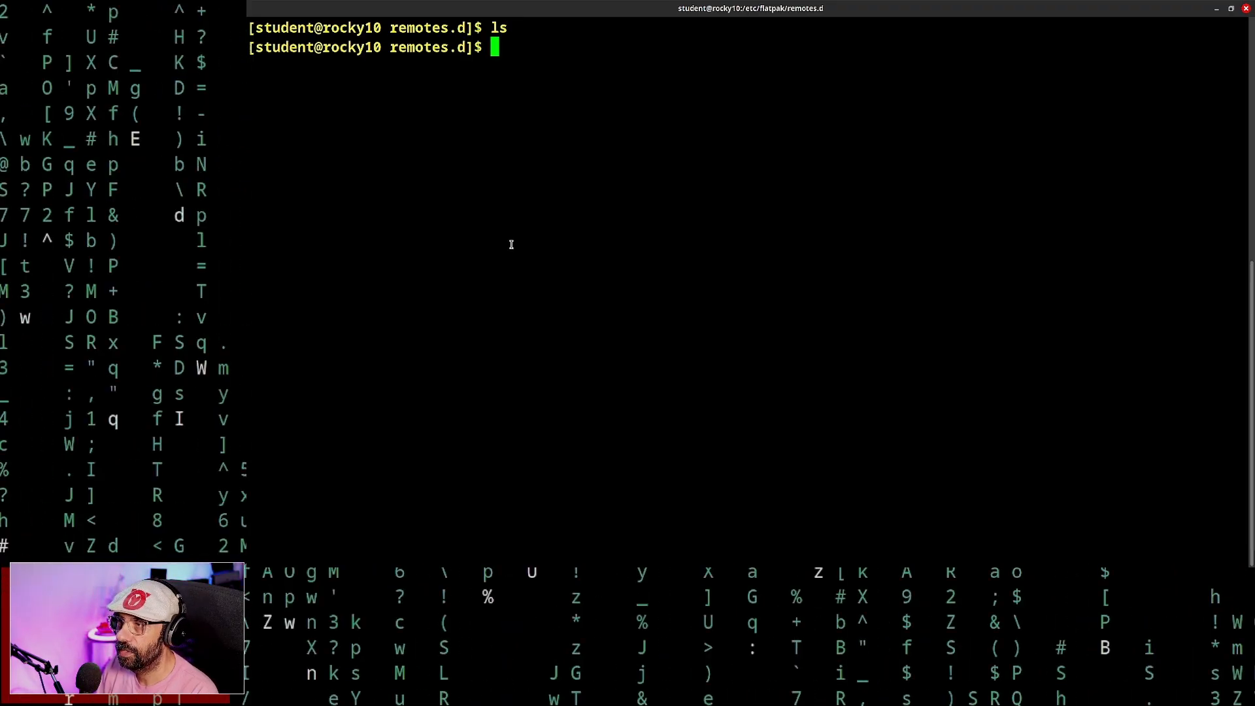
pyautogui.write('ls')
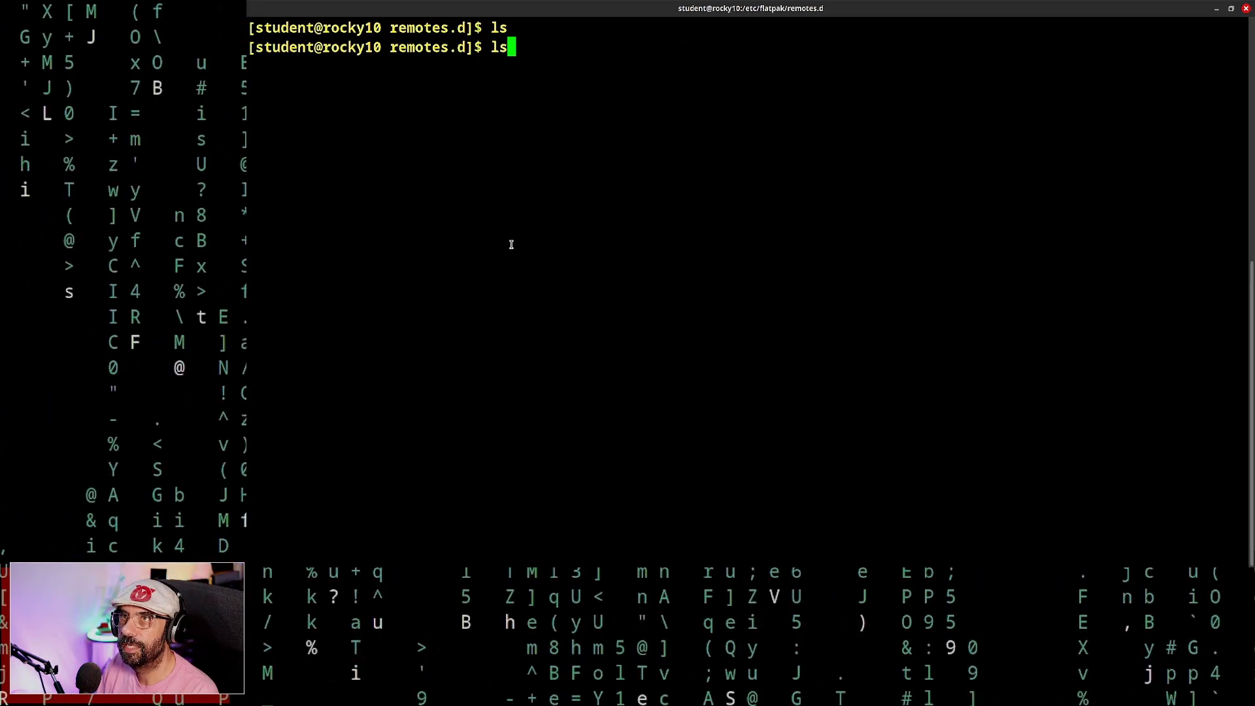
pyautogui.press('Return')
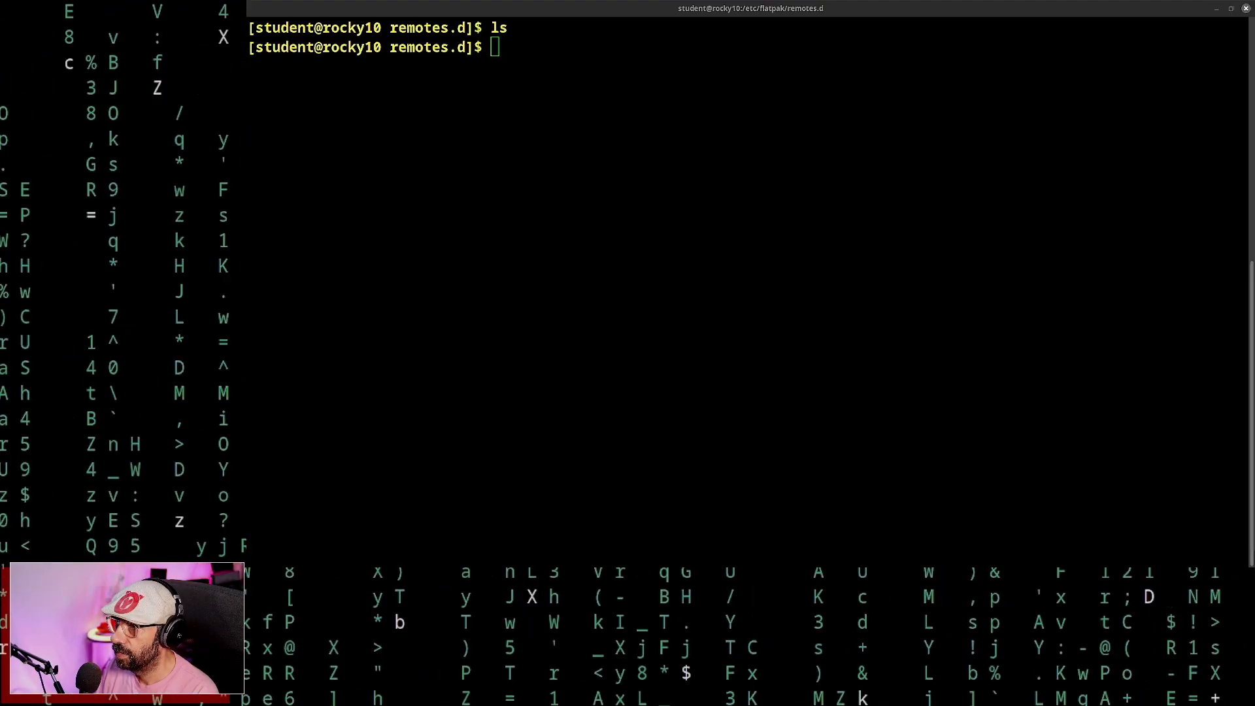
pyautogui.write('vim flatrepo.flatpakrepo')
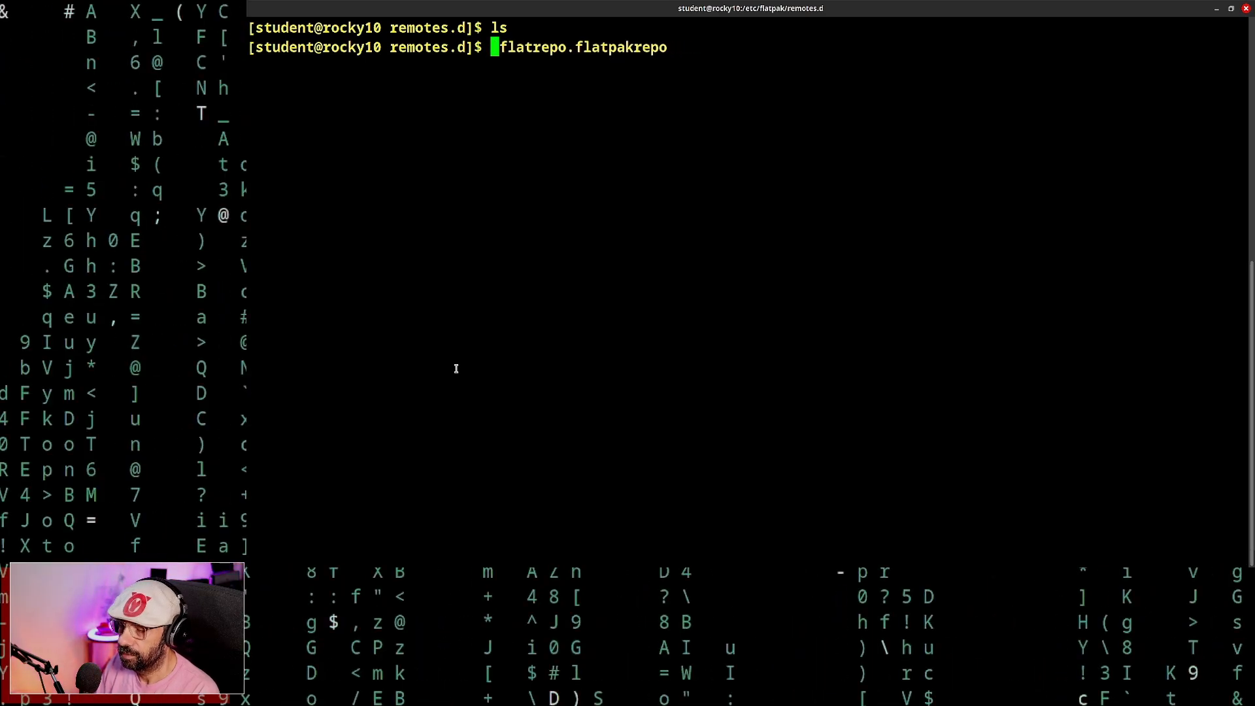
pyautogui.write('sudo vim')
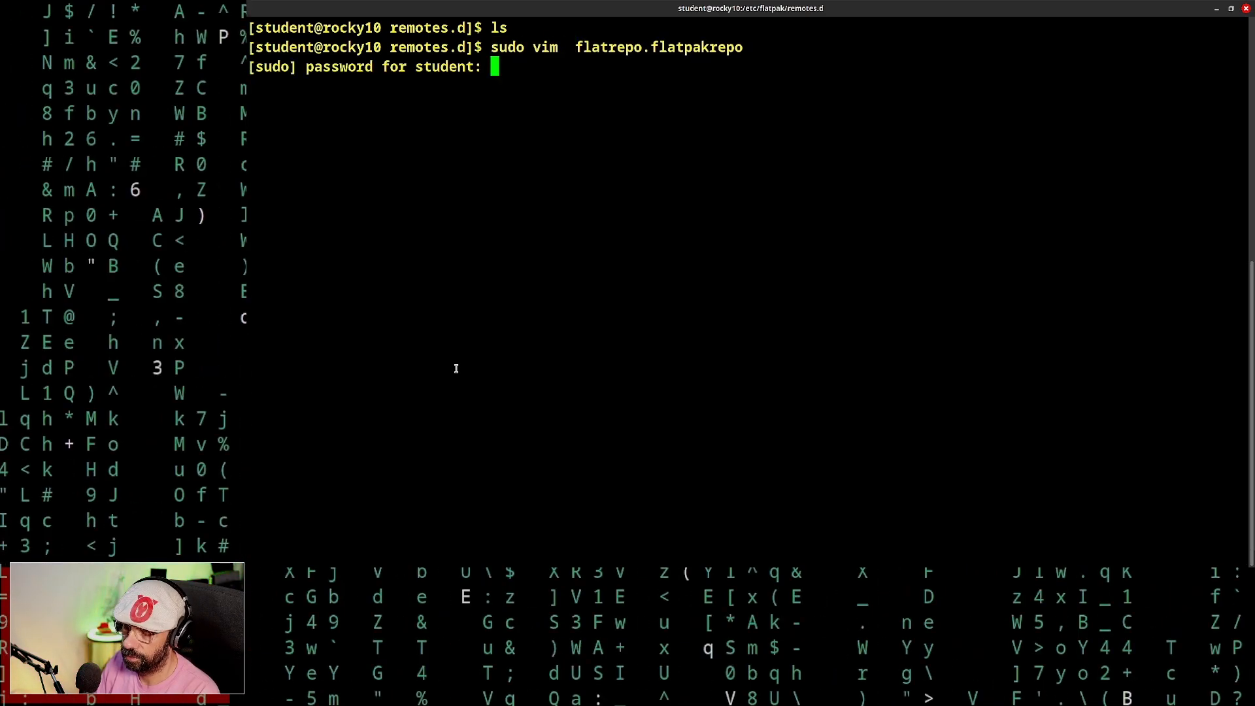
pyautogui.press('Return')
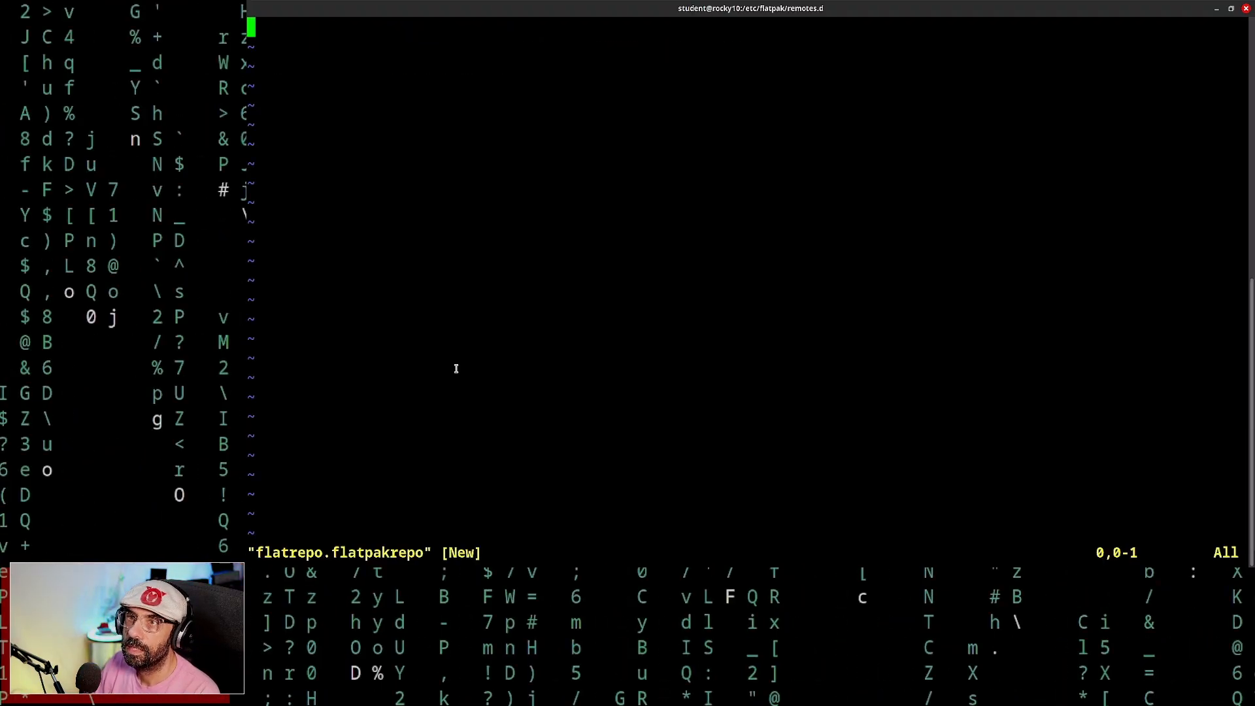
pyautogui.press('i')
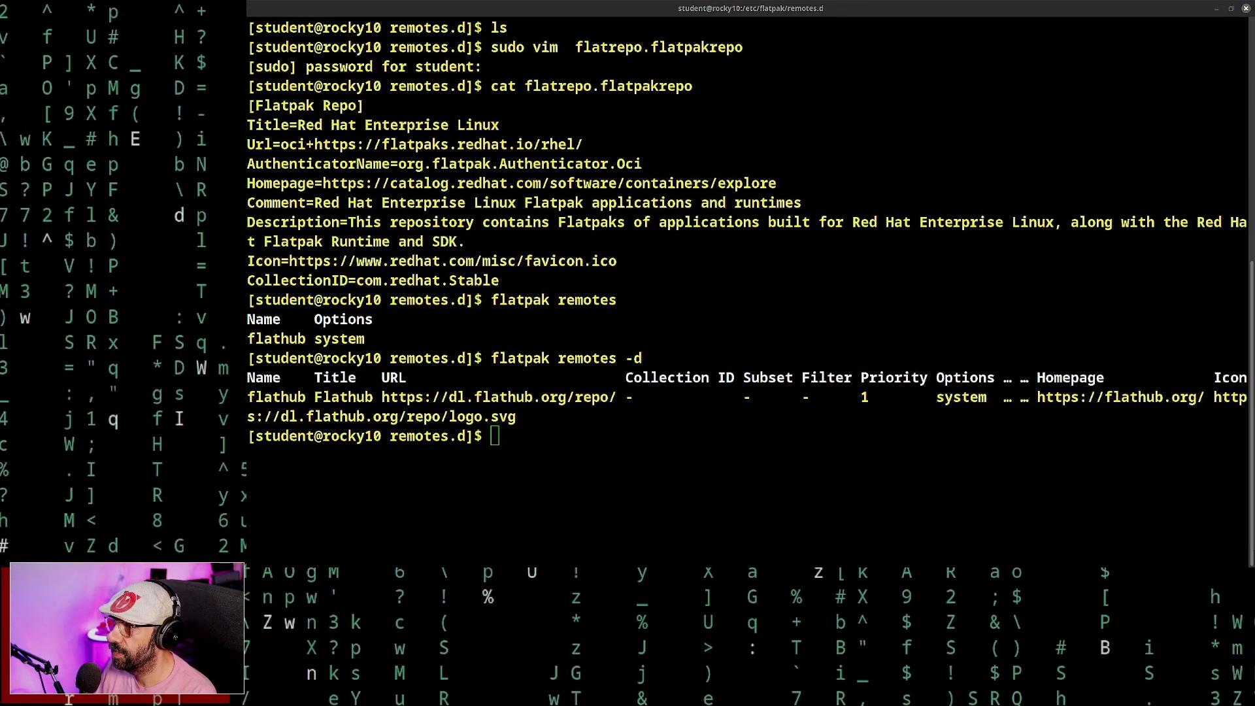
# List flathub's apps with flatpak remote-ls flathub and authenticate the system-repository change.
pyautogui.write('flatpak remote-ls flathub')
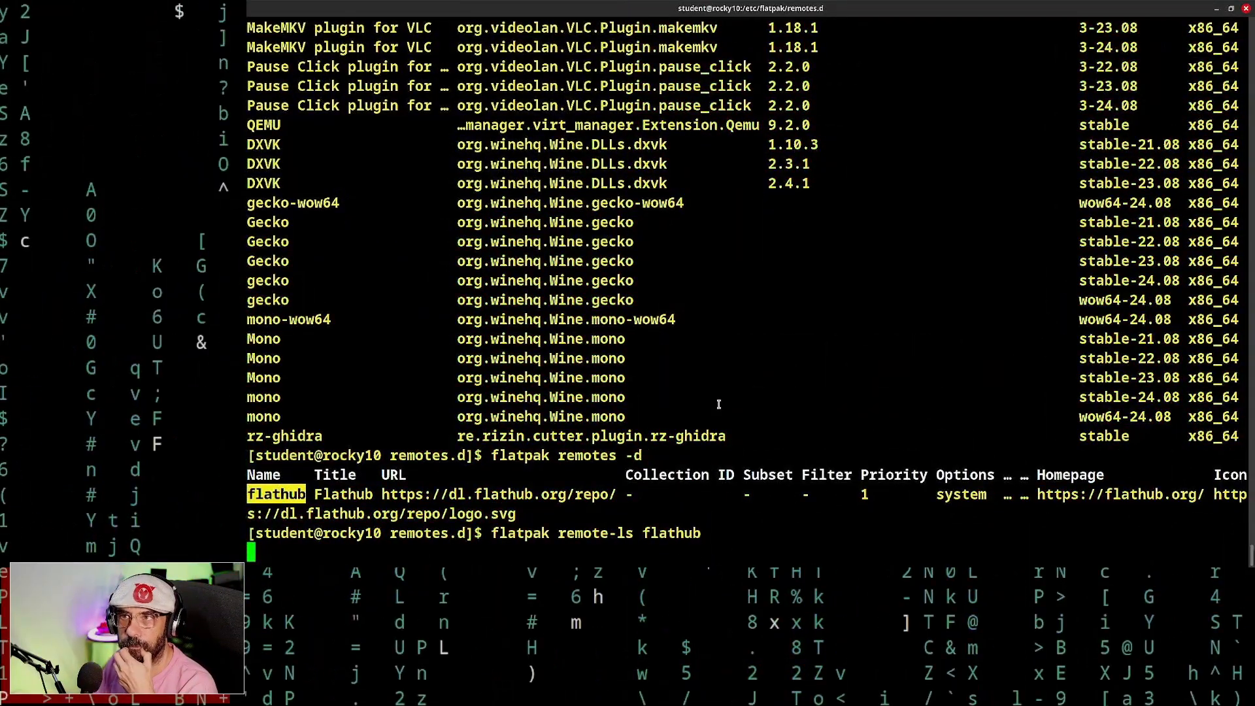
pyautogui.press('Return')
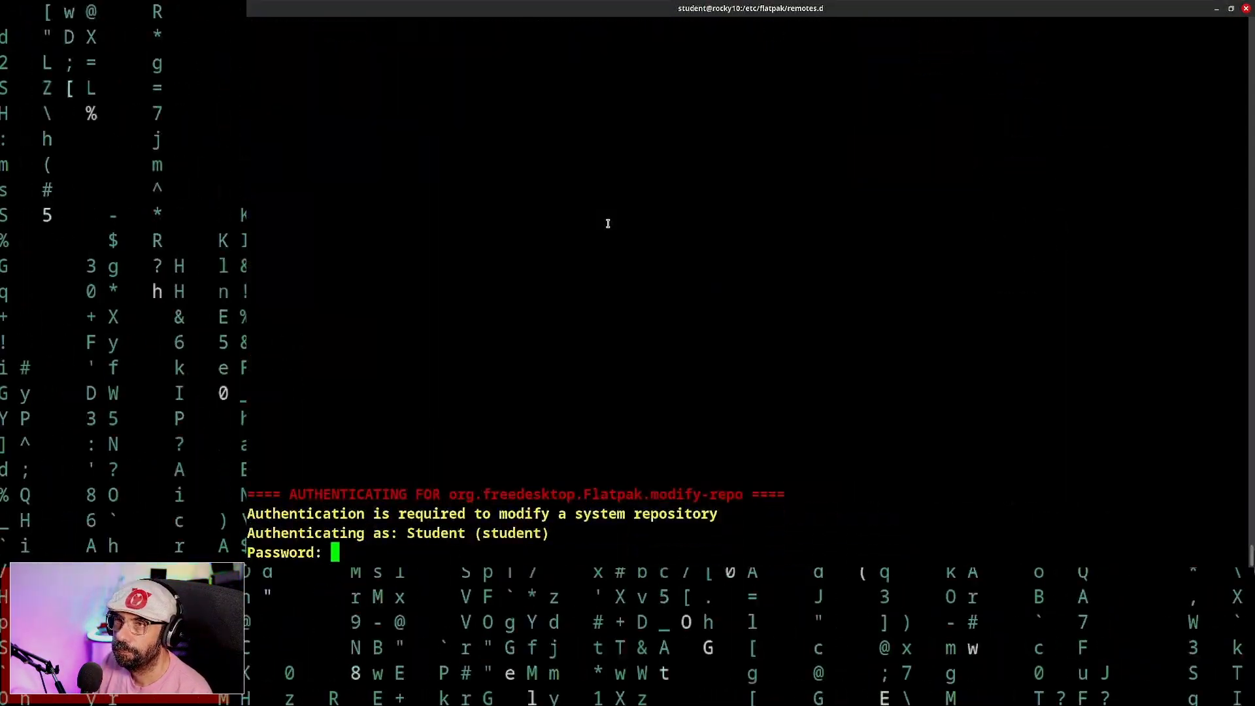
pyautogui.press('Return')
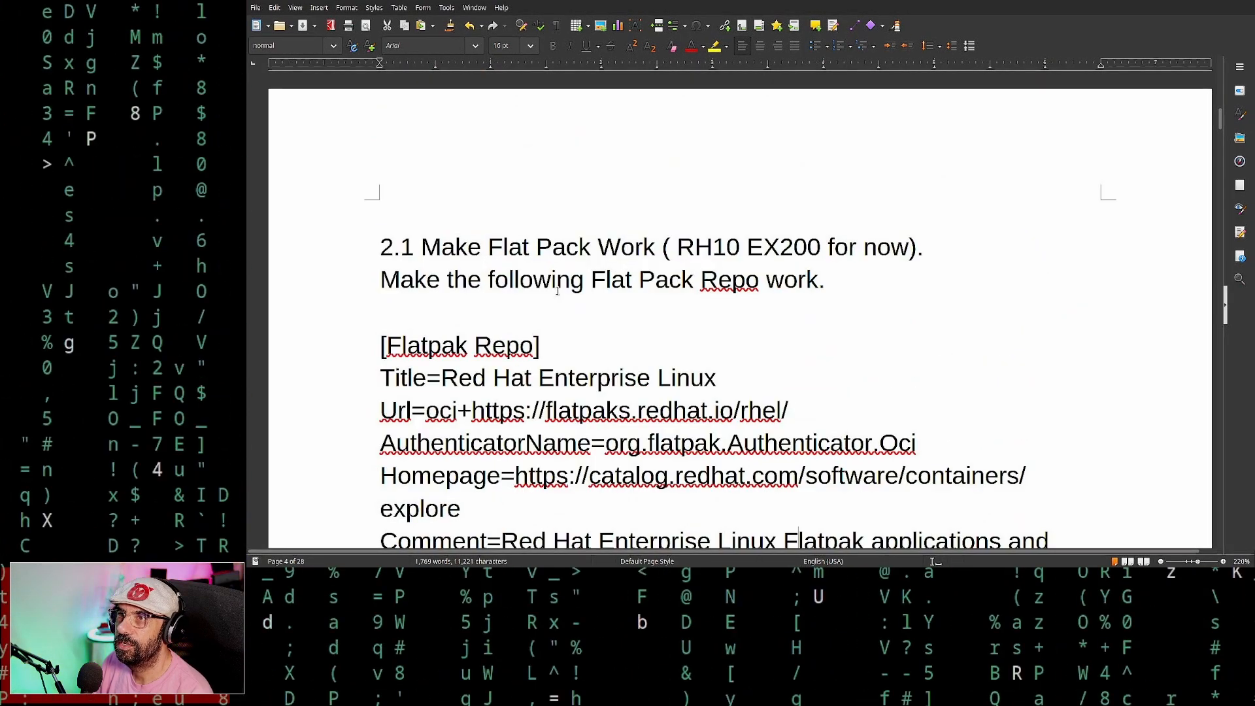
# Note the command vim /etc/flatpak/remotes.d/flat.flatpakrepo followed by 'Paste the above'.
pyautogui.scroll(-3)
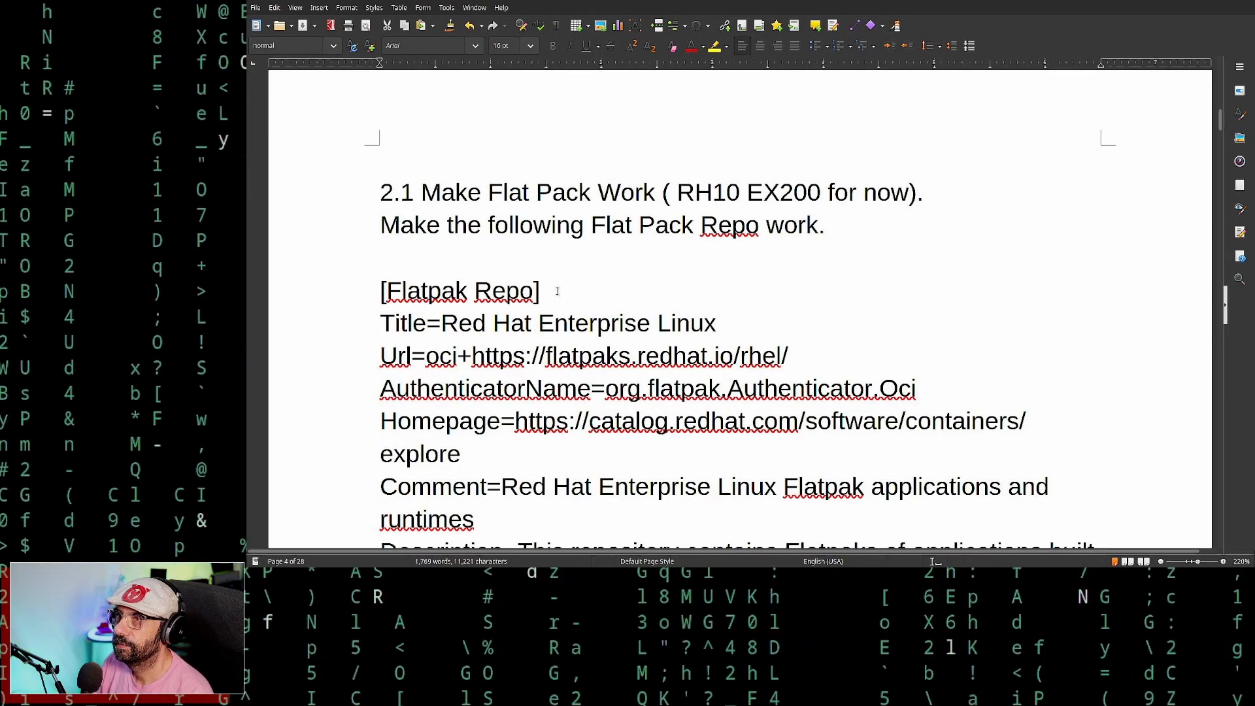
pyautogui.scroll(-3)
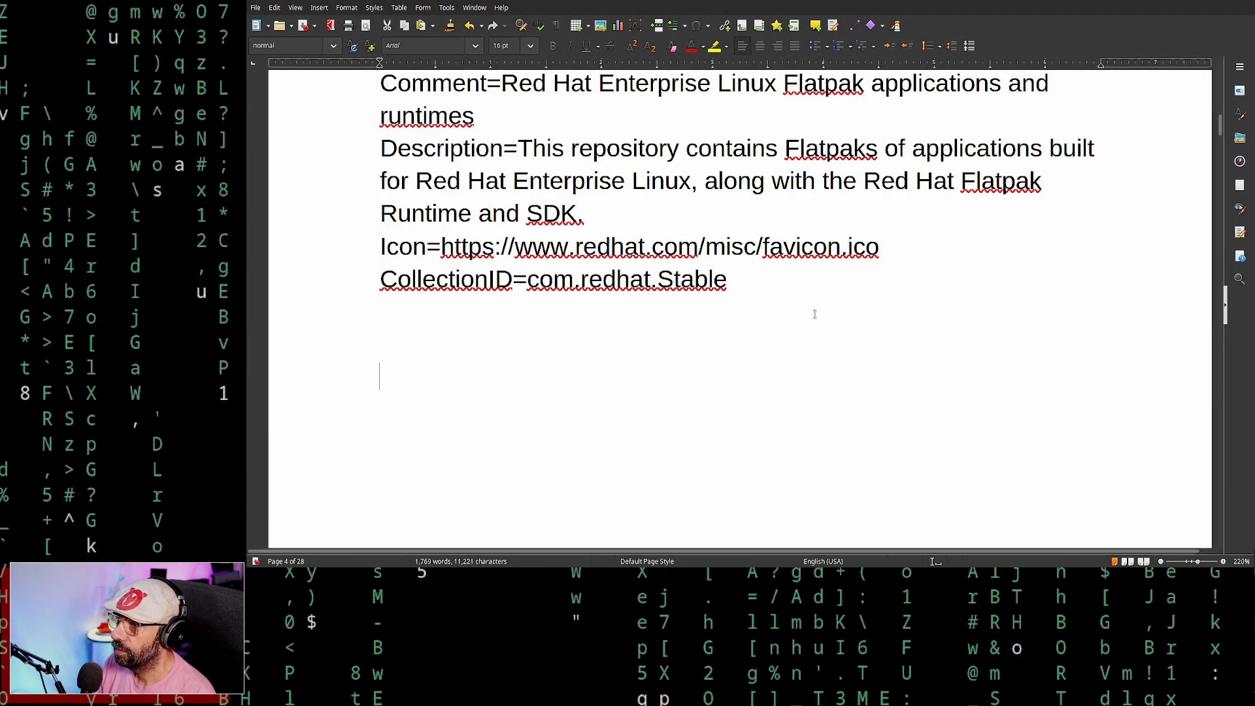
pyautogui.write('vim')
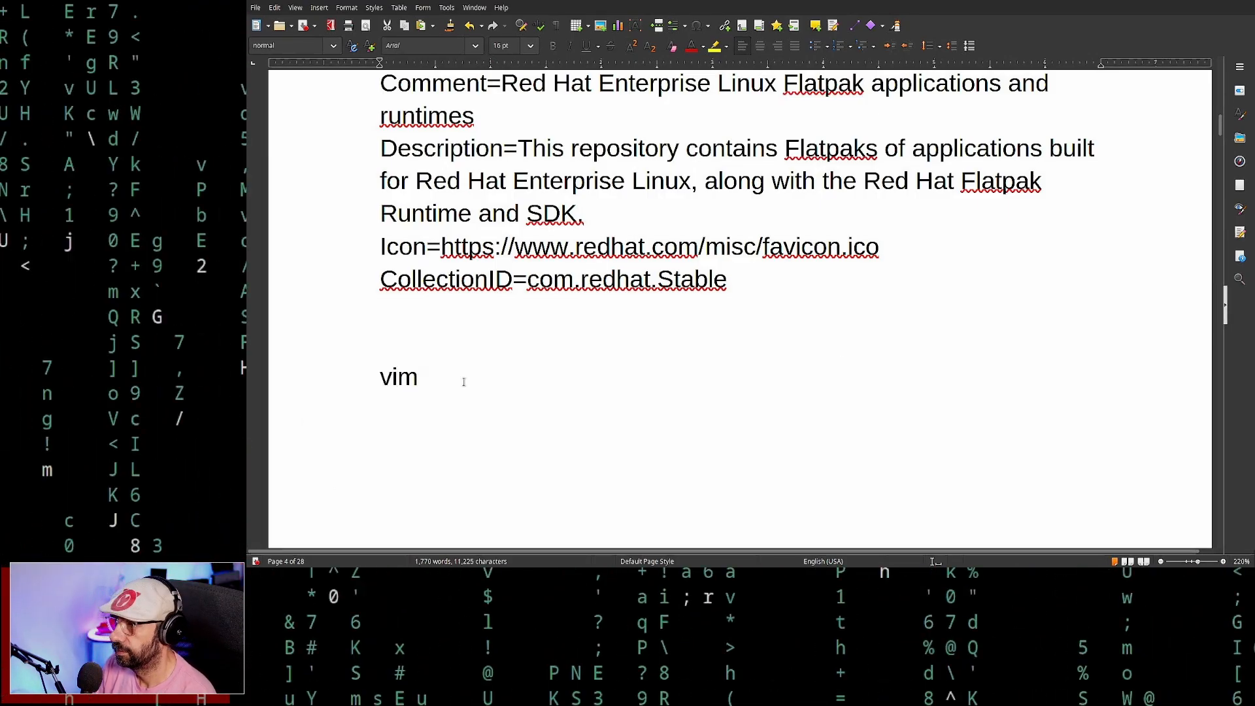
pyautogui.write('/etc/')
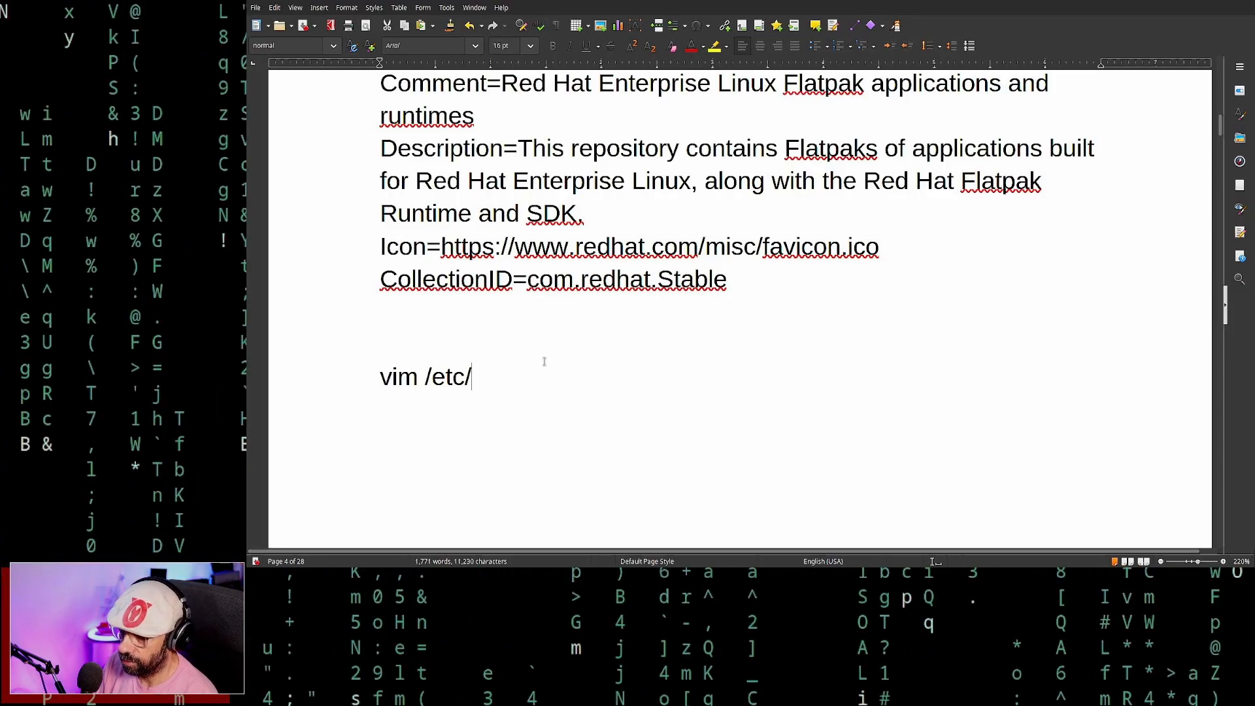
pyautogui.write('flat')
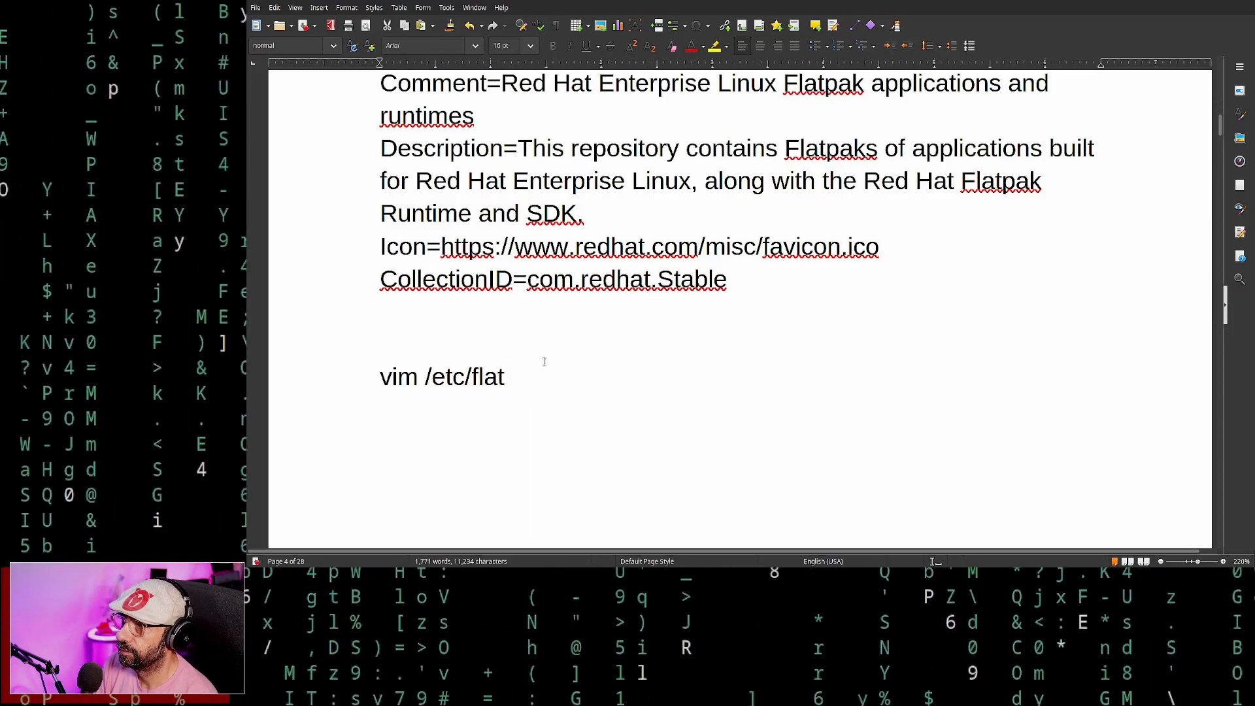
pyautogui.write('pa')
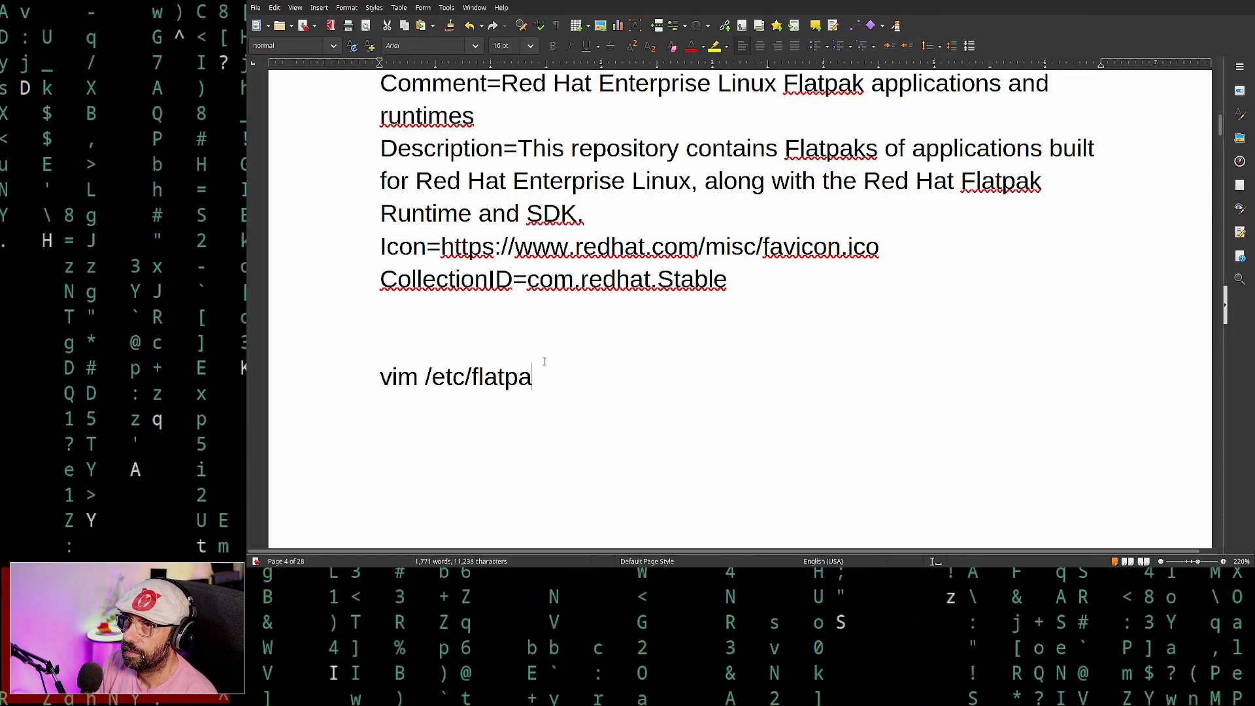
pyautogui.write('k/')
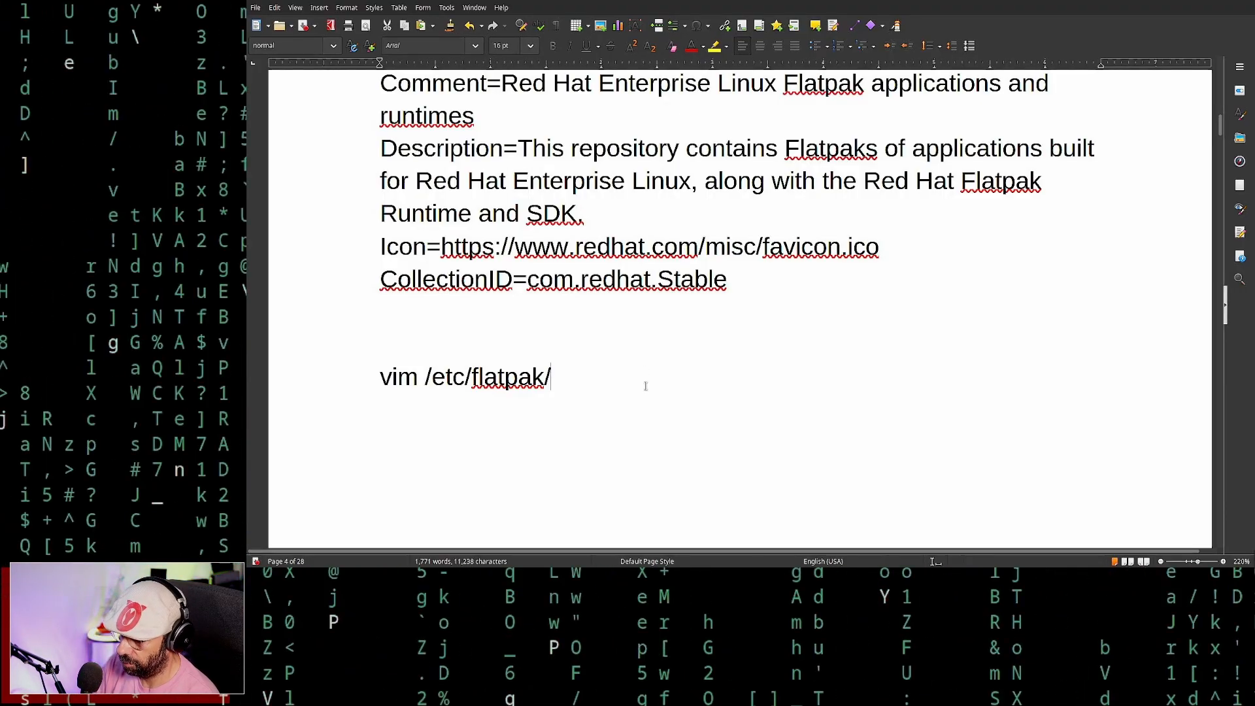
pyautogui.write('remotes.')
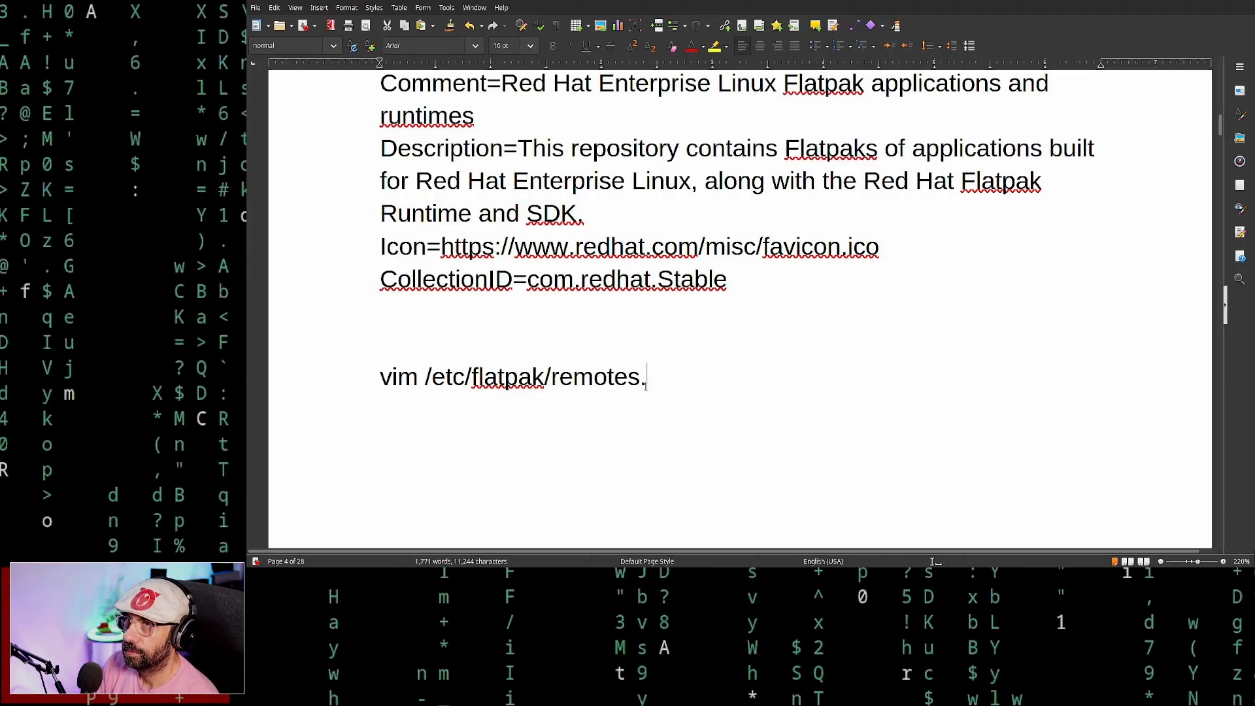
pyautogui.write('d/')
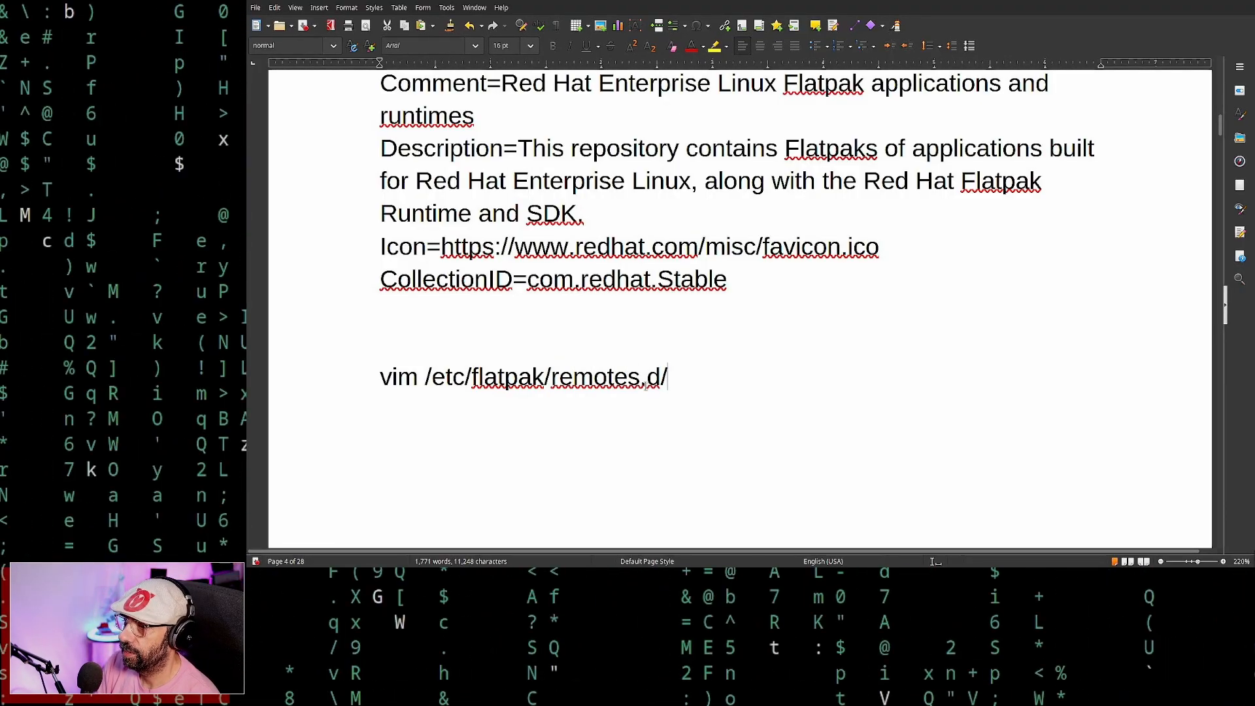
pyautogui.write('flat')
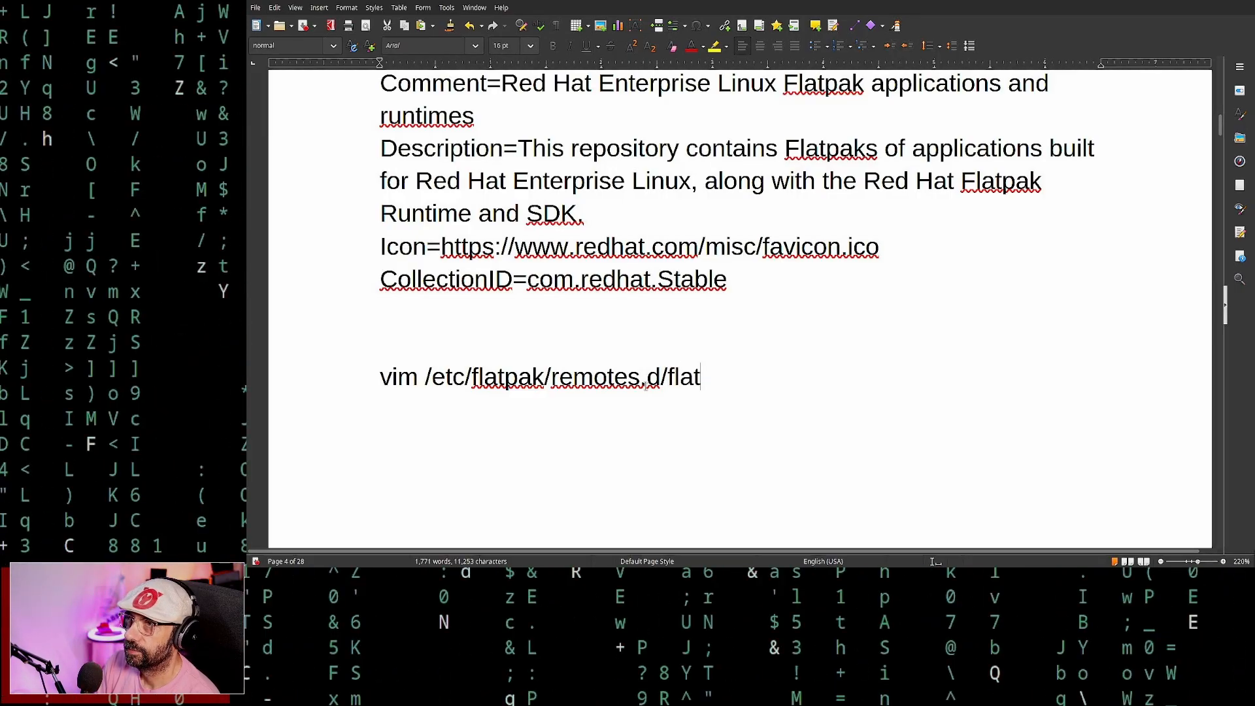
pyautogui.write('.')
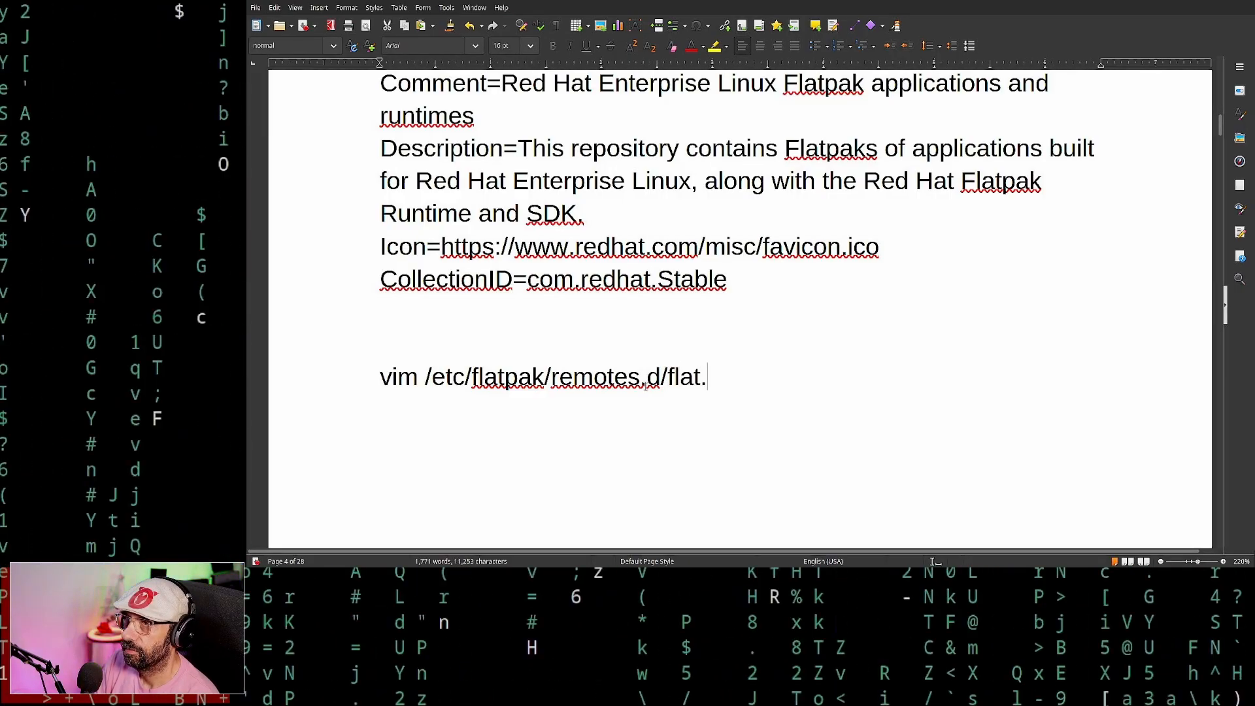
pyautogui.write('flatpa')
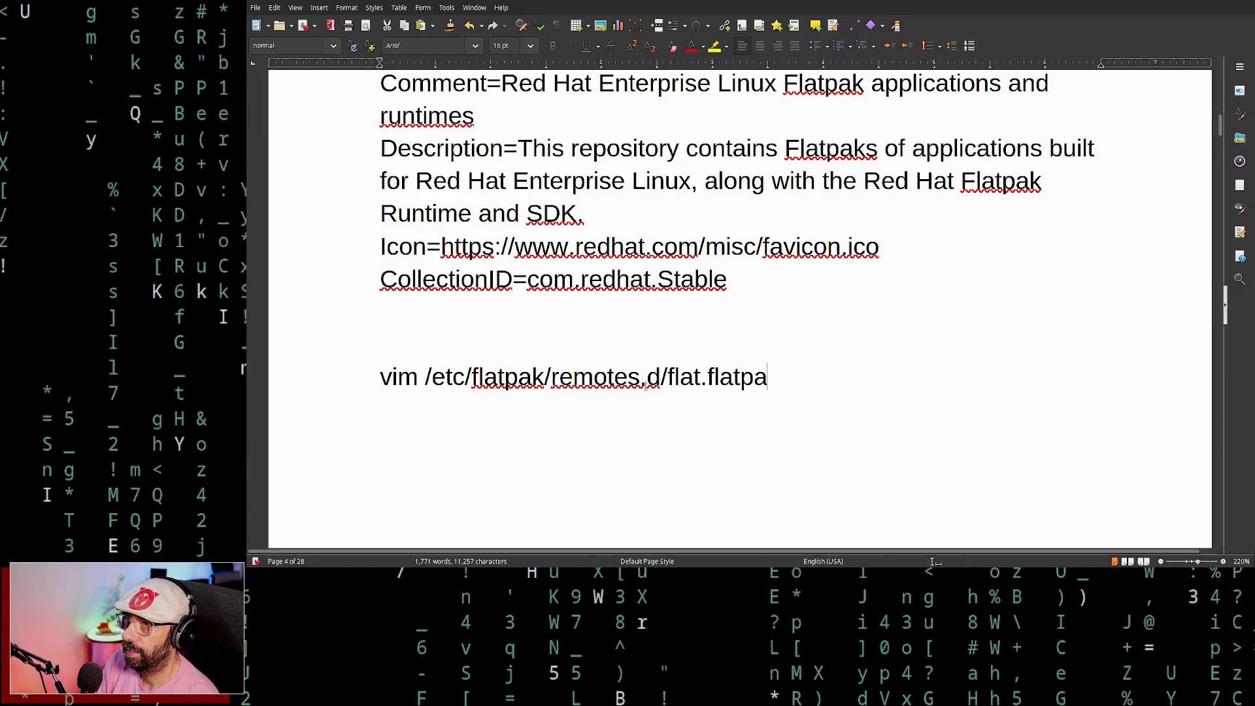
pyautogui.write('krepot')
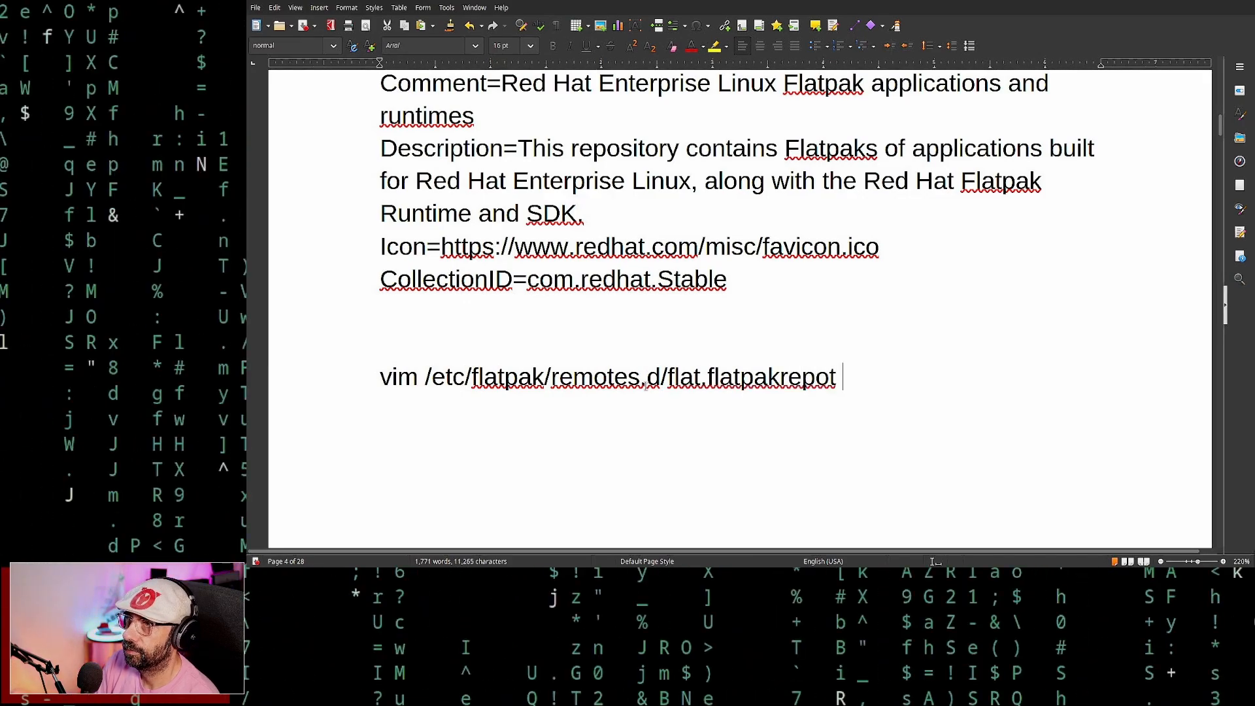
pyautogui.press('BackSpace')
pyautogui.write('Paste')
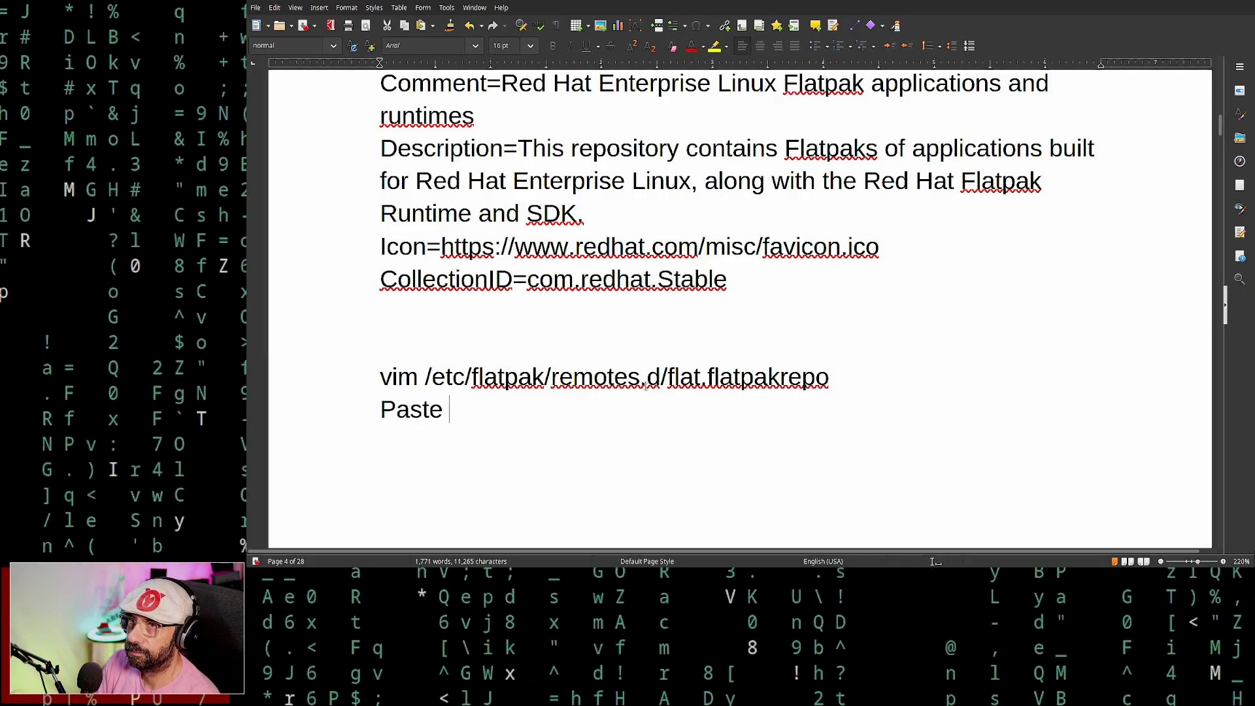
pyautogui.write('the obovb')
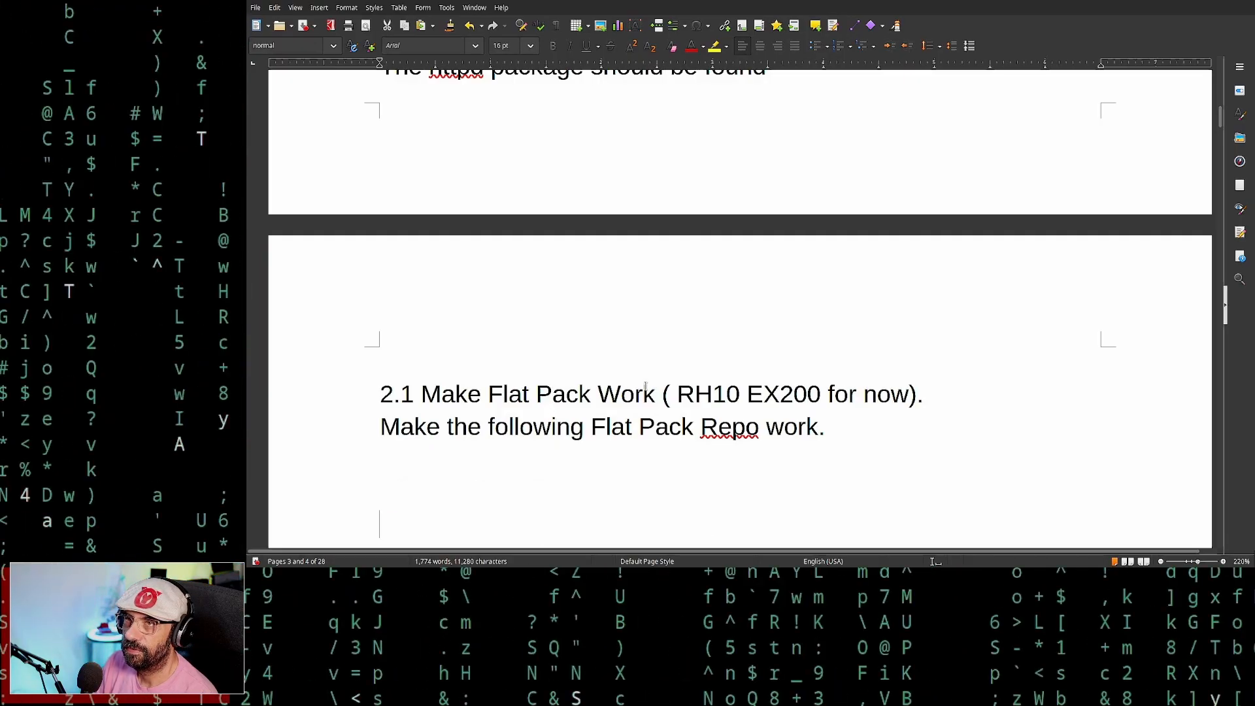
# Note the verify step: rpm -qa | grep -i flatpak, or use dnf.
pyautogui.write('V')
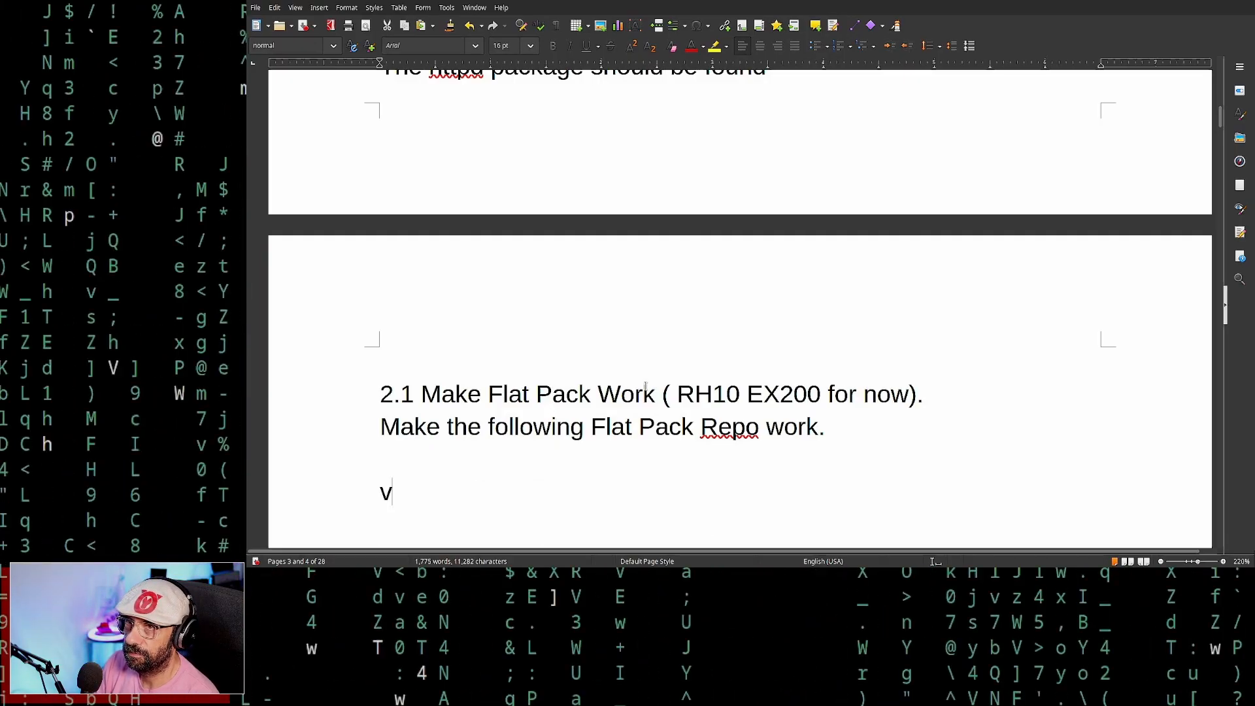
pyautogui.write('erify')
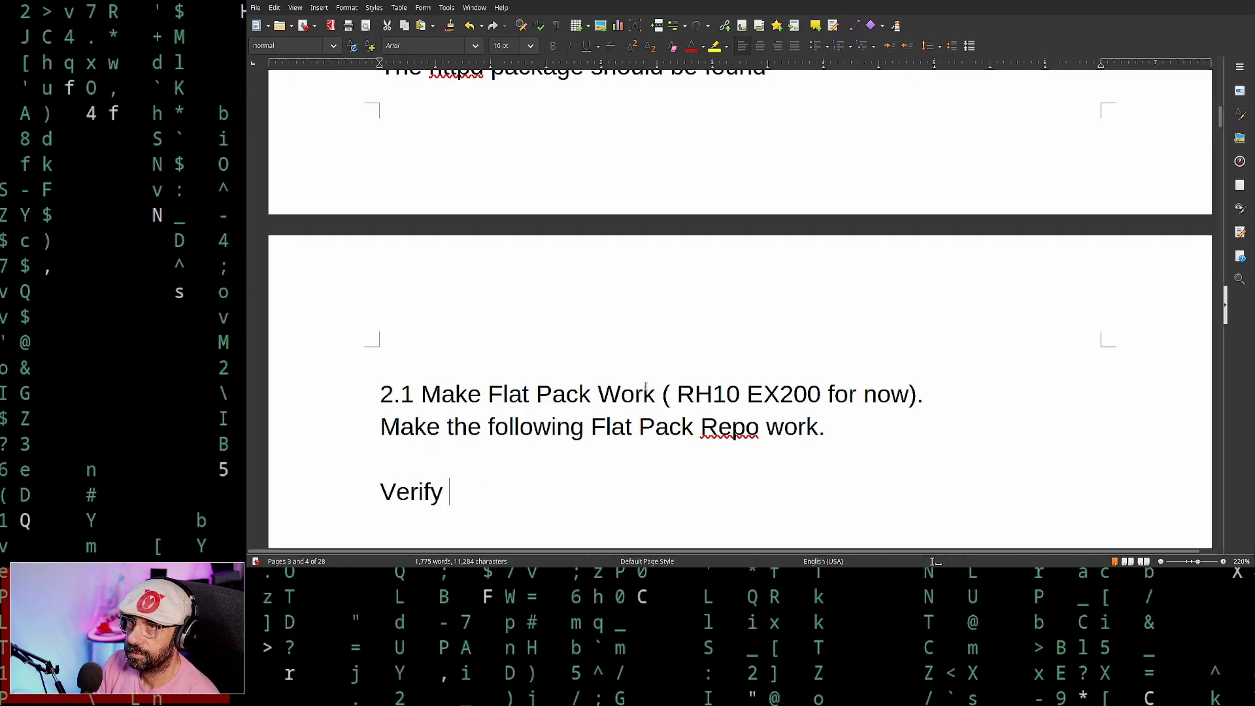
pyautogui.write('if its int')
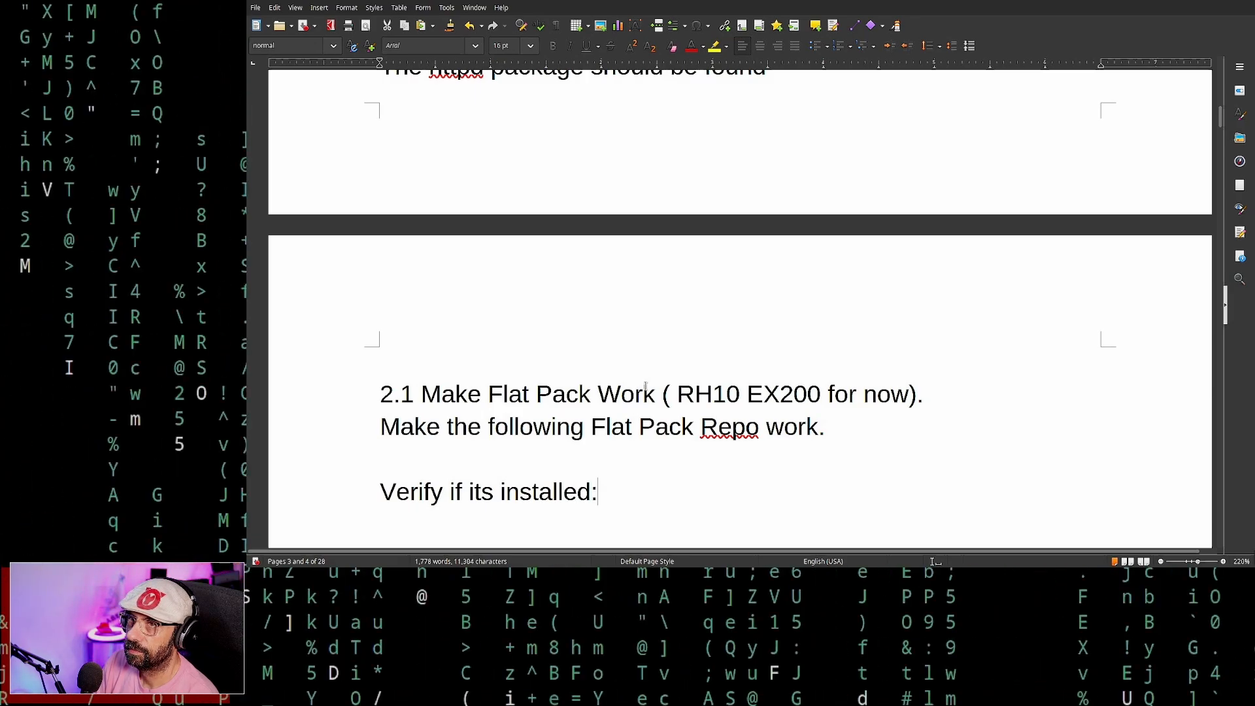
pyautogui.write('rpm .')
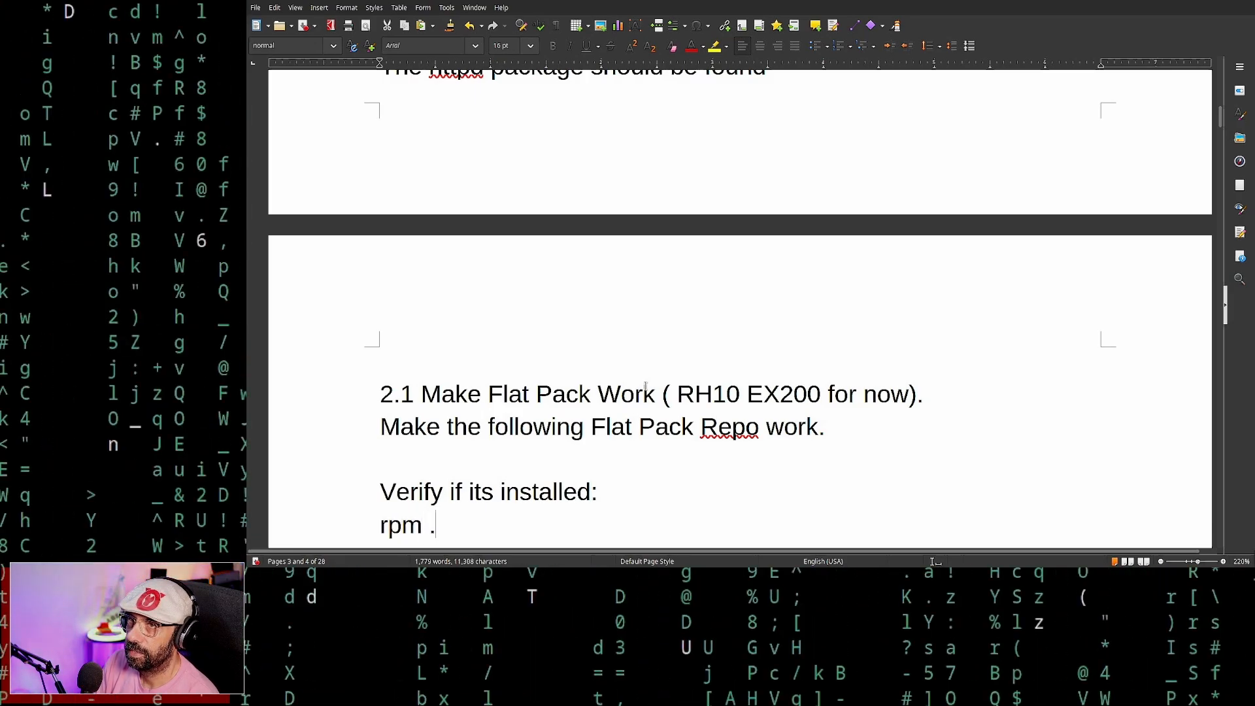
pyautogui.write('-qa | grep -i')
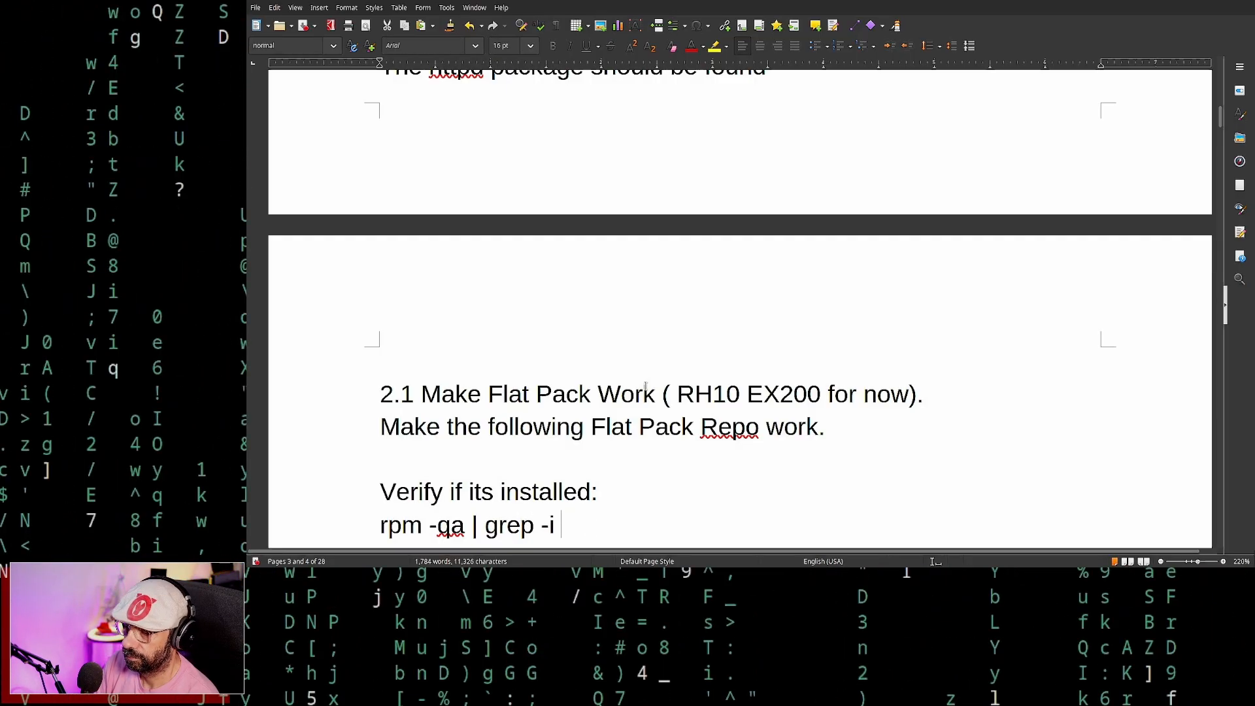
pyautogui.write('flatpak')
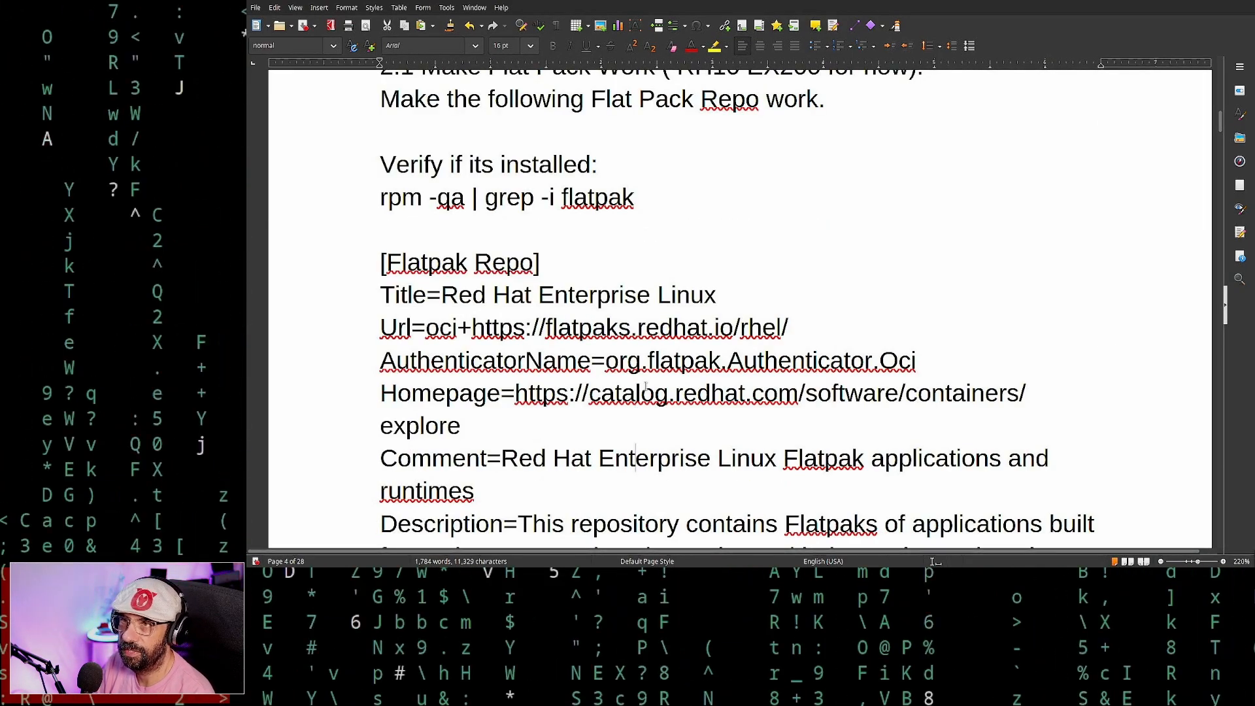
# Note the fallback: if not installed, sudo dnf install flatpak.
pyautogui.scroll(-3)
pyautogui.write('or use dnf')
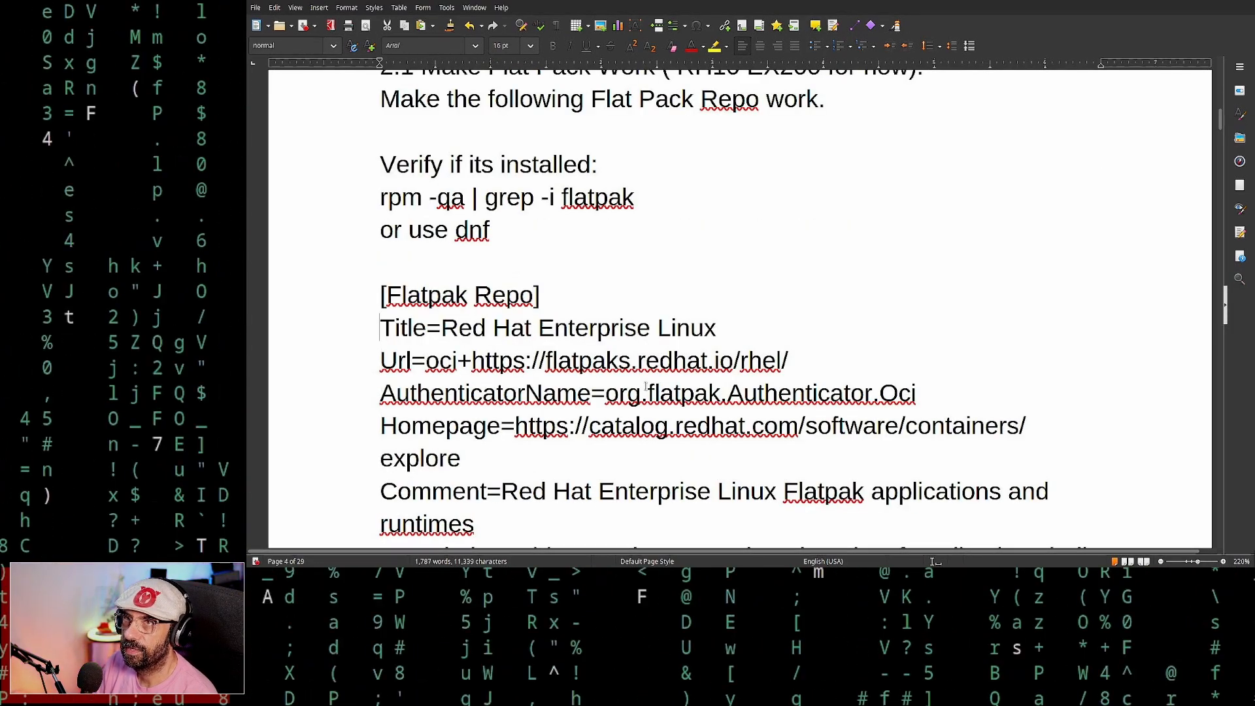
pyautogui.write('if not')
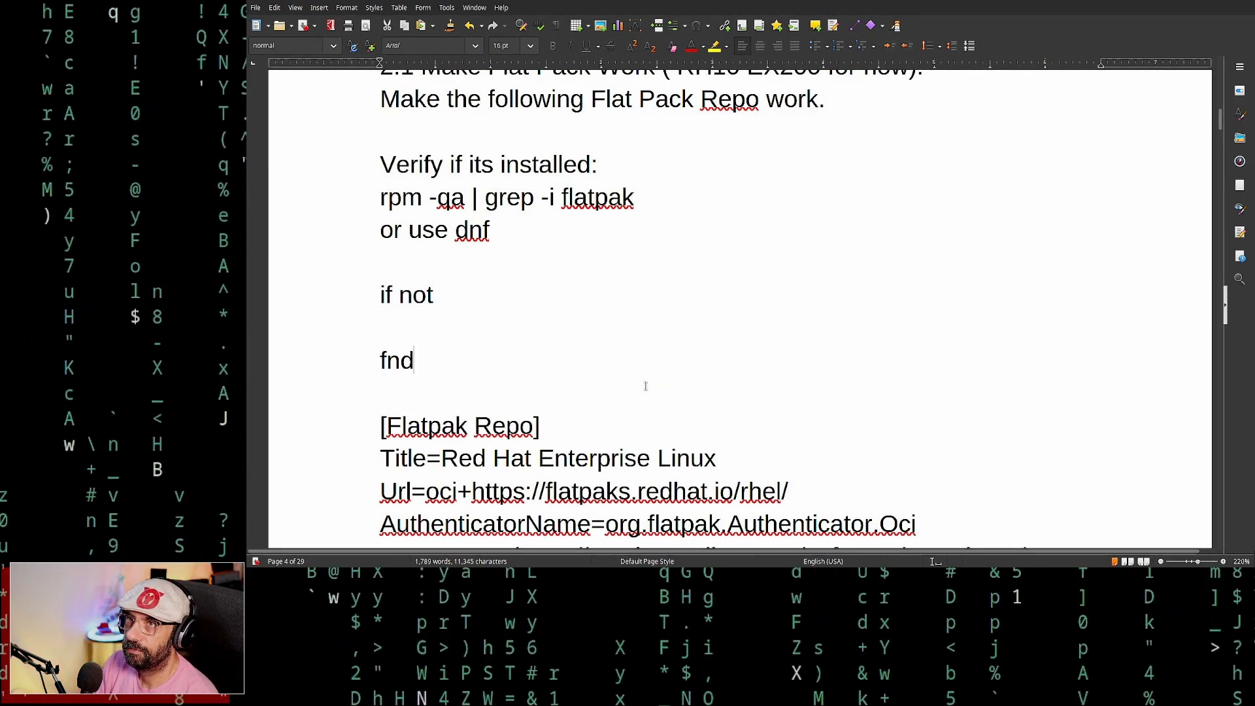
pyautogui.write('dnf install')
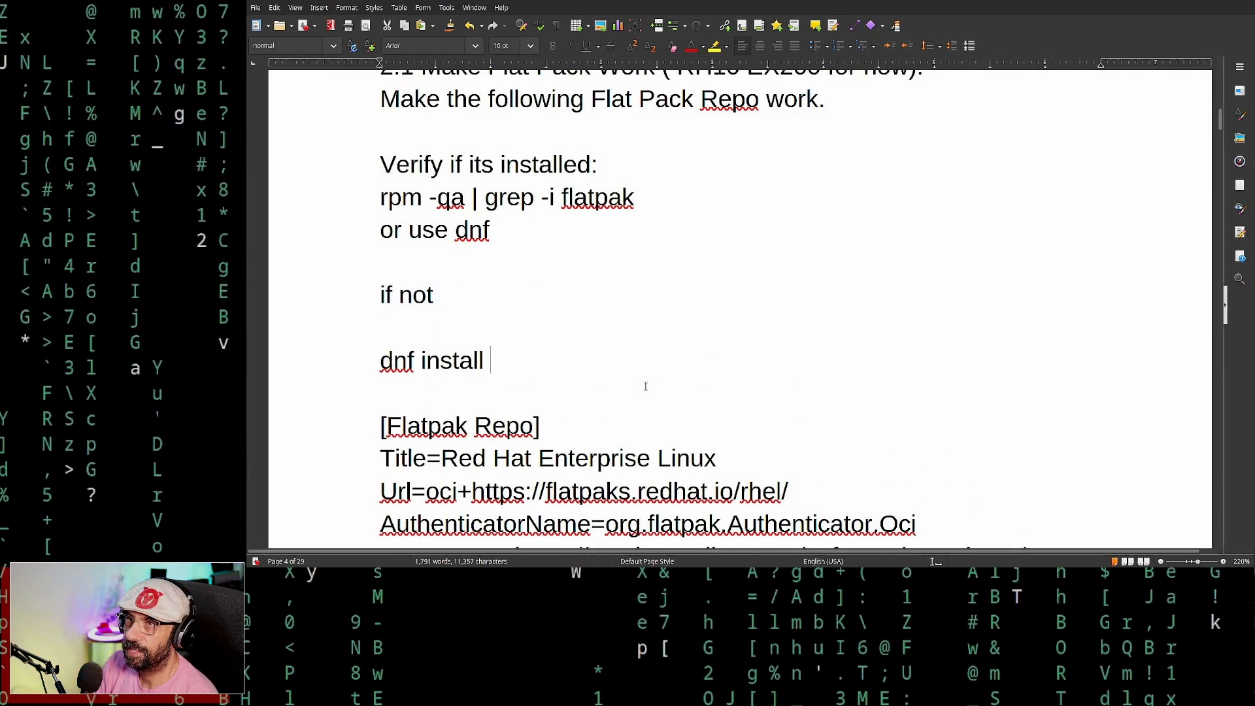
pyautogui.write('flatpak')
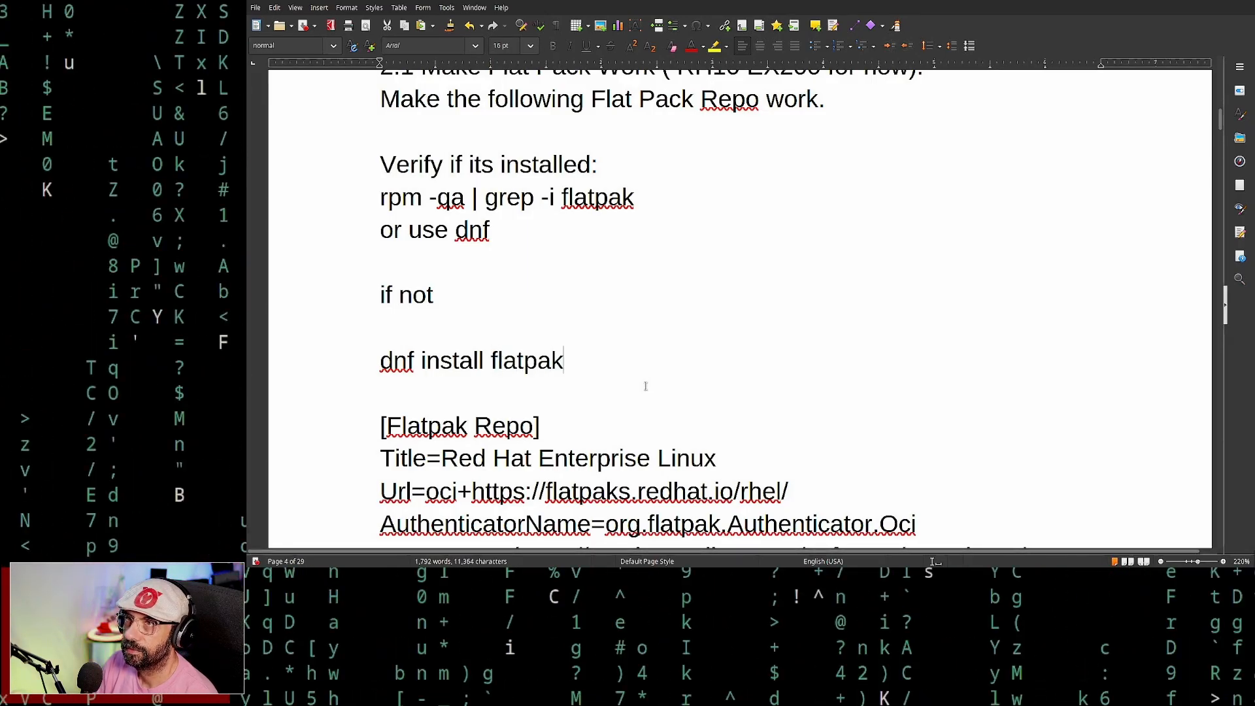
pyautogui.write('sudo')
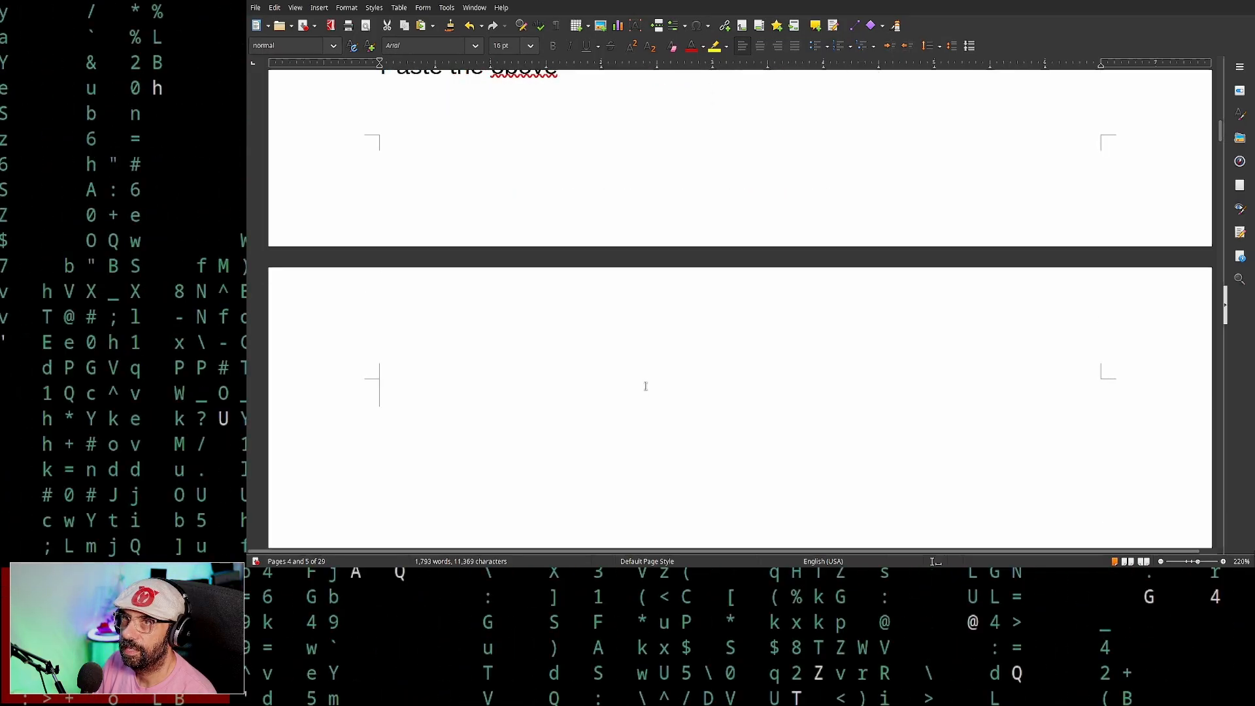
# Note 'flatpak remotes (to get available flat remotes)' and start the remote-ls line.
pyautogui.write('do fla')
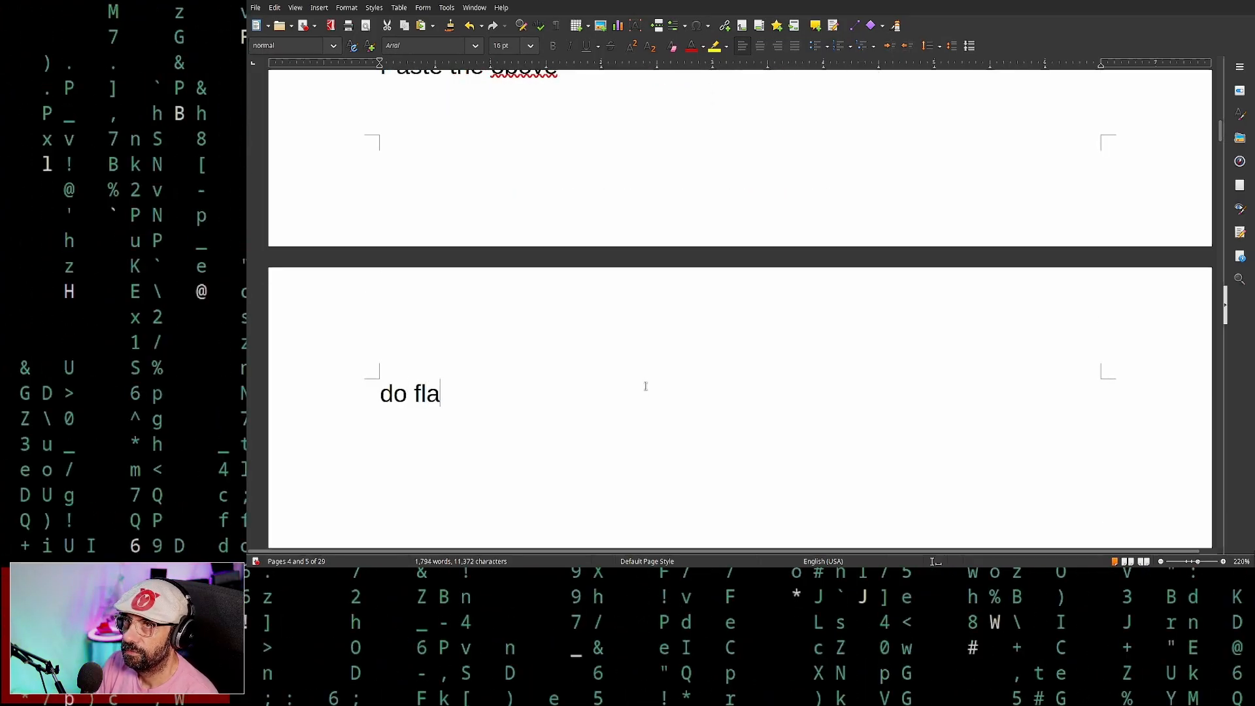
pyautogui.write('tpak')
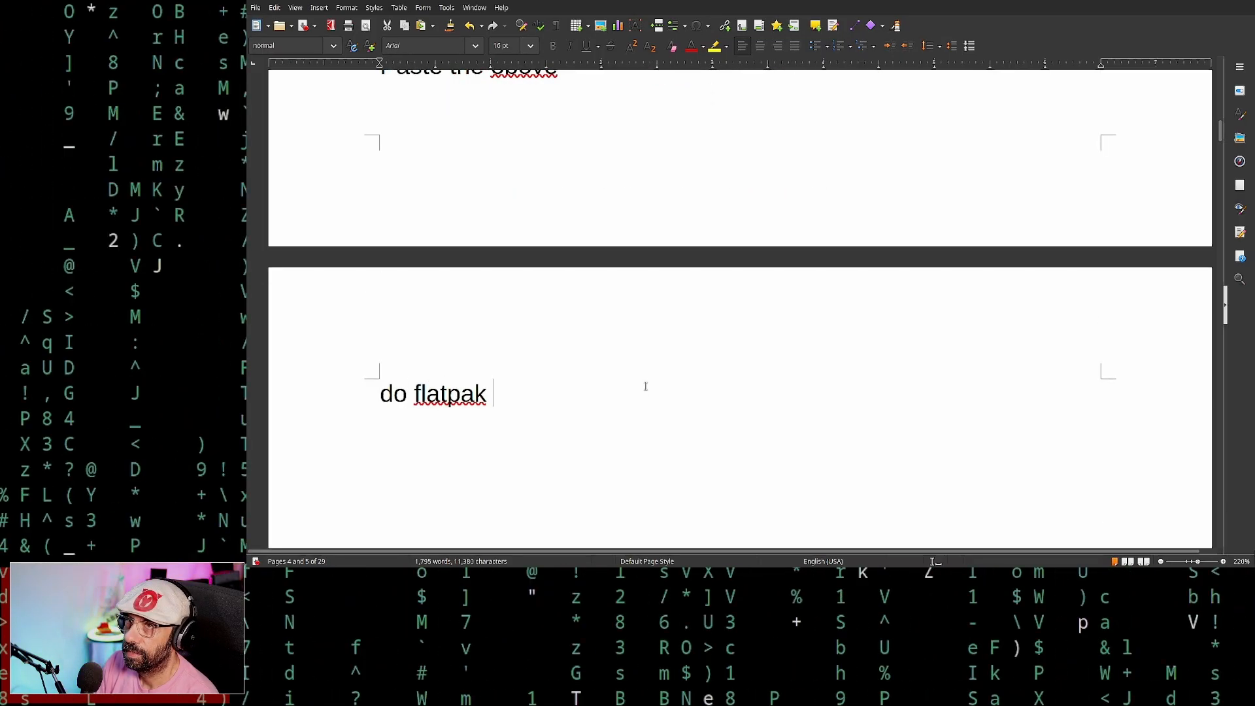
pyautogui.write('rem')
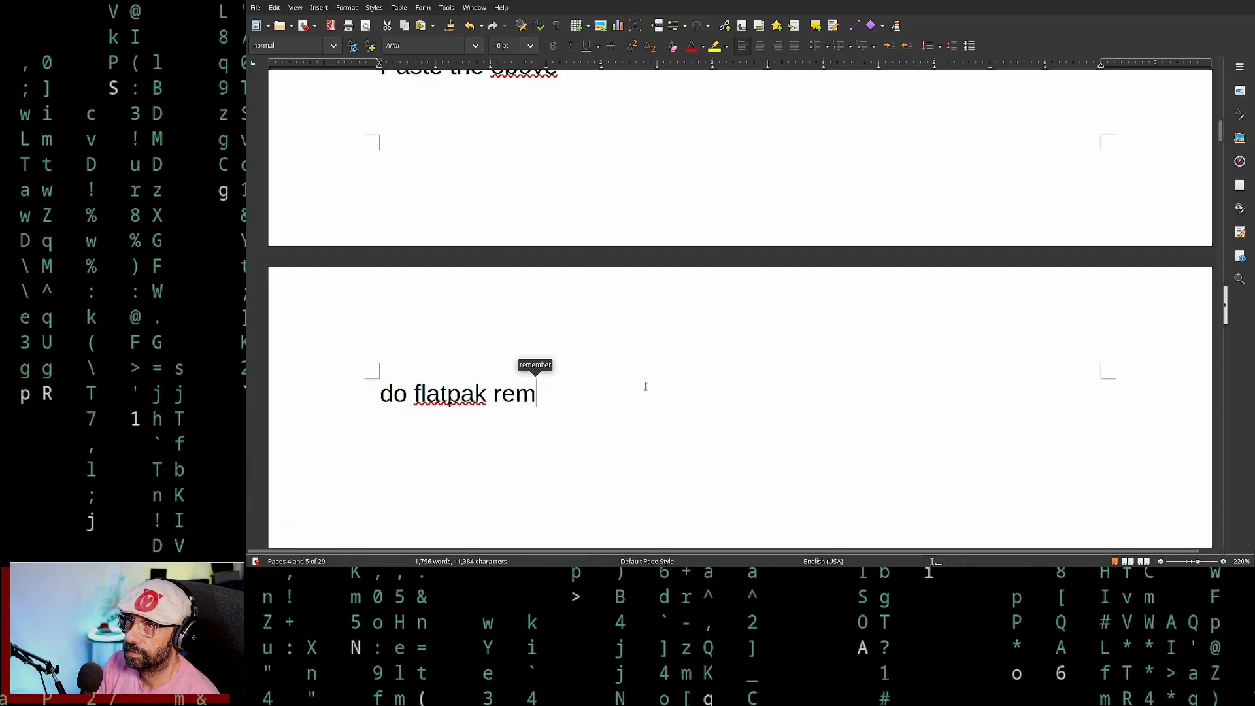
pyautogui.write('ote-')
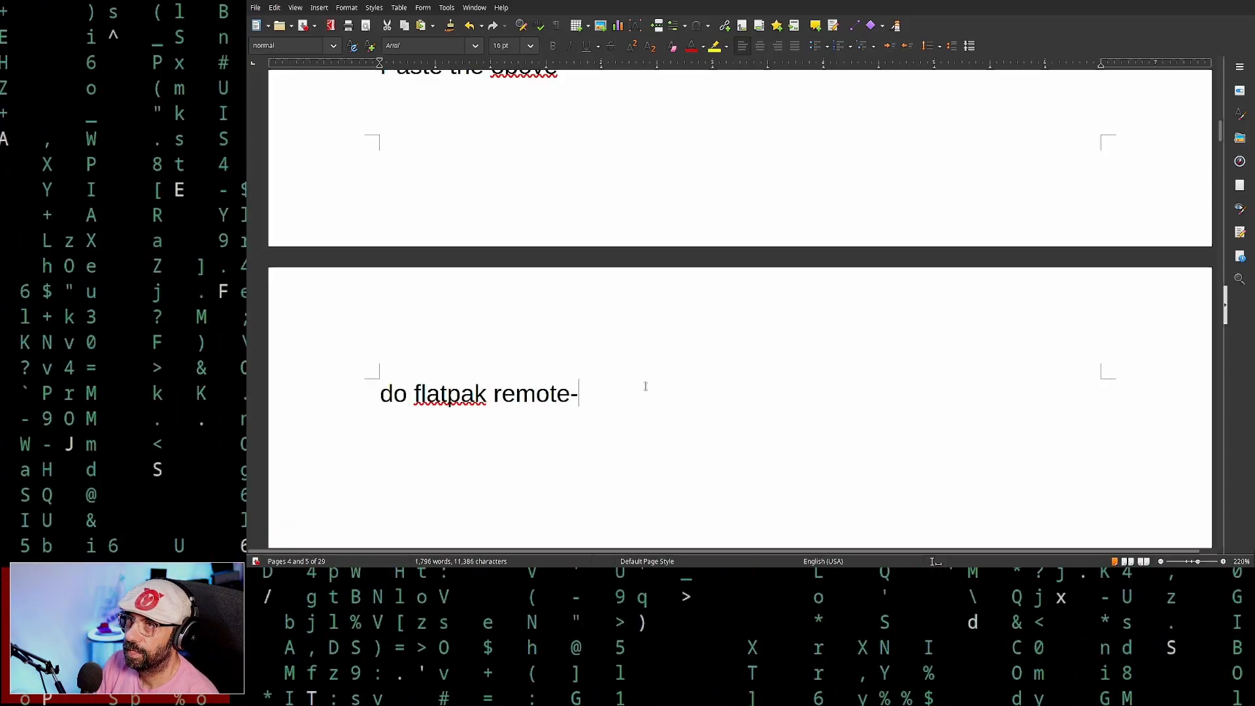
pyautogui.write('ls')
pyautogui.write('do fla')
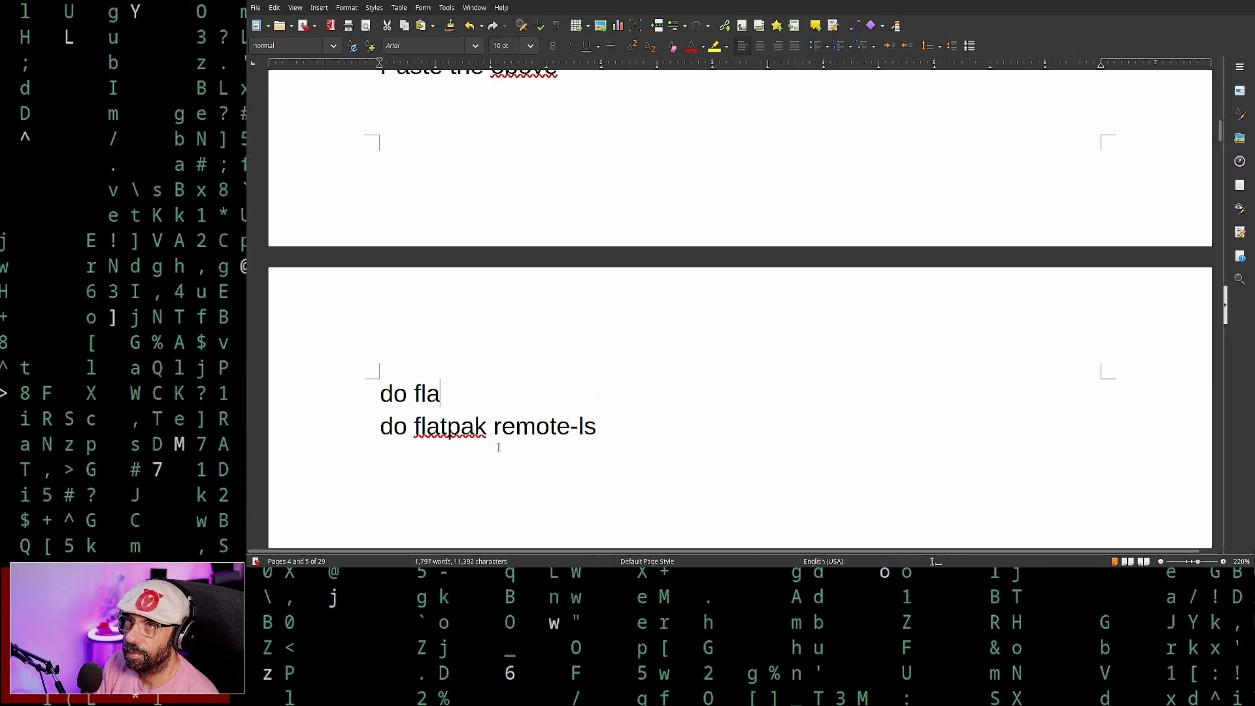
pyautogui.write('tpak remotes (')
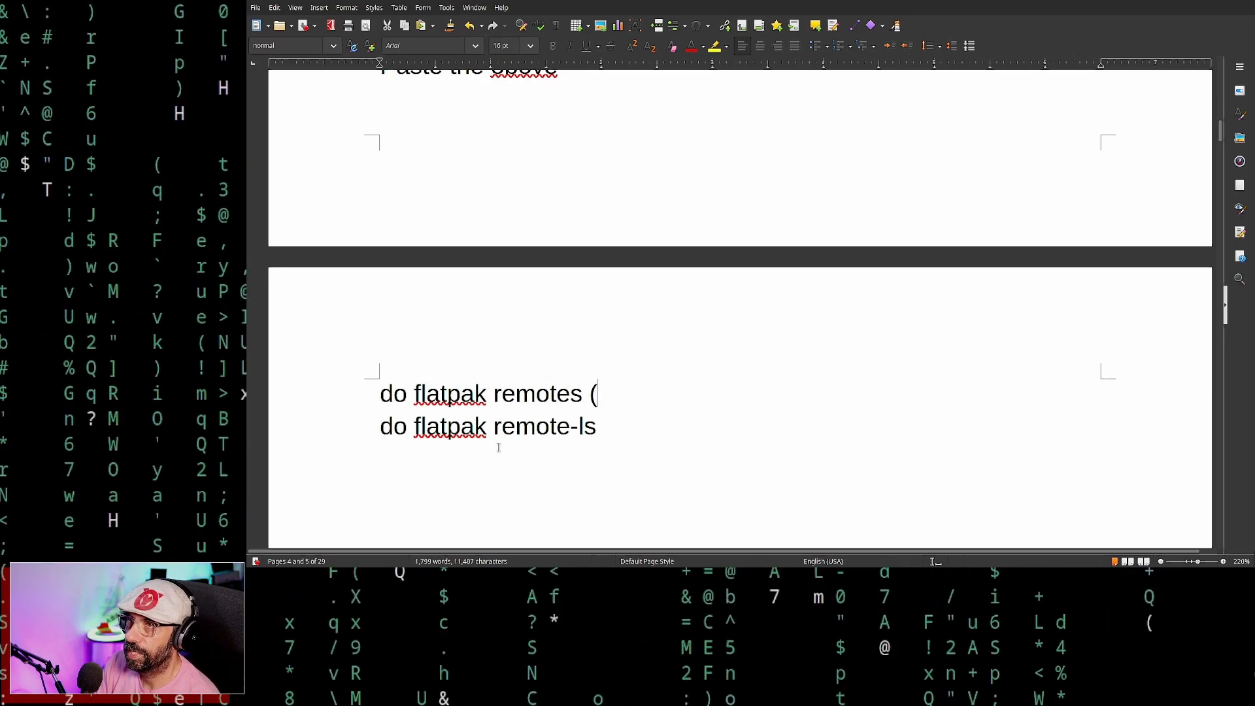
pyautogui.write('to get a')
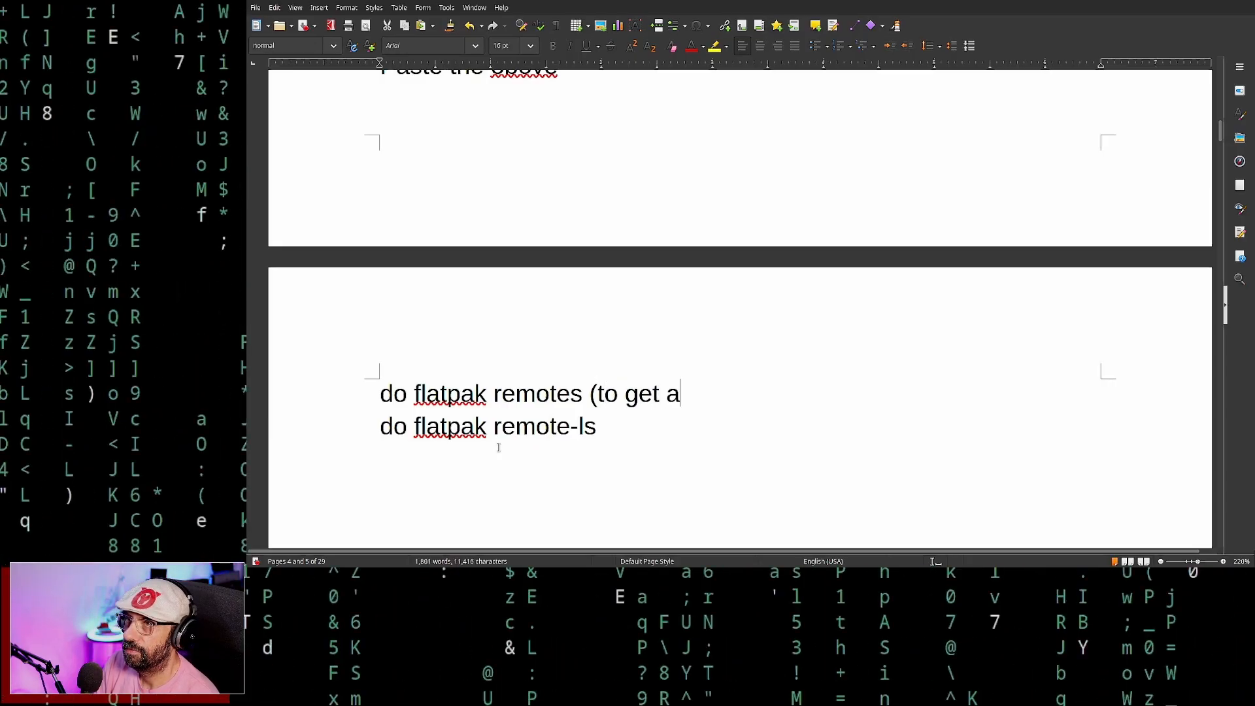
pyautogui.write('vaia')
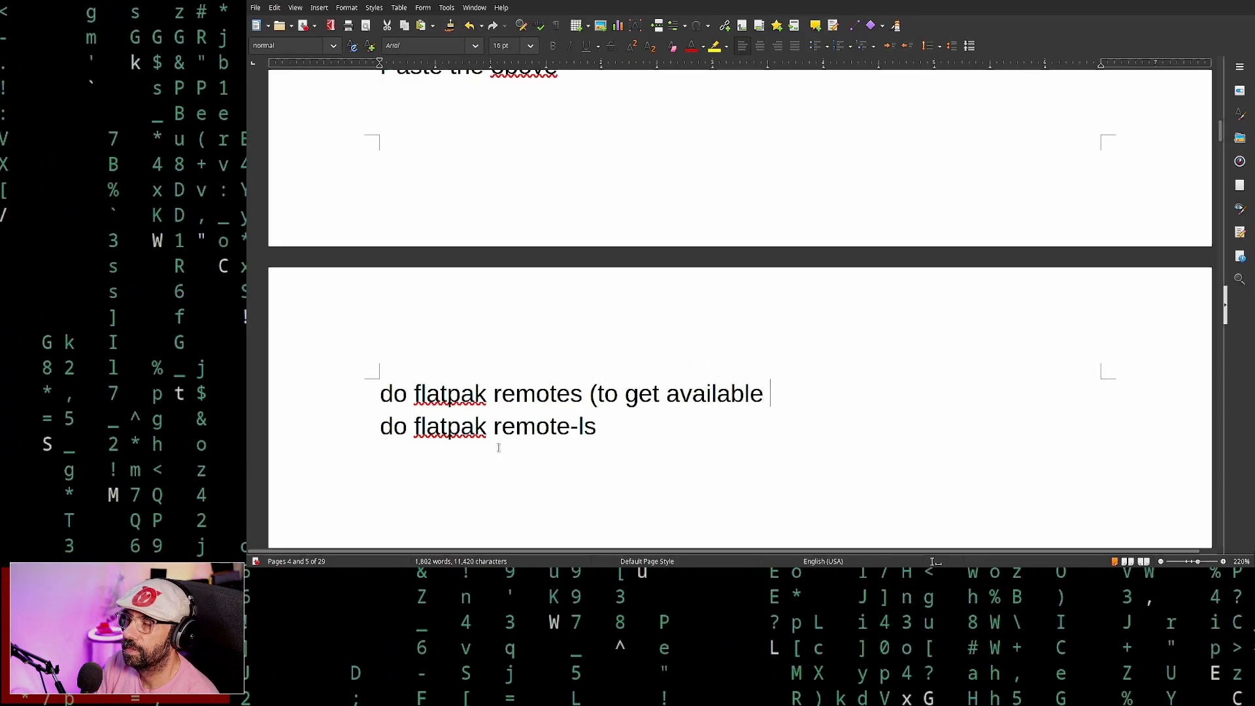
pyautogui.write('flat')
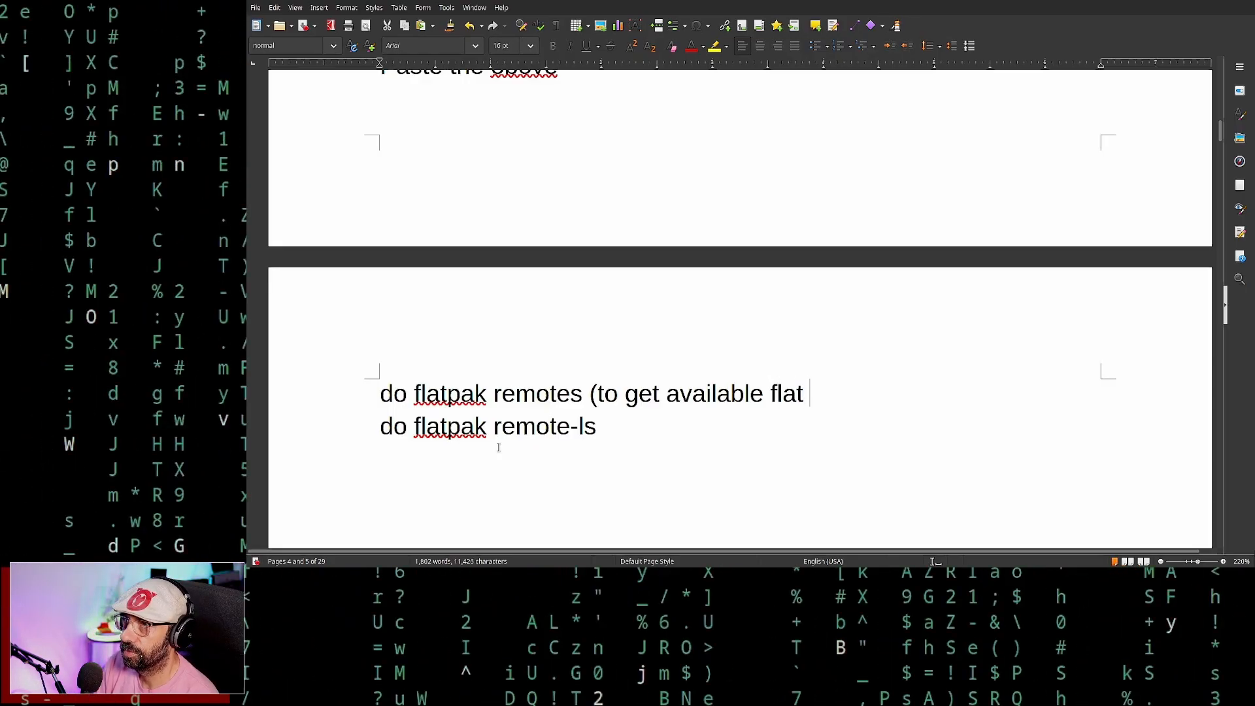
pyautogui.write('remotes)')
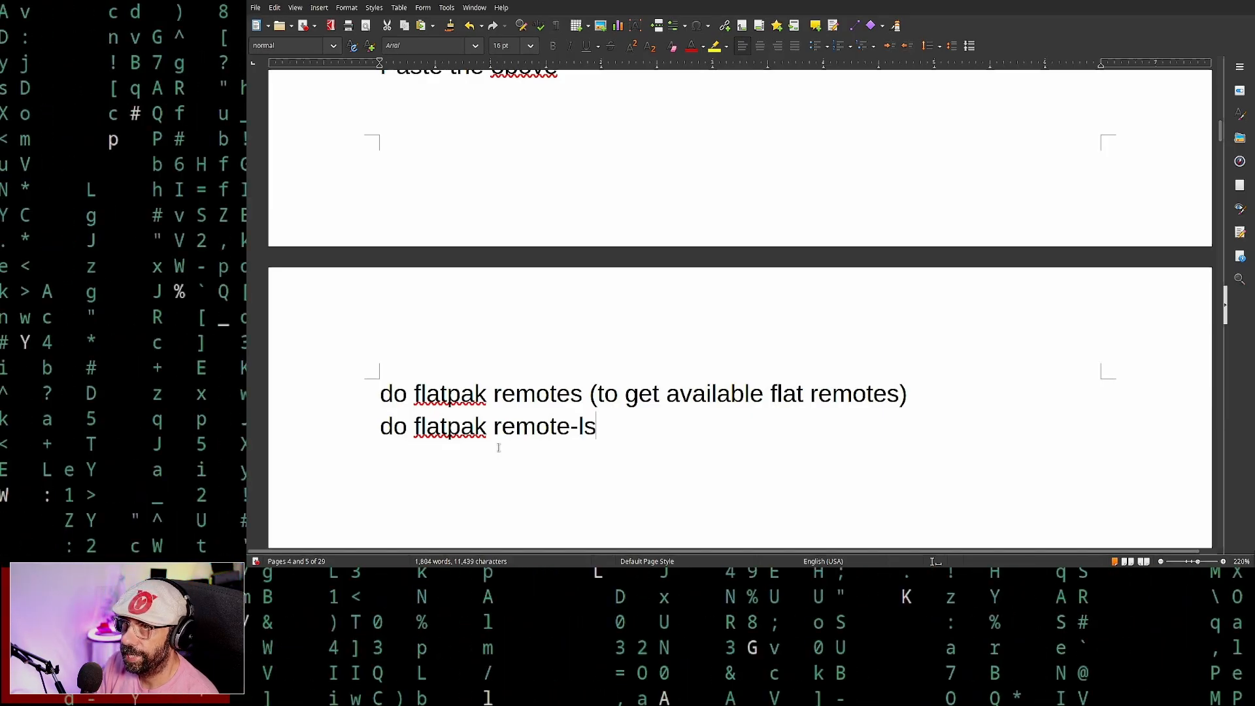
# Note 'flatpak remote-ls (to get available flatpack packages)'.
pyautogui.write('(to get availab')
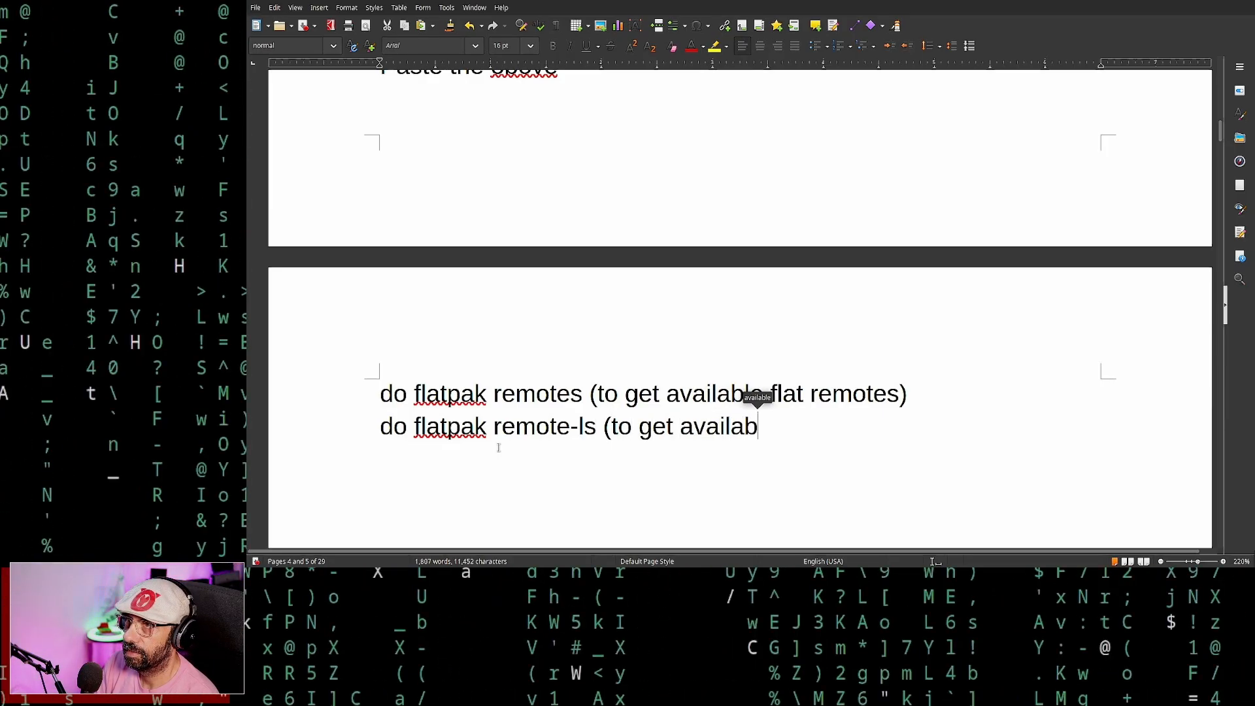
pyautogui.write('le pa')
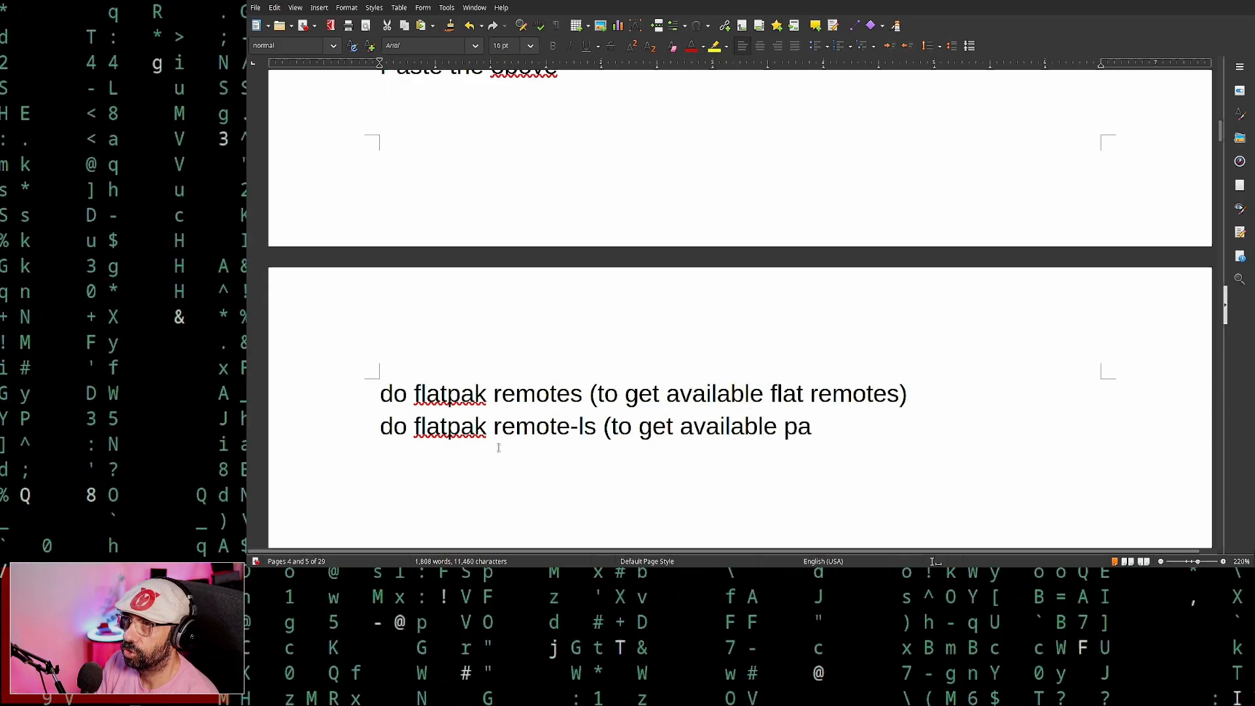
pyautogui.write('ckages')
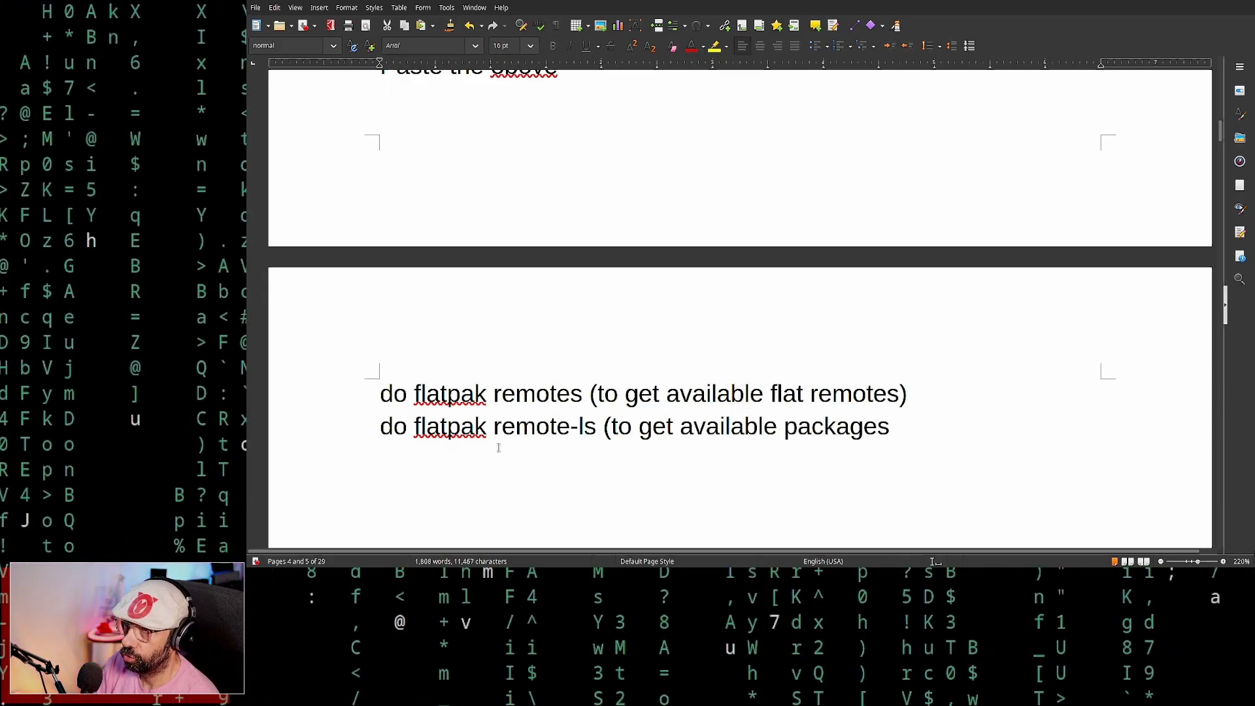
pyautogui.write('flatpack')
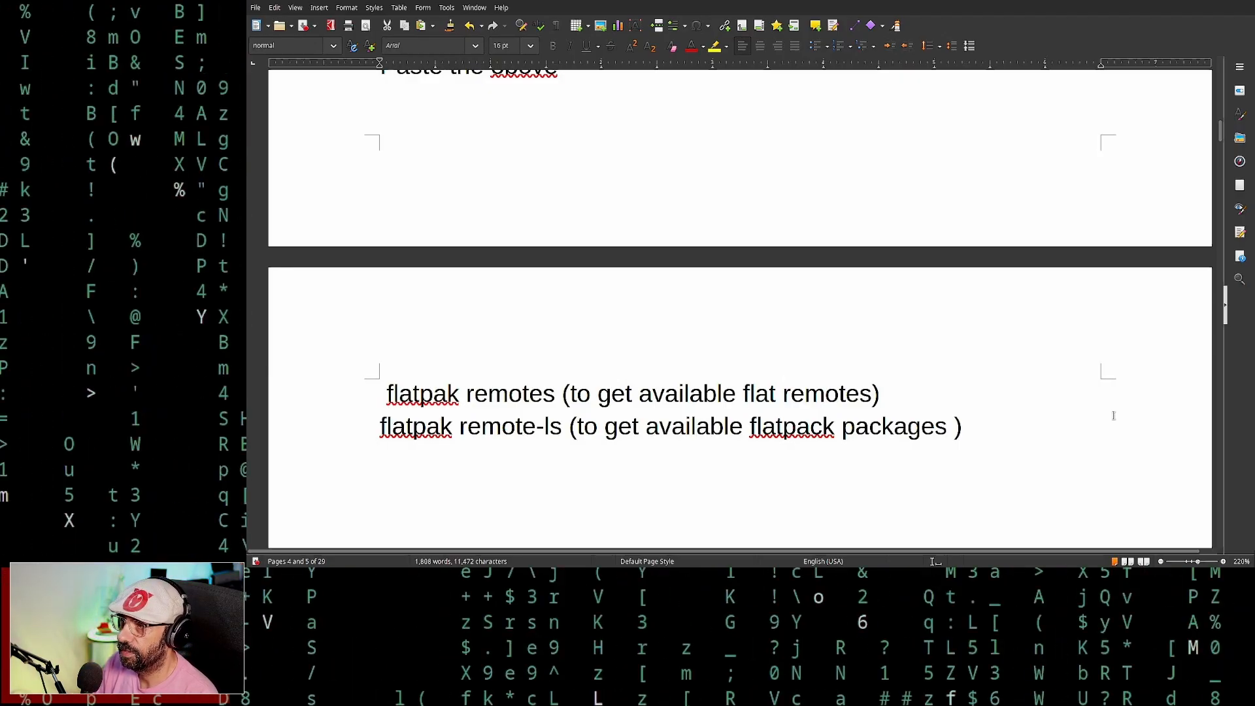
# Note 'flatpak list --app (allow to check installed flatpak apps)' in the Writer document.
pyautogui.write('flatpak list –app  (')
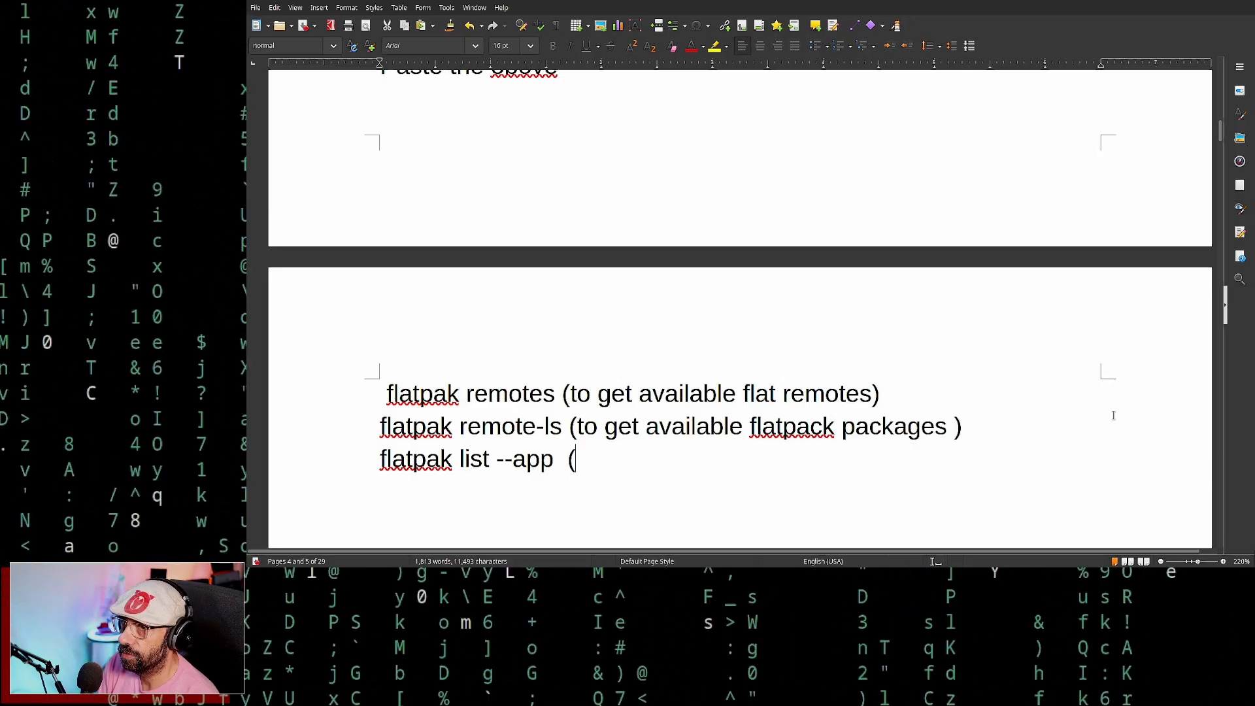
pyautogui.write('allow to check i')
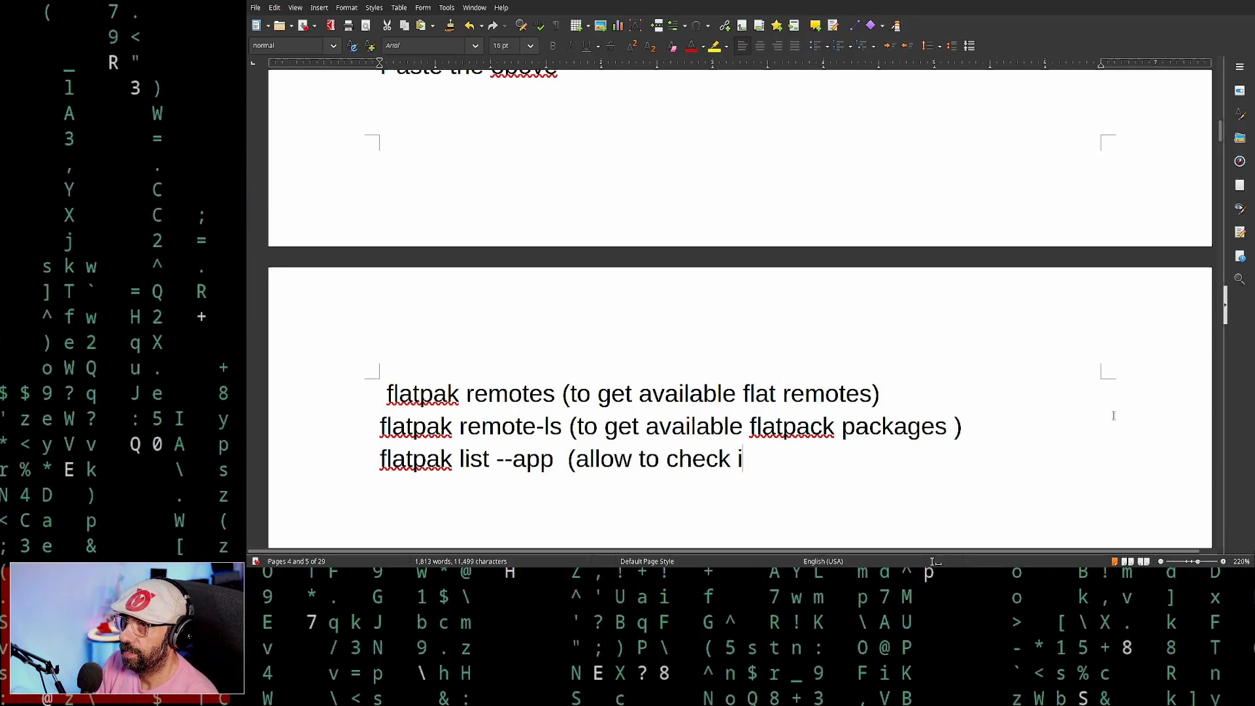
pyautogui.write('nstalled gf')
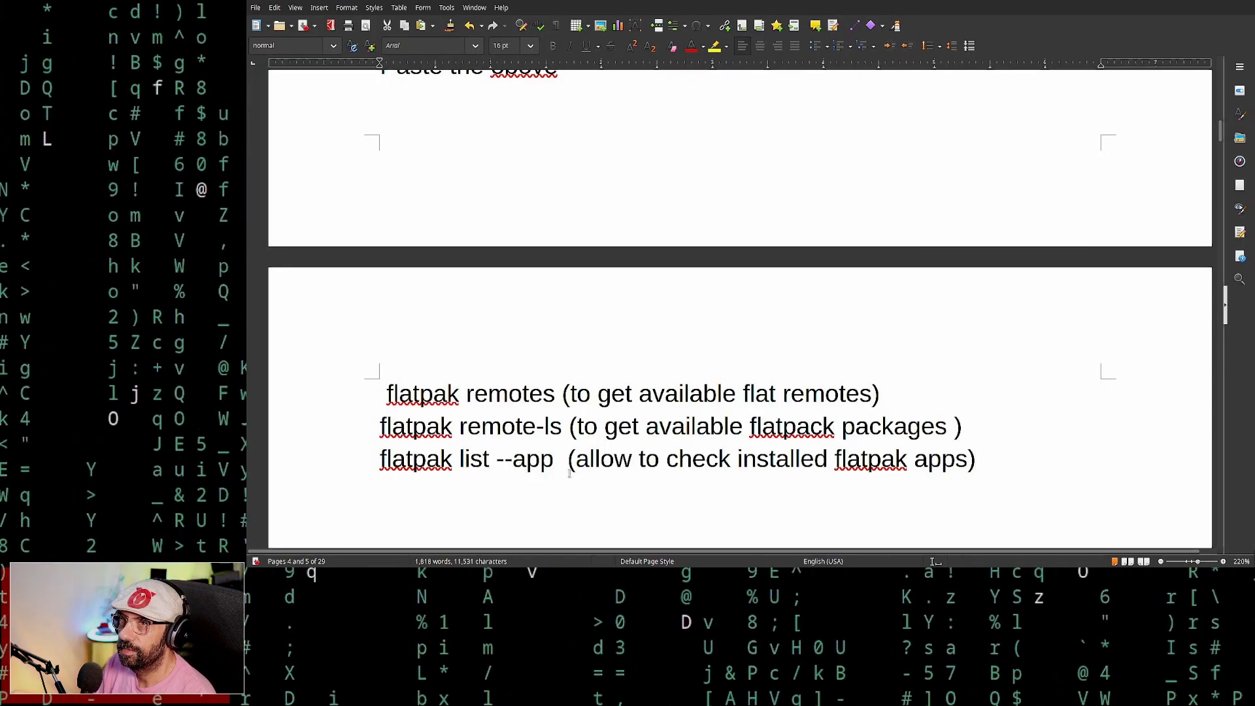
# Add a new line reading 'flatpak list (to list all)'.
pyautogui.moveTo(380, 459); pyautogui.dragTo(489, 459)
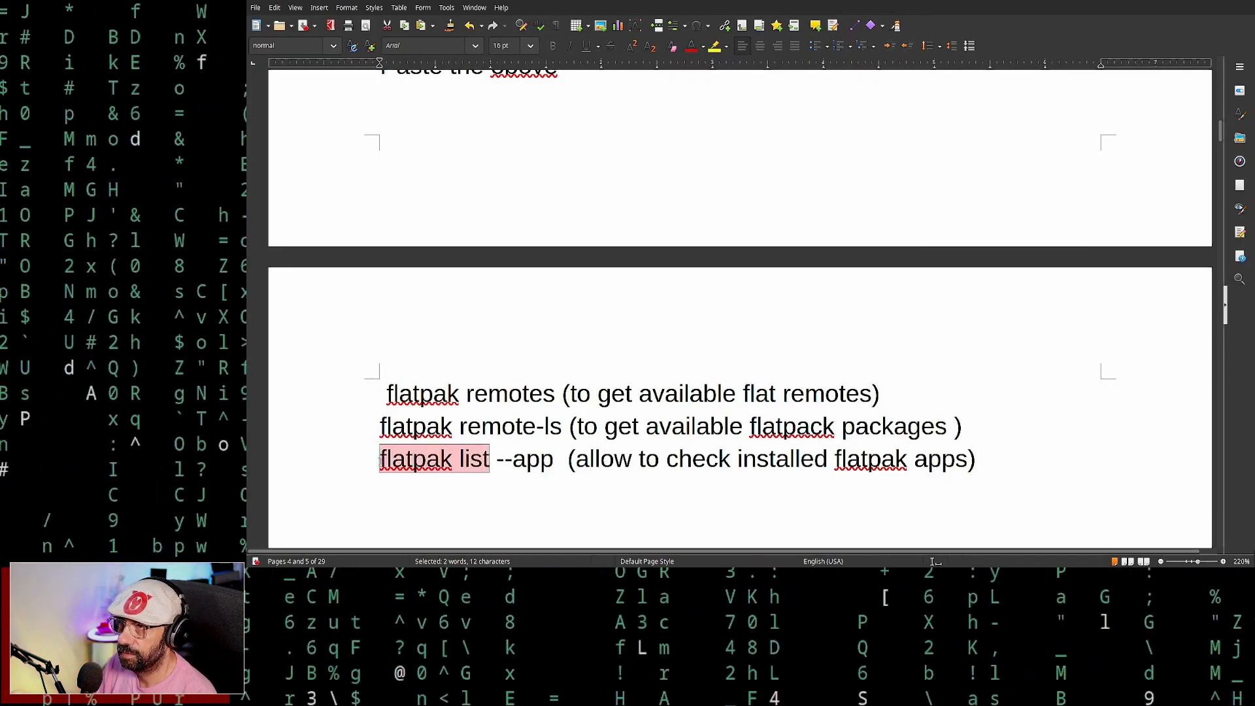
pyautogui.write('flatpak list (to')
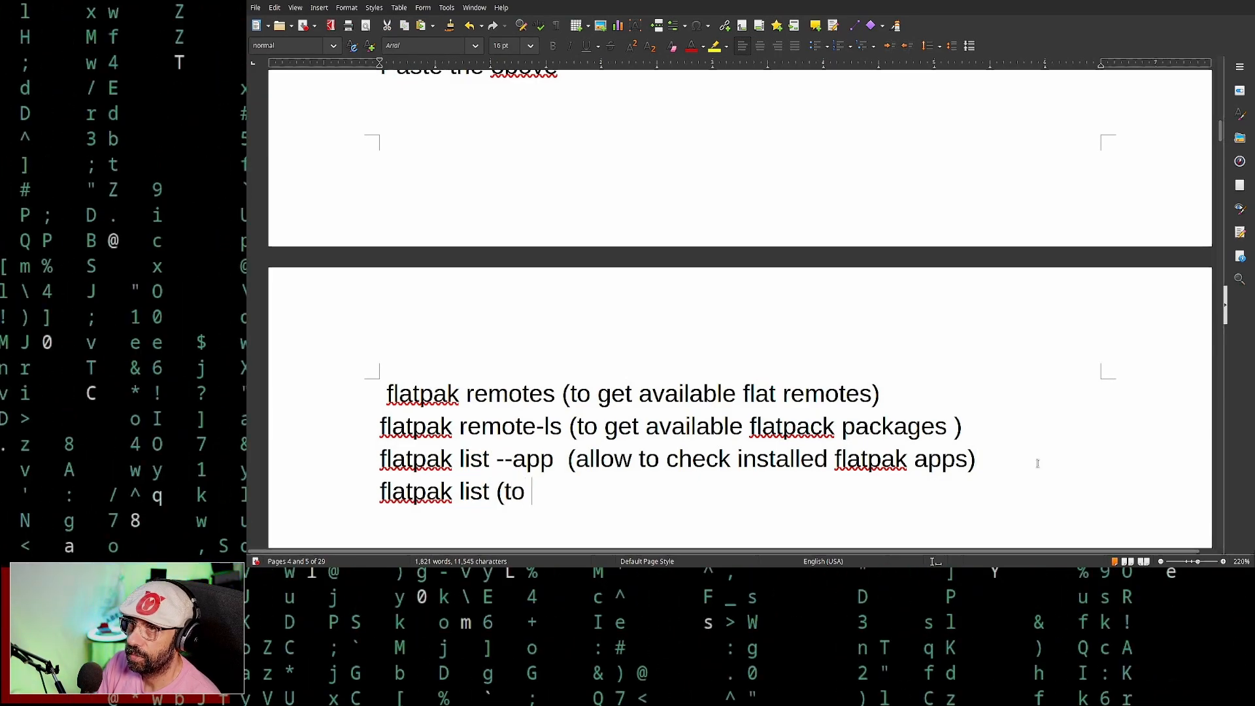
pyautogui.write('list all')
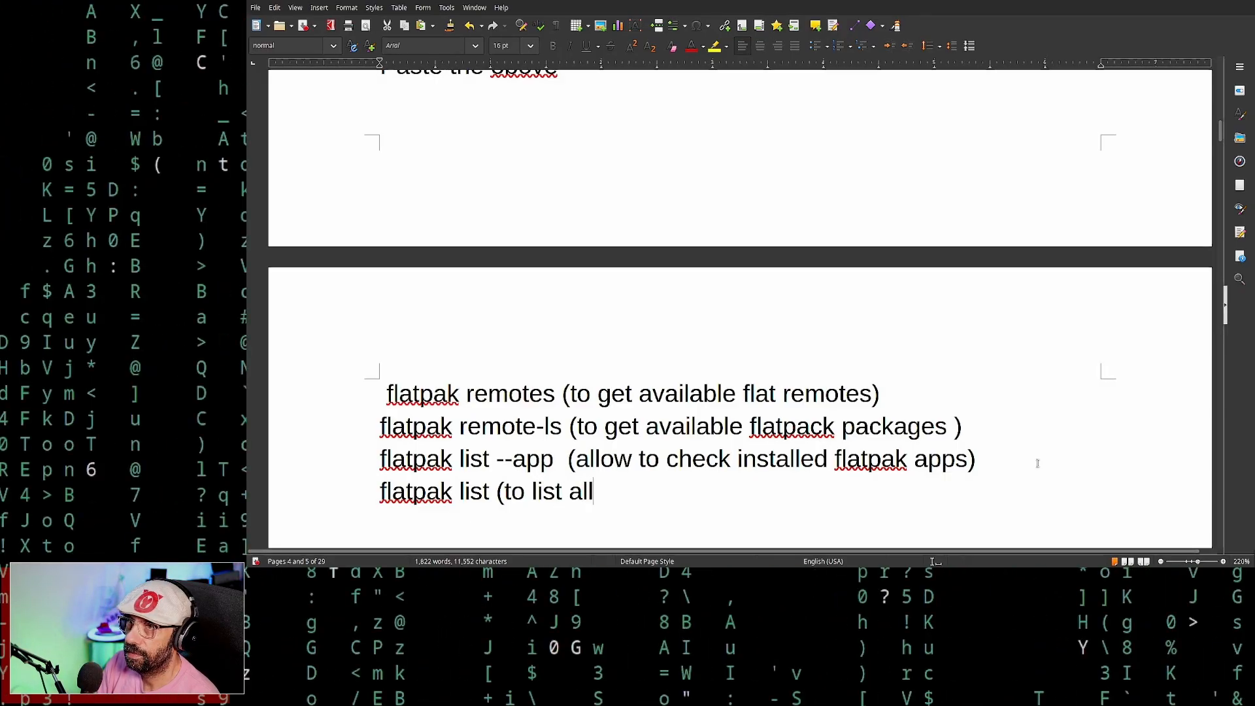
pyautogui.write(')')
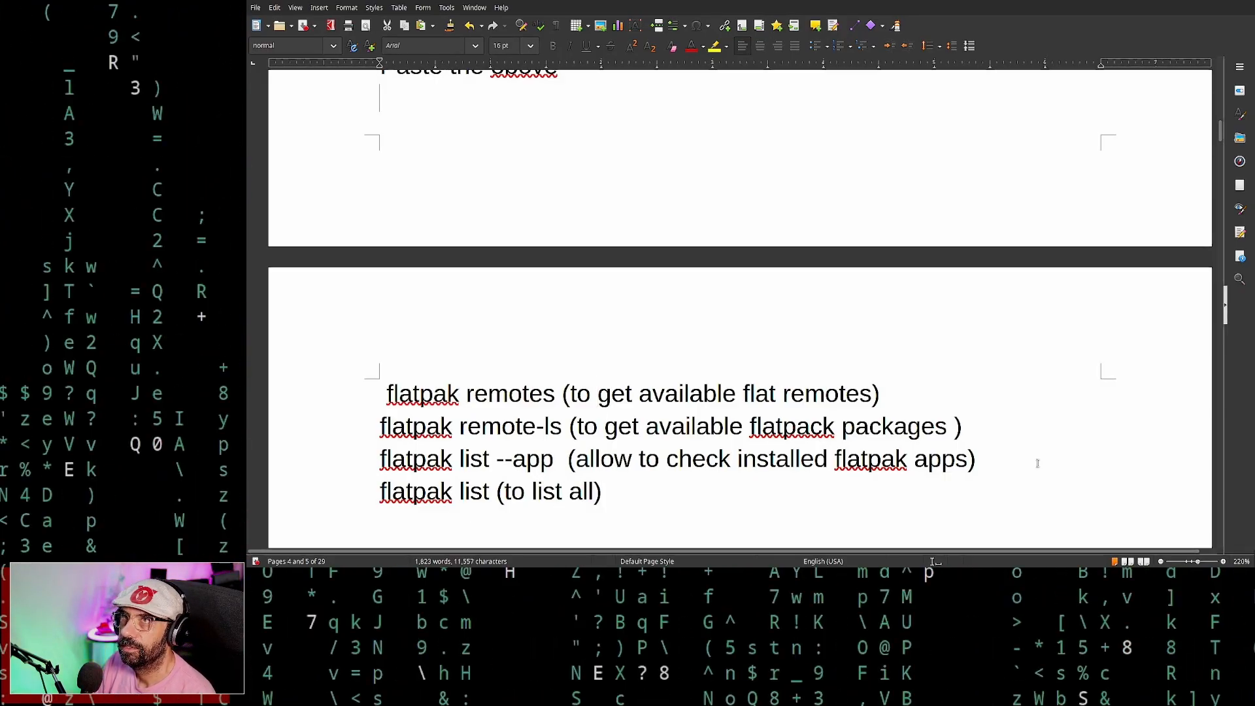
# Add a 'to install:' heading on a new line after a blank line.
pyautogui.scroll(-3)
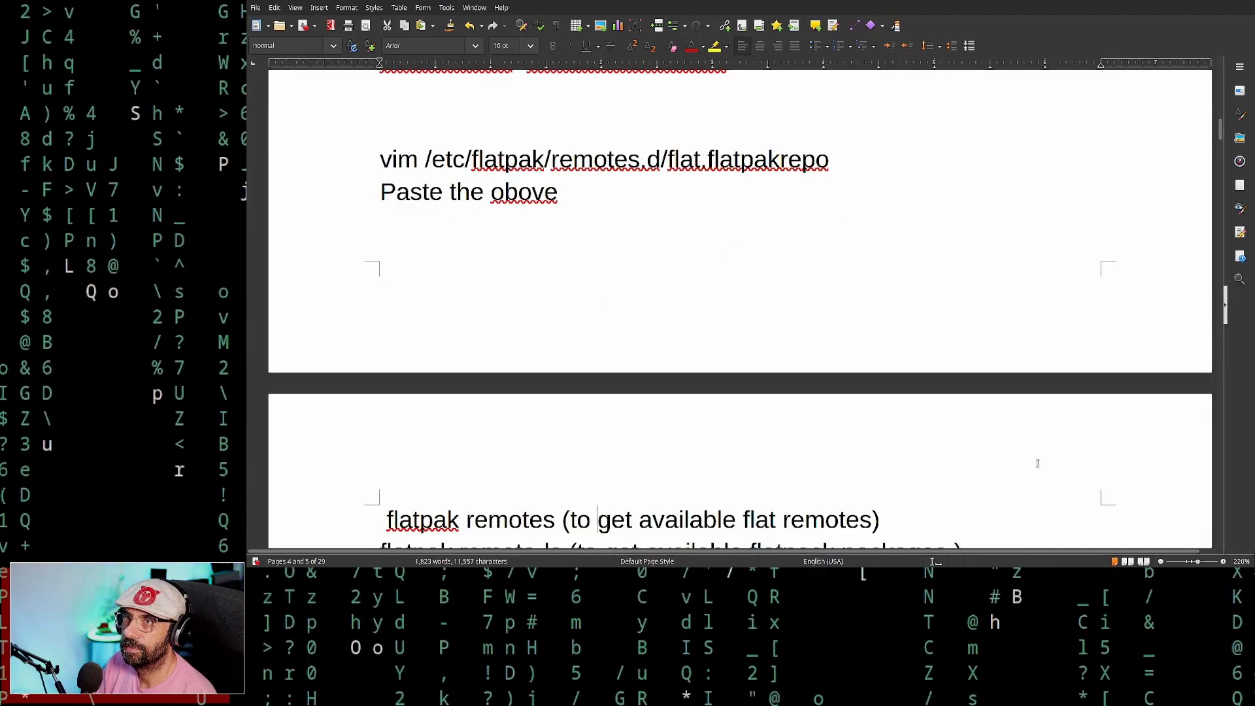
pyautogui.scroll(-3)
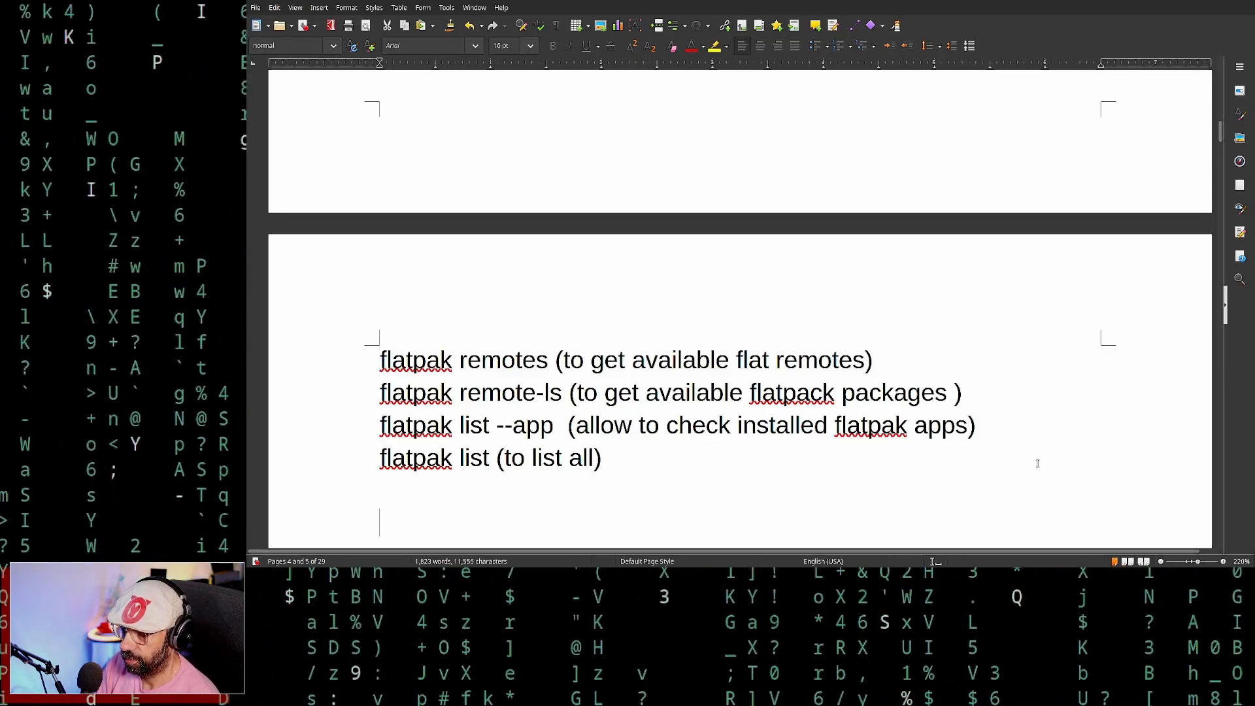
pyautogui.write('to installed')
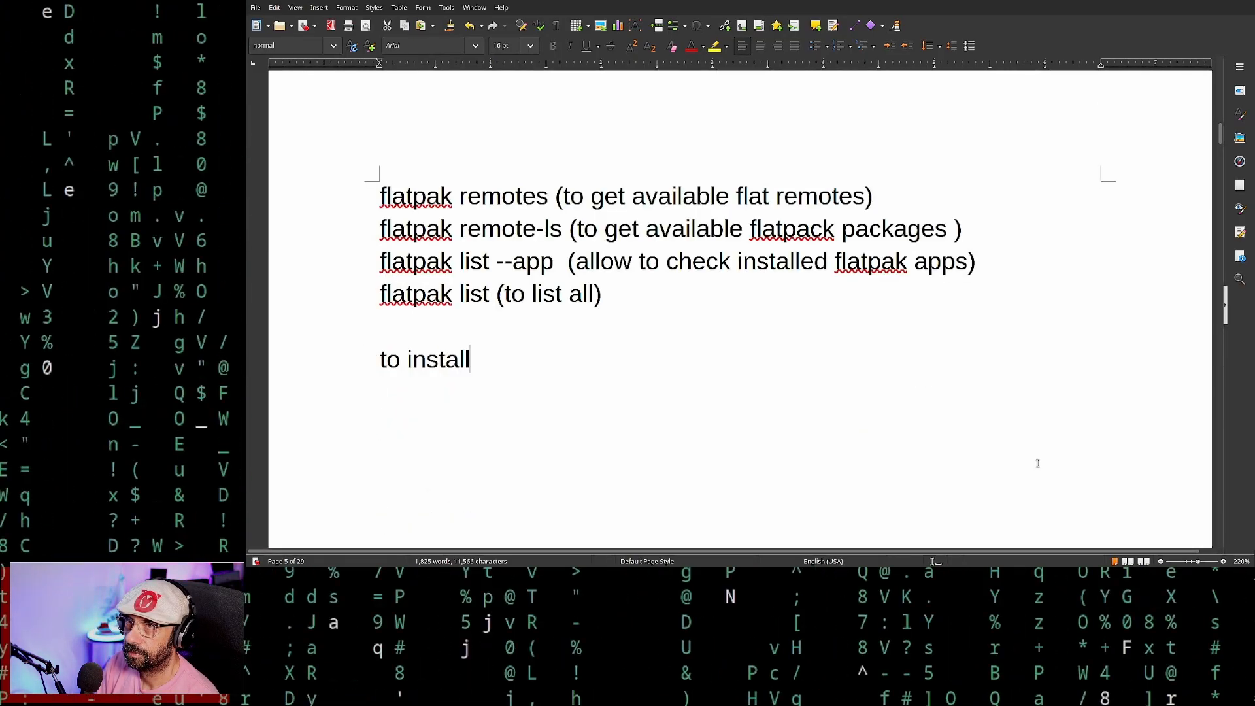
pyautogui.write(':')
pyautogui.write('fl')
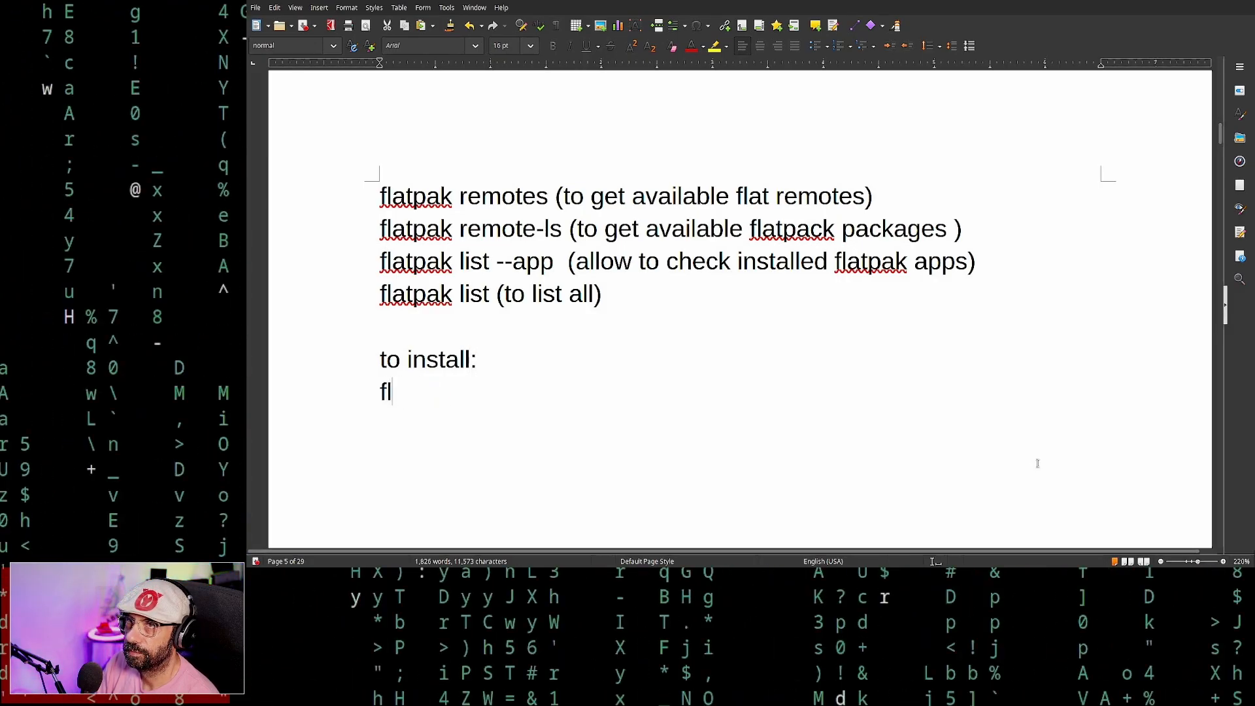
# Write 'flatpak install (whatever they ask)' under the install heading.
pyautogui.write('at')
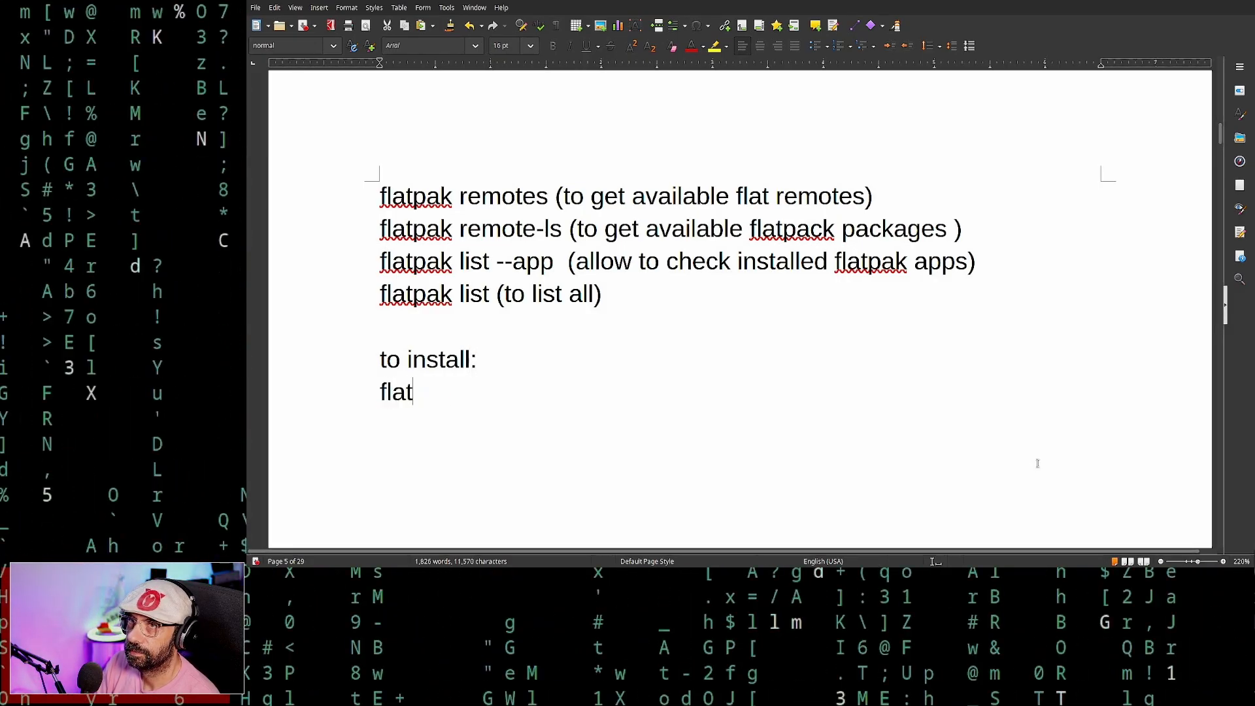
pyautogui.write('pak')
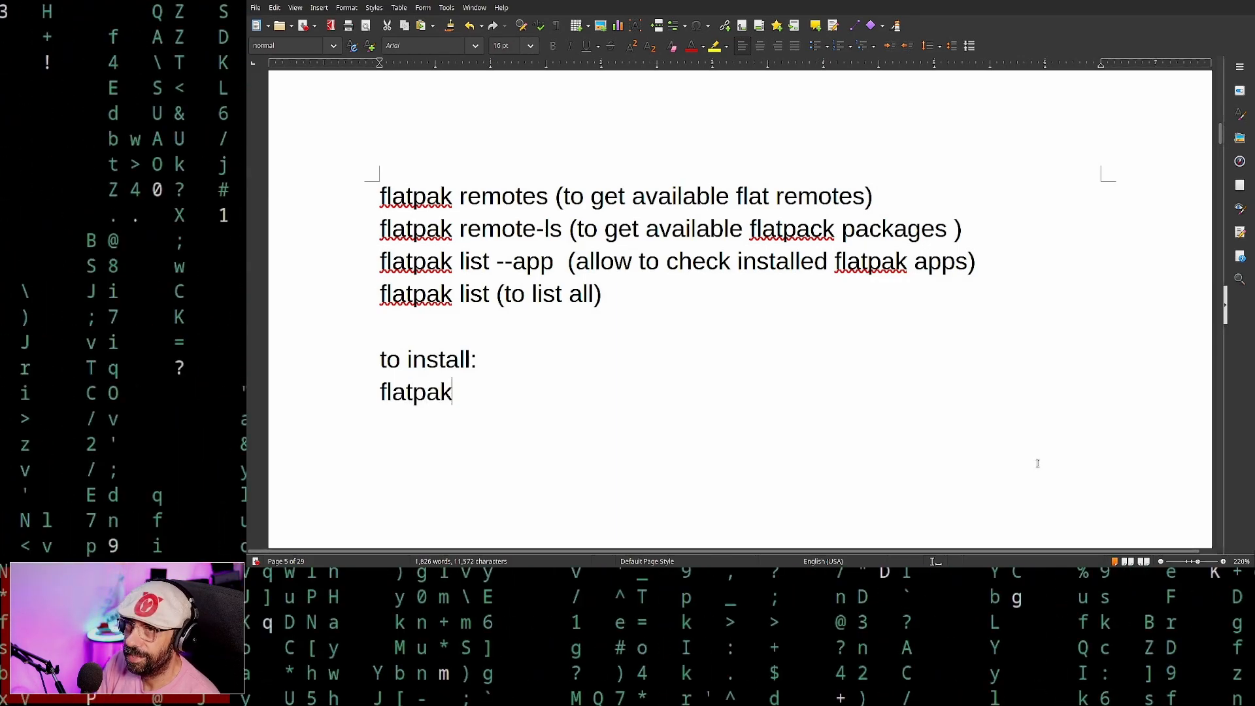
pyautogui.write('install (')
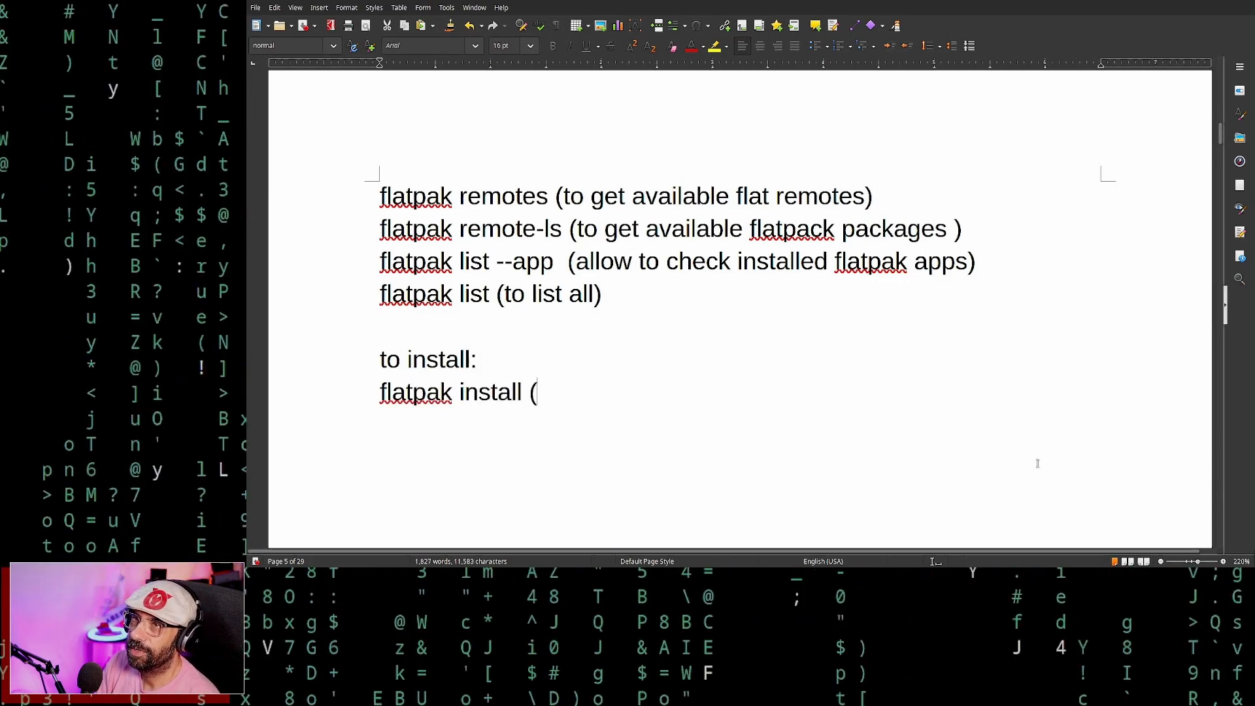
pyautogui.write('whatever they ask')
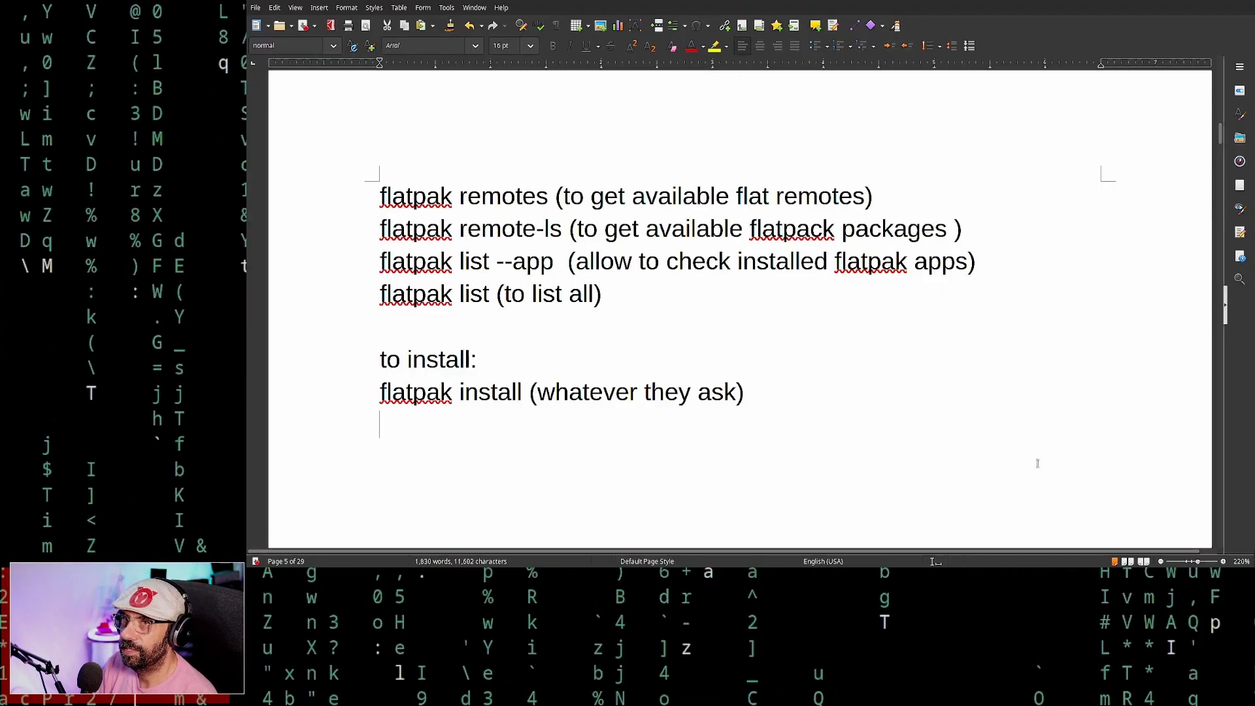
# End the notes with 'DONE' and insert a 'to uninstall:' heading above it.
pyautogui.write('DONE')
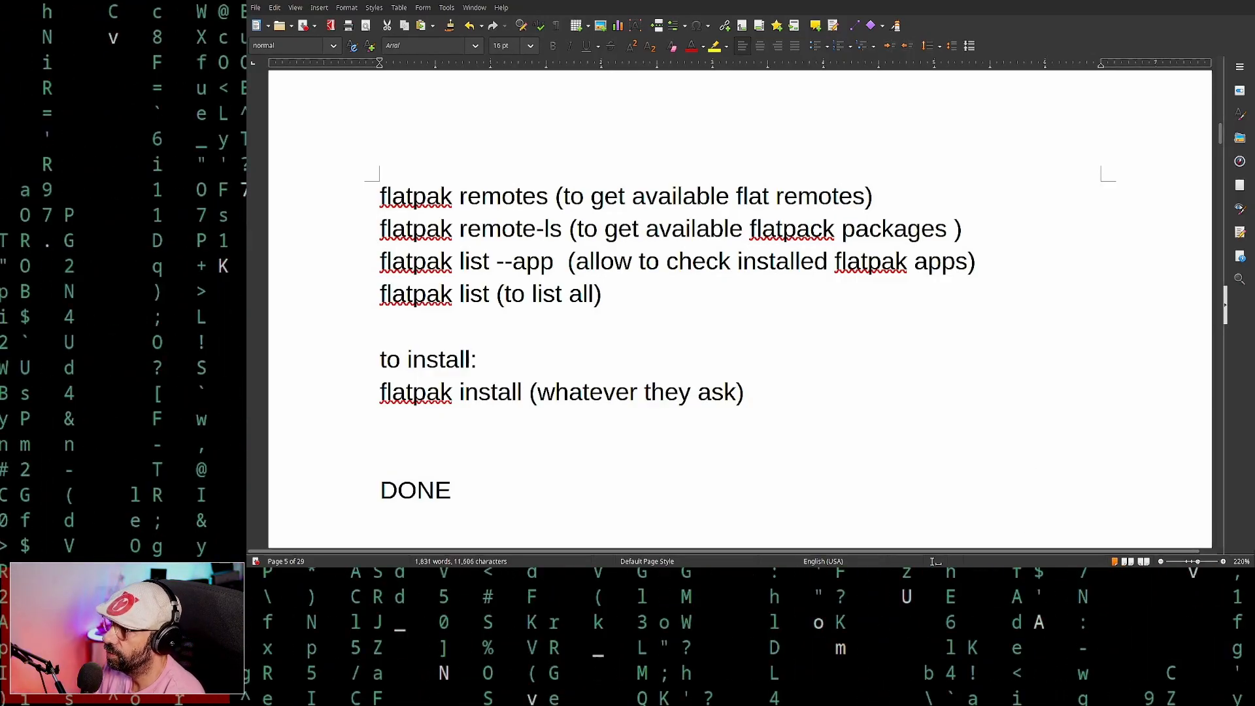
pyautogui.write('to uninstall:')
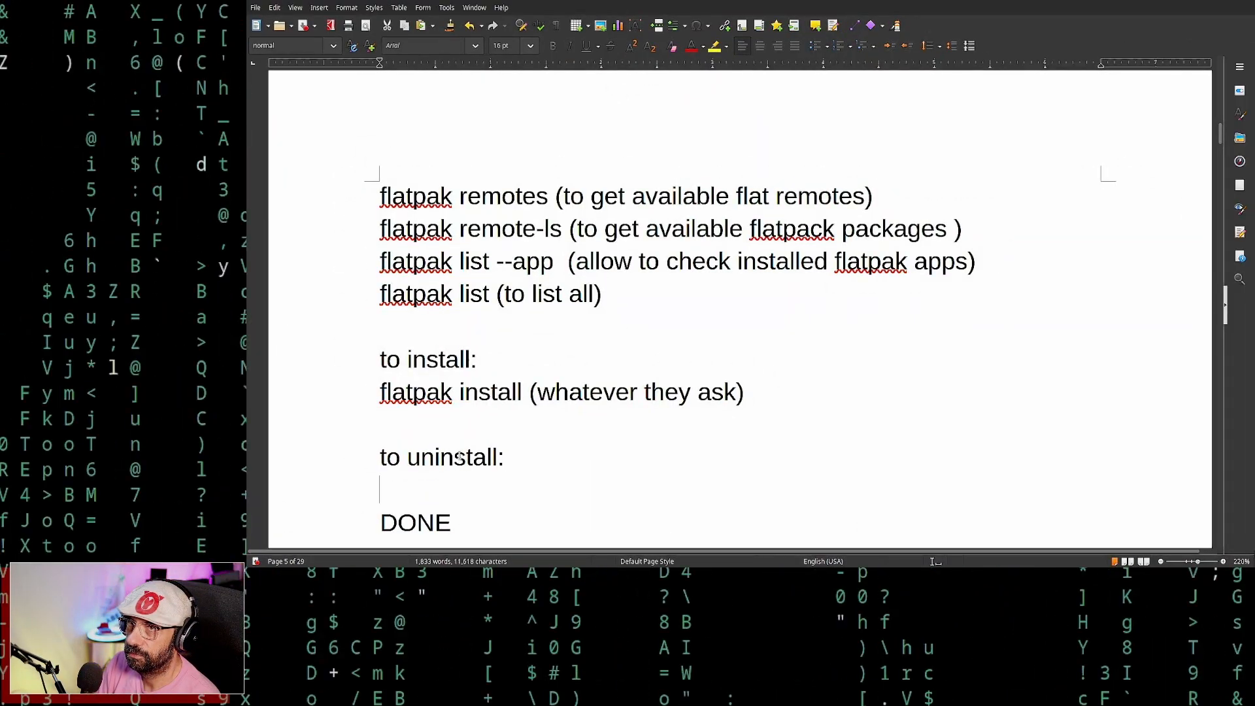
# Write 'flatpak uninstall (app)' under the uninstall heading.
pyautogui.write('flatpak ui')
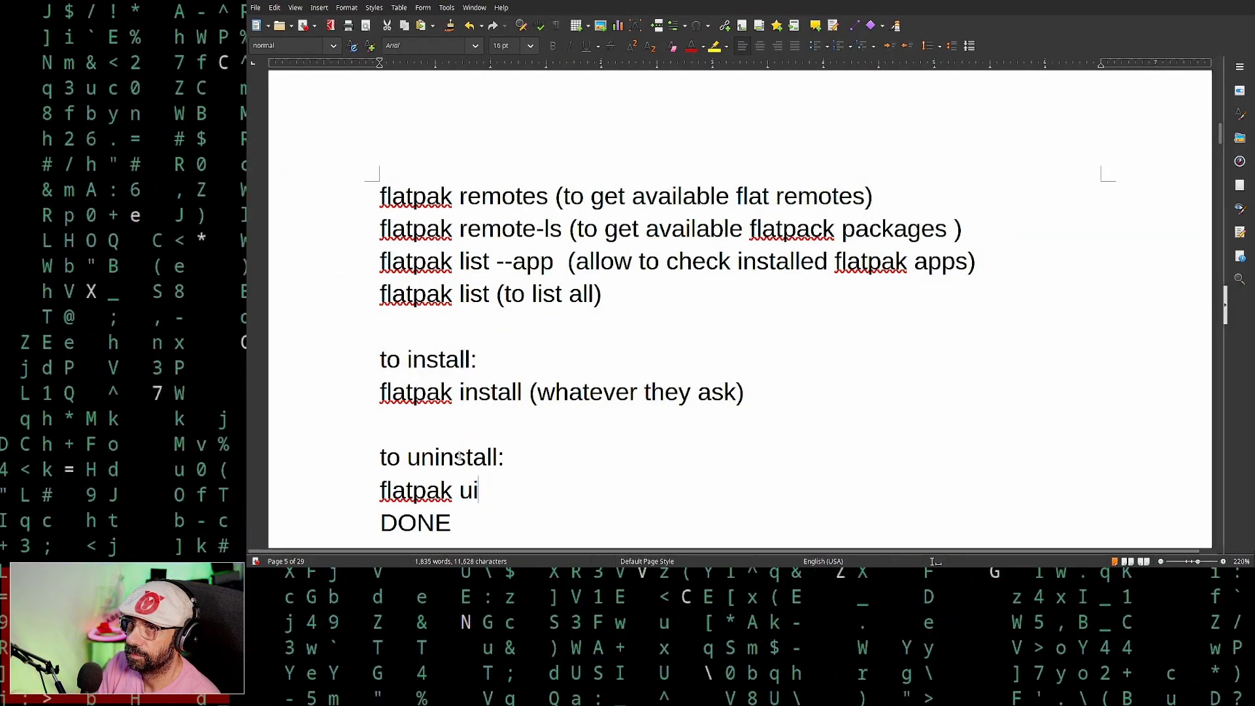
pyautogui.write('u')
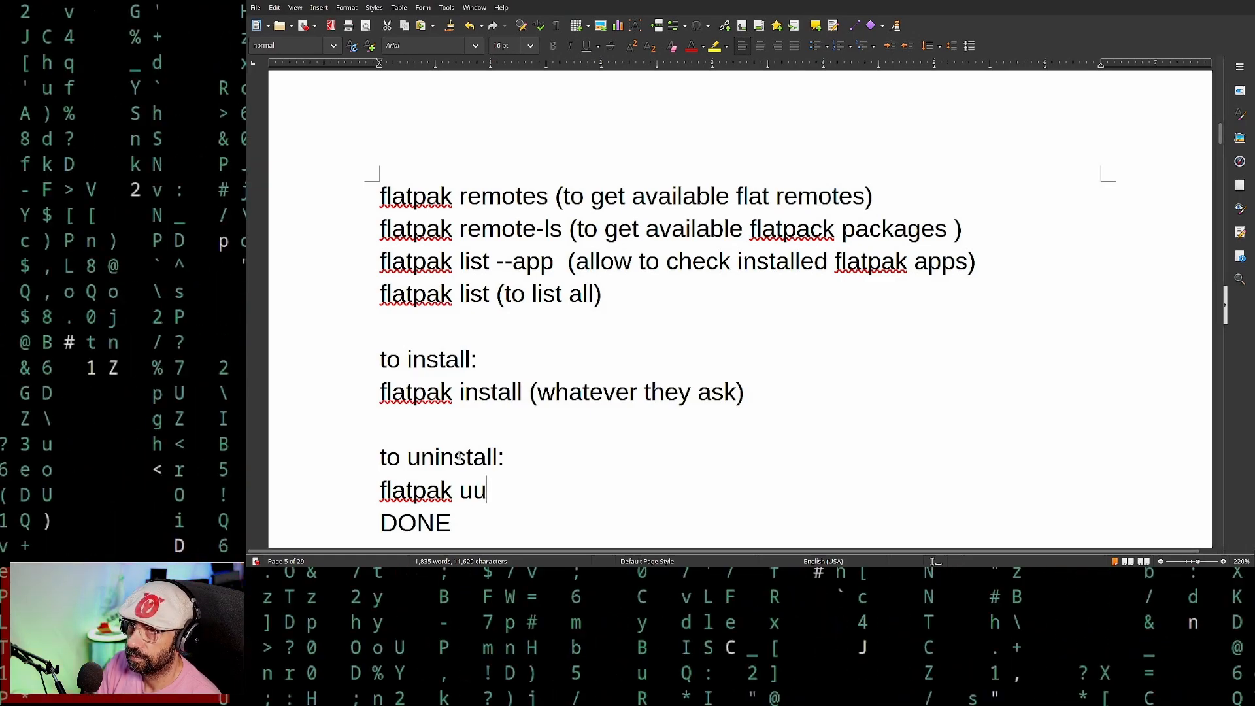
pyautogui.write('ninstall')
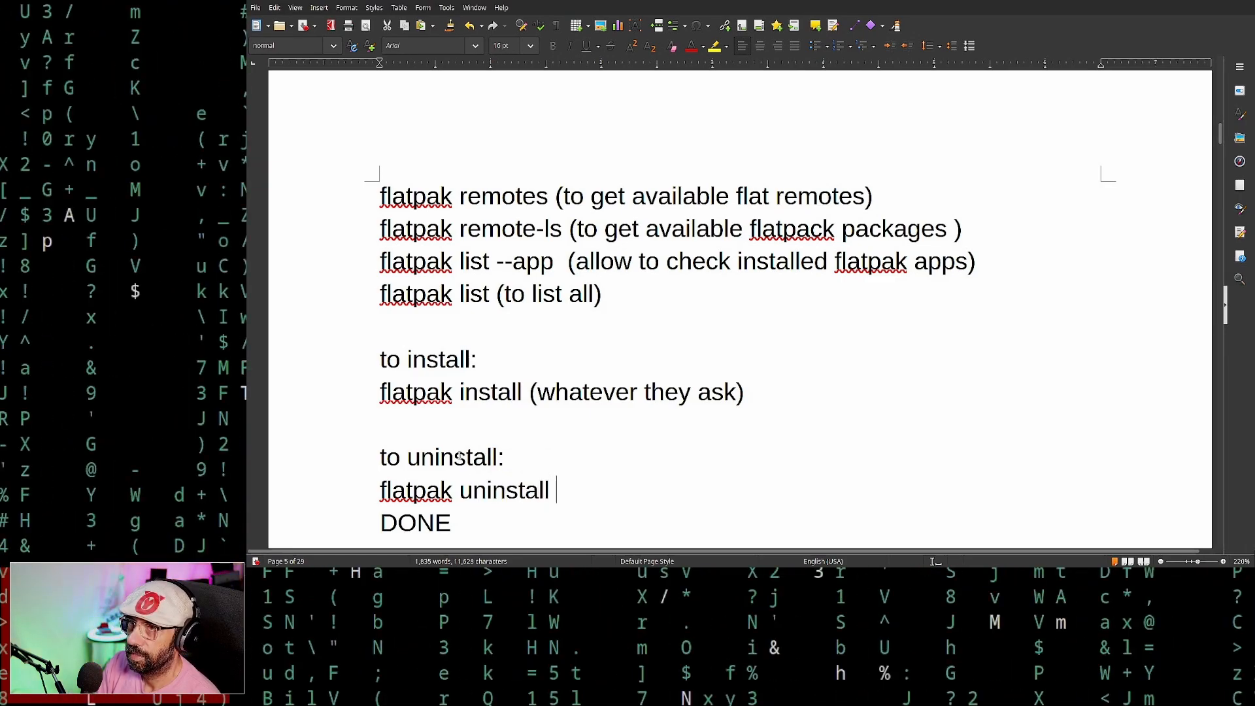
pyautogui.write('(app)=')
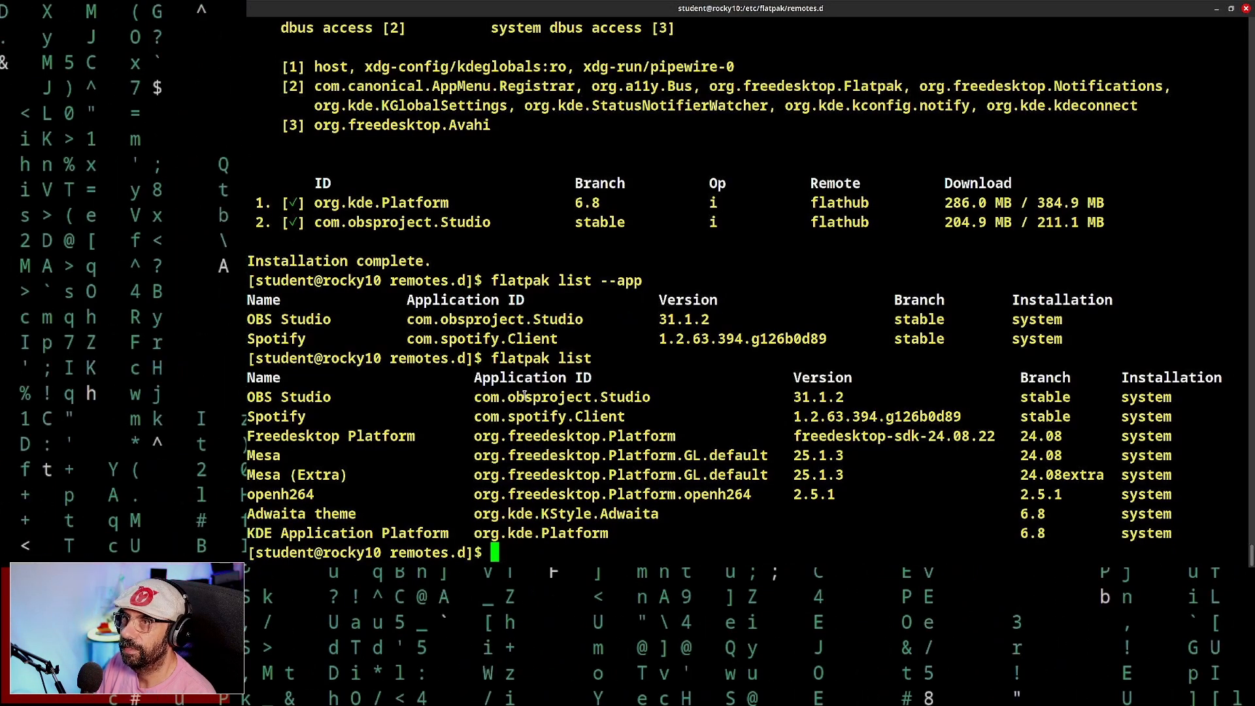
# Run 'flatpak run com.obsproject.Studio', which fails with a Qt display error, then recall it.
pyautogui.write('flatpak un')
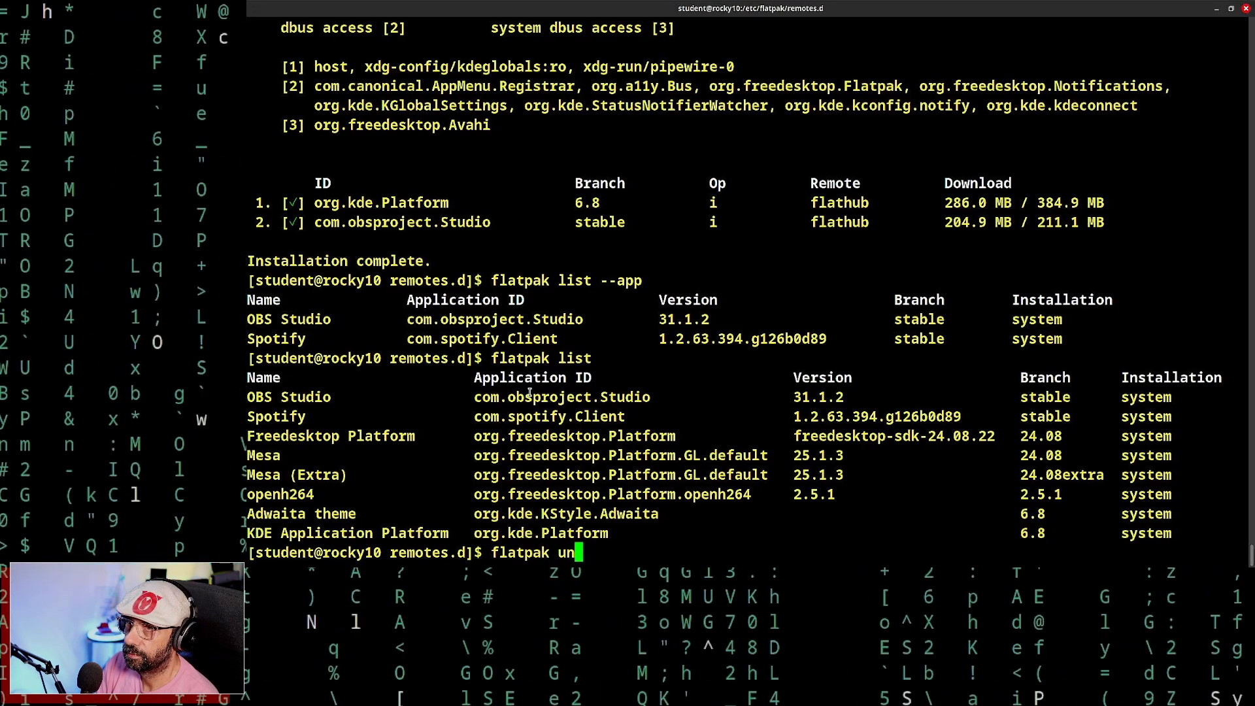
pyautogui.write('install')
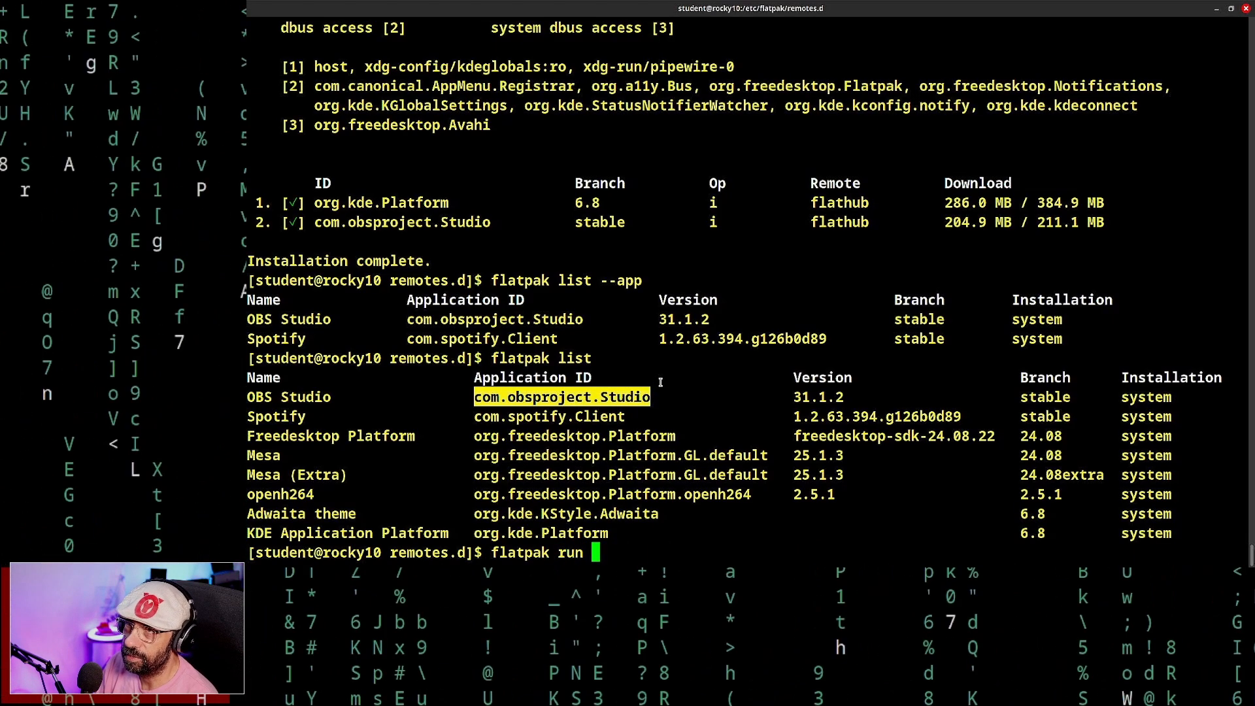
pyautogui.write('com.obsproject.Studio')
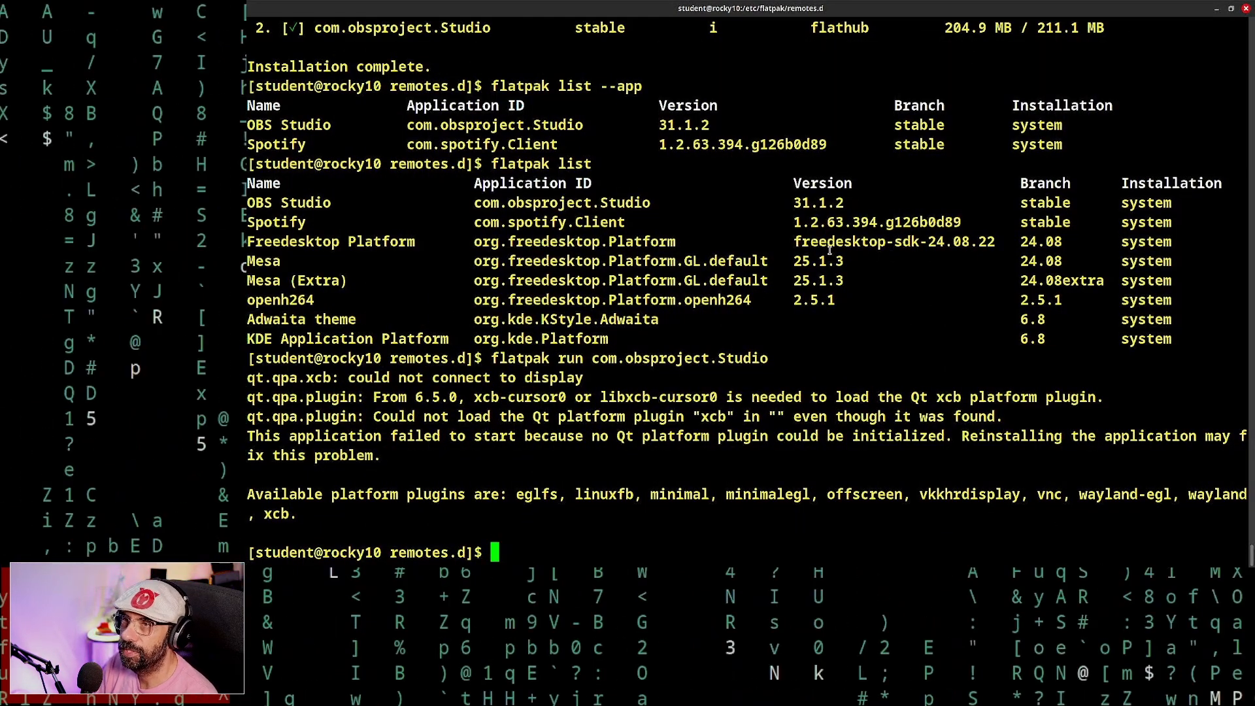
pyautogui.write('flatpak run com.obsproject.Studio')
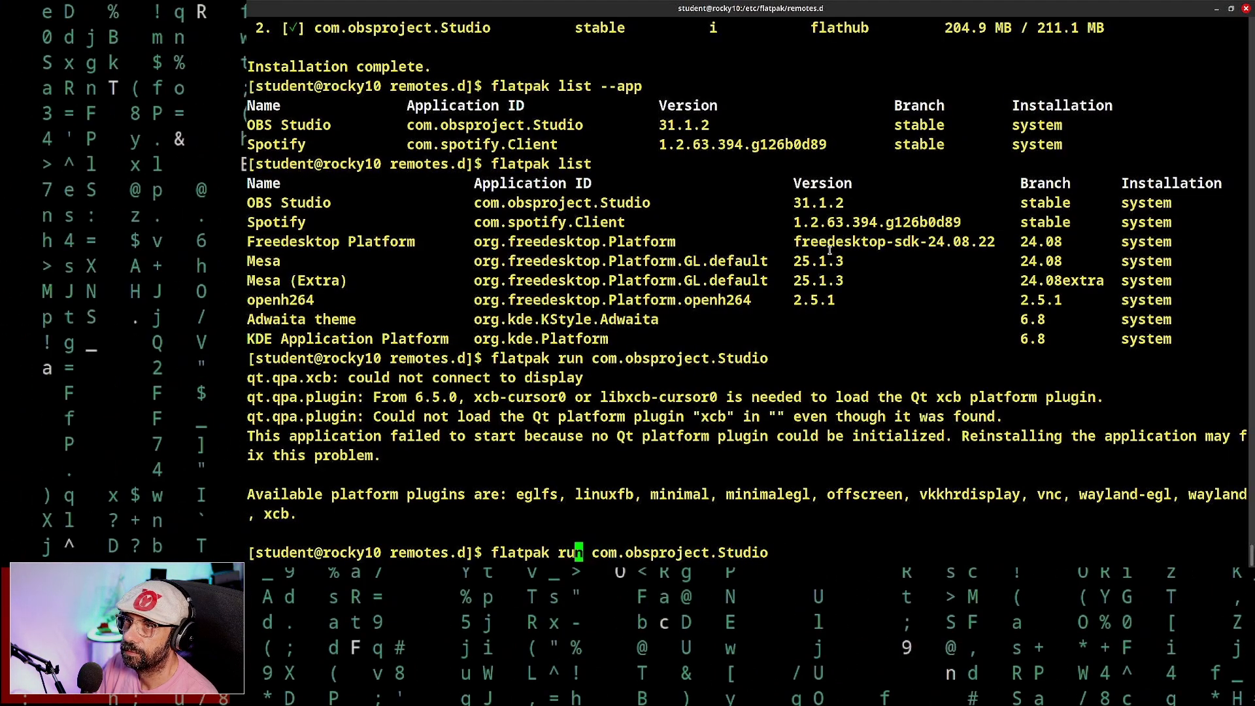